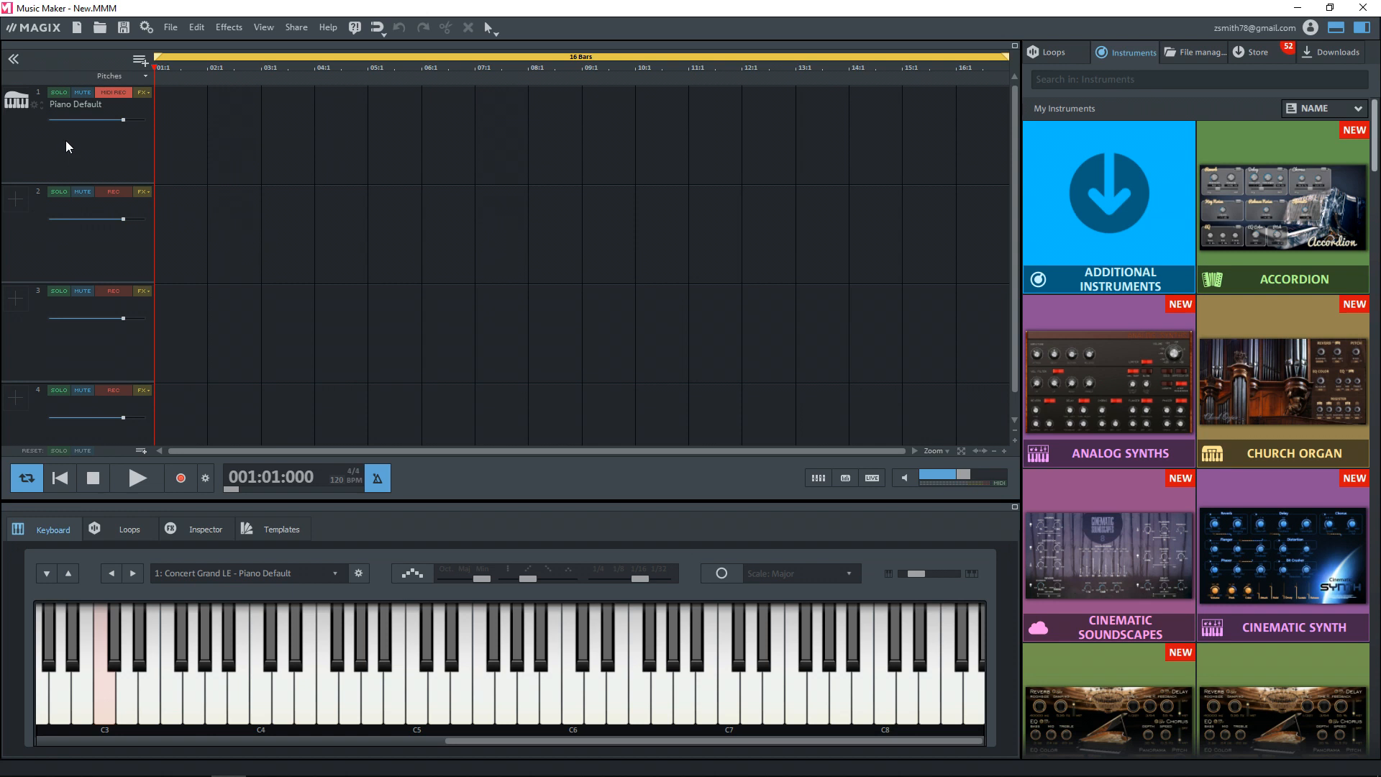
mouse_move(75, 115)
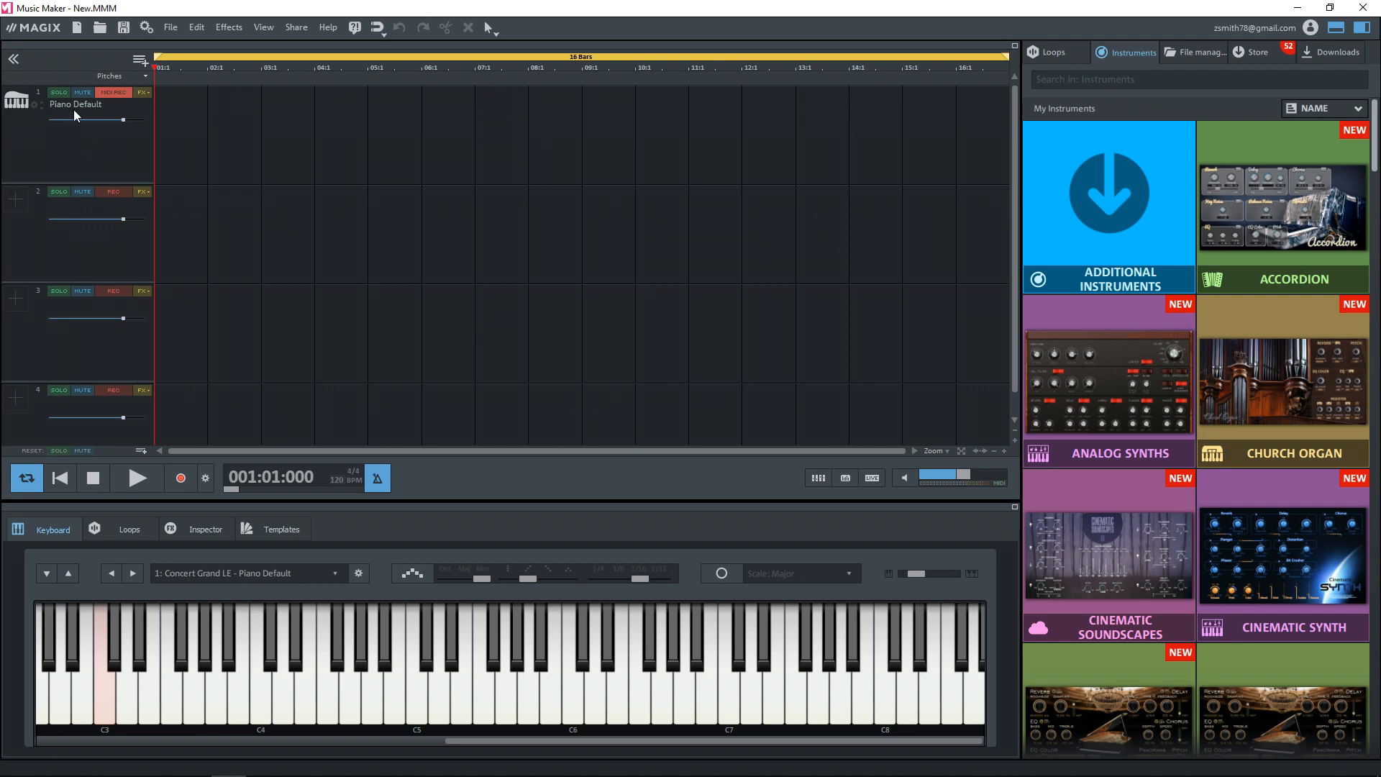
mouse_move(77, 154)
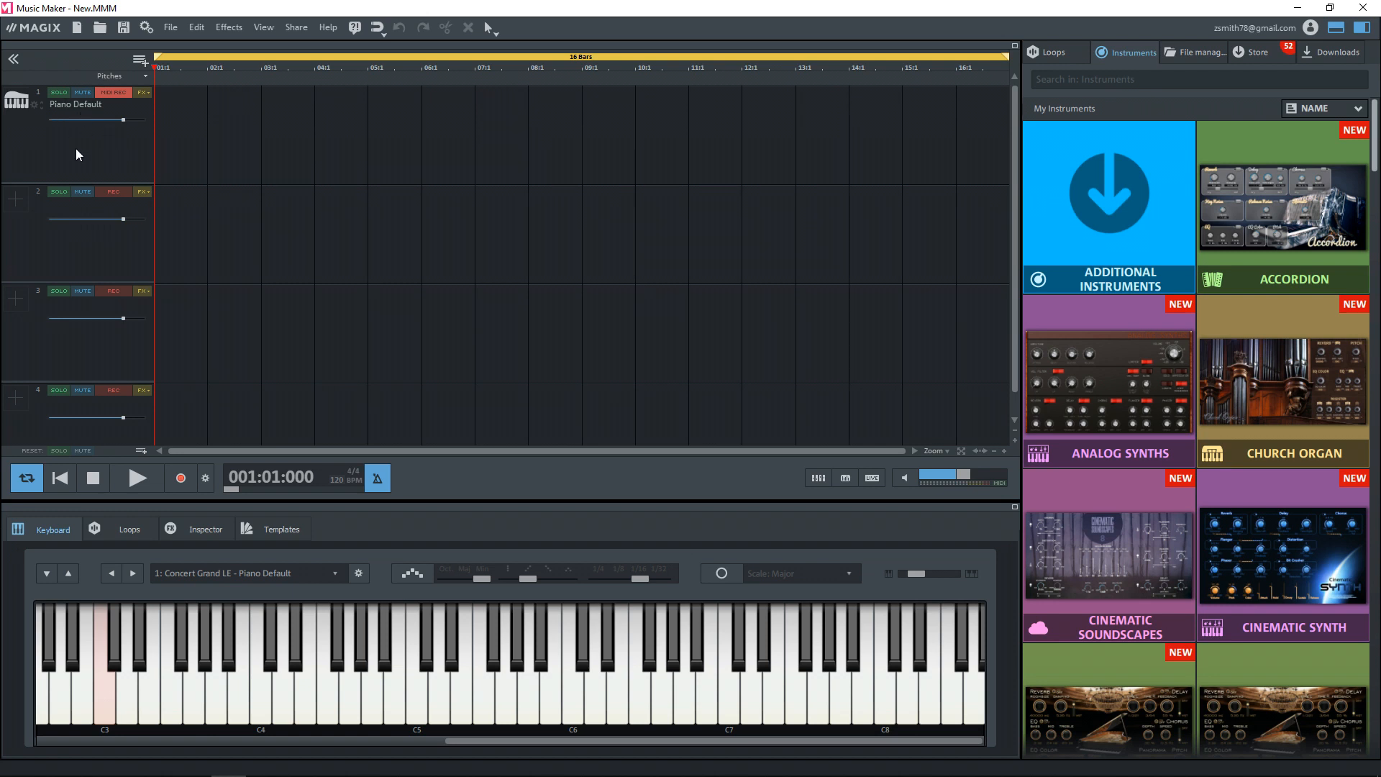
Delete the Piano Default track 1 and confirm with Yes
right_click(75, 145)
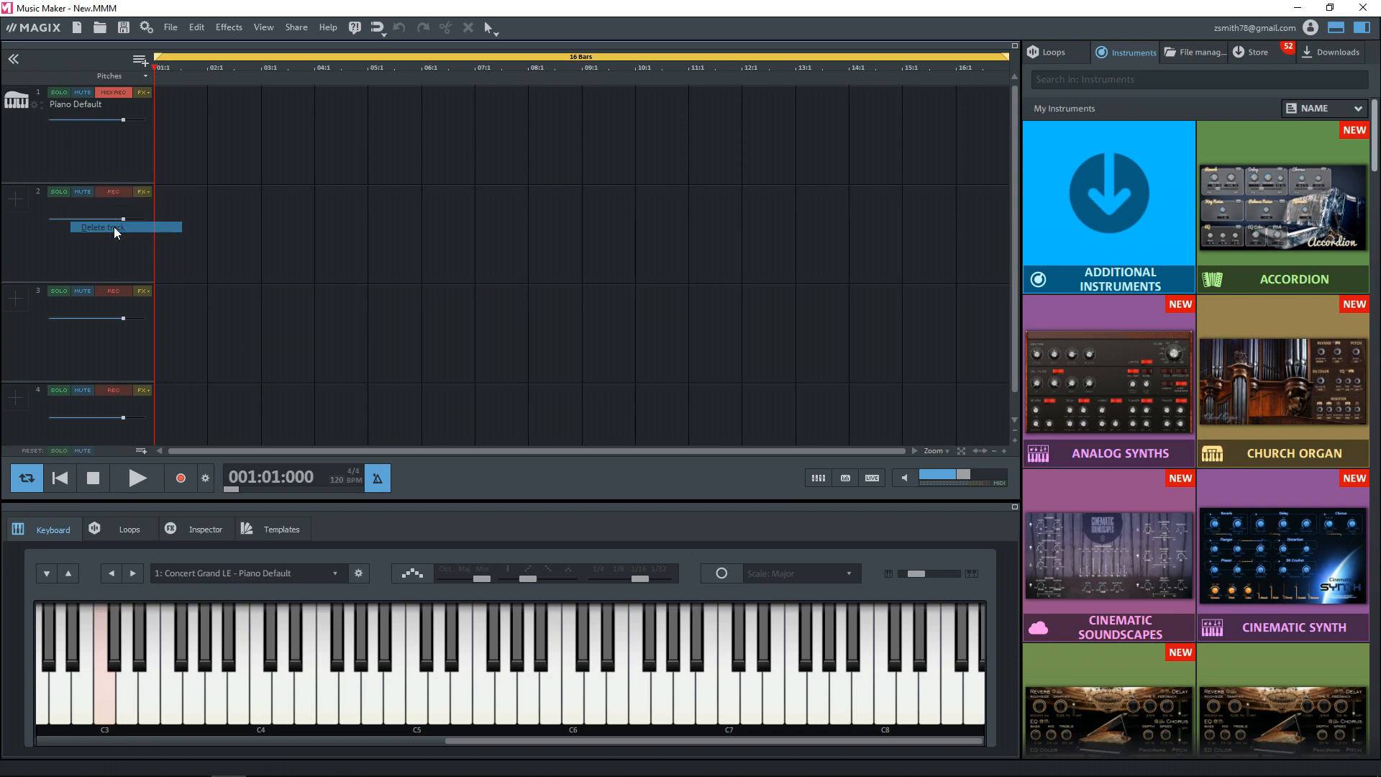
click(101, 227)
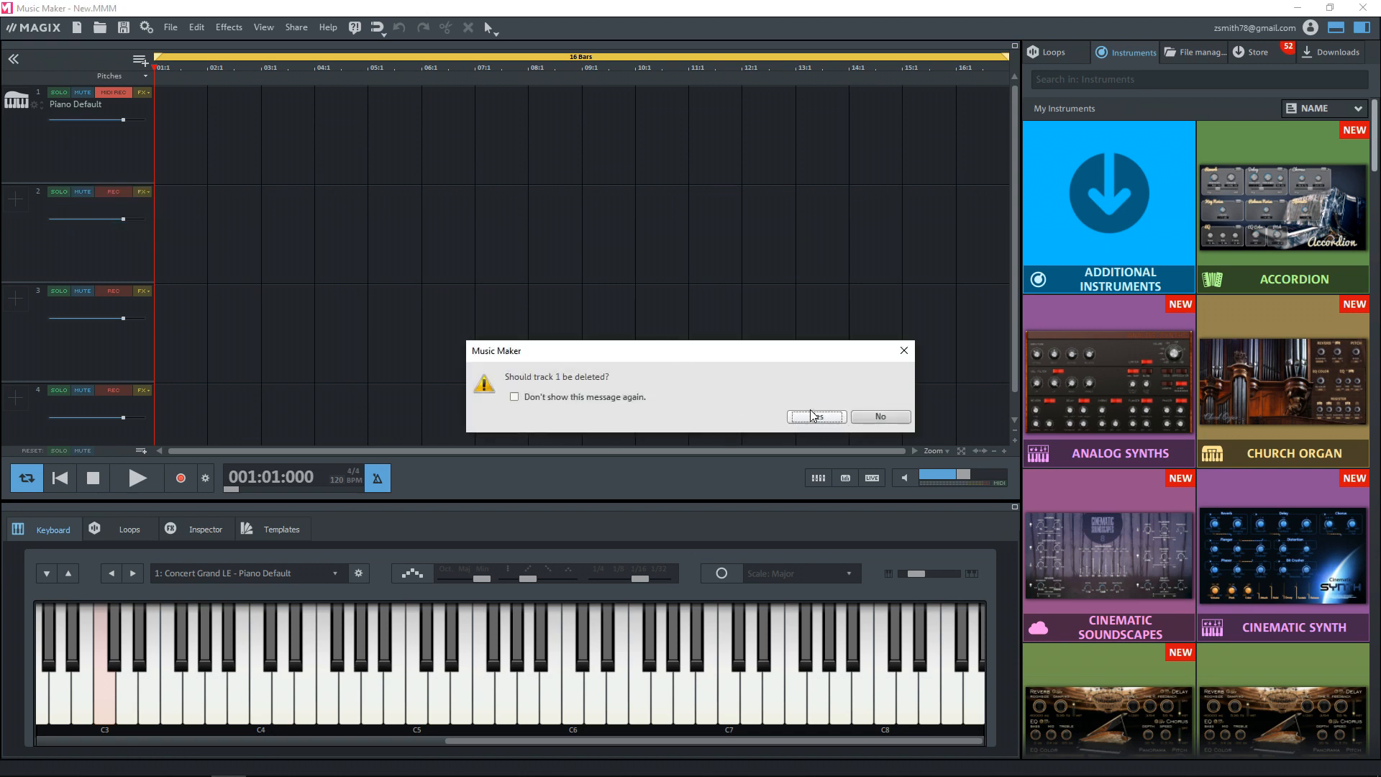
click(815, 416)
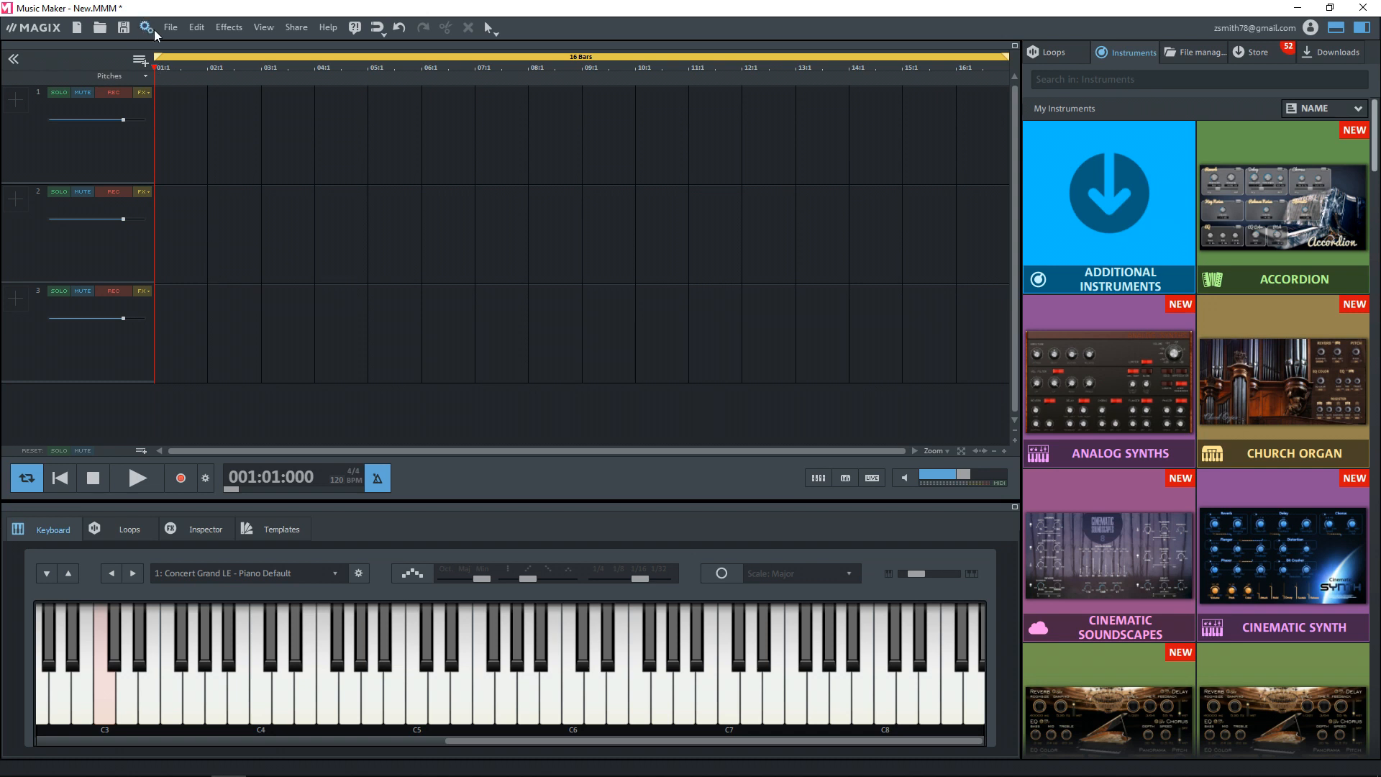
In Audio/MIDI program settings, try Direct sound, then return to the ASIO driver list
click(146, 28)
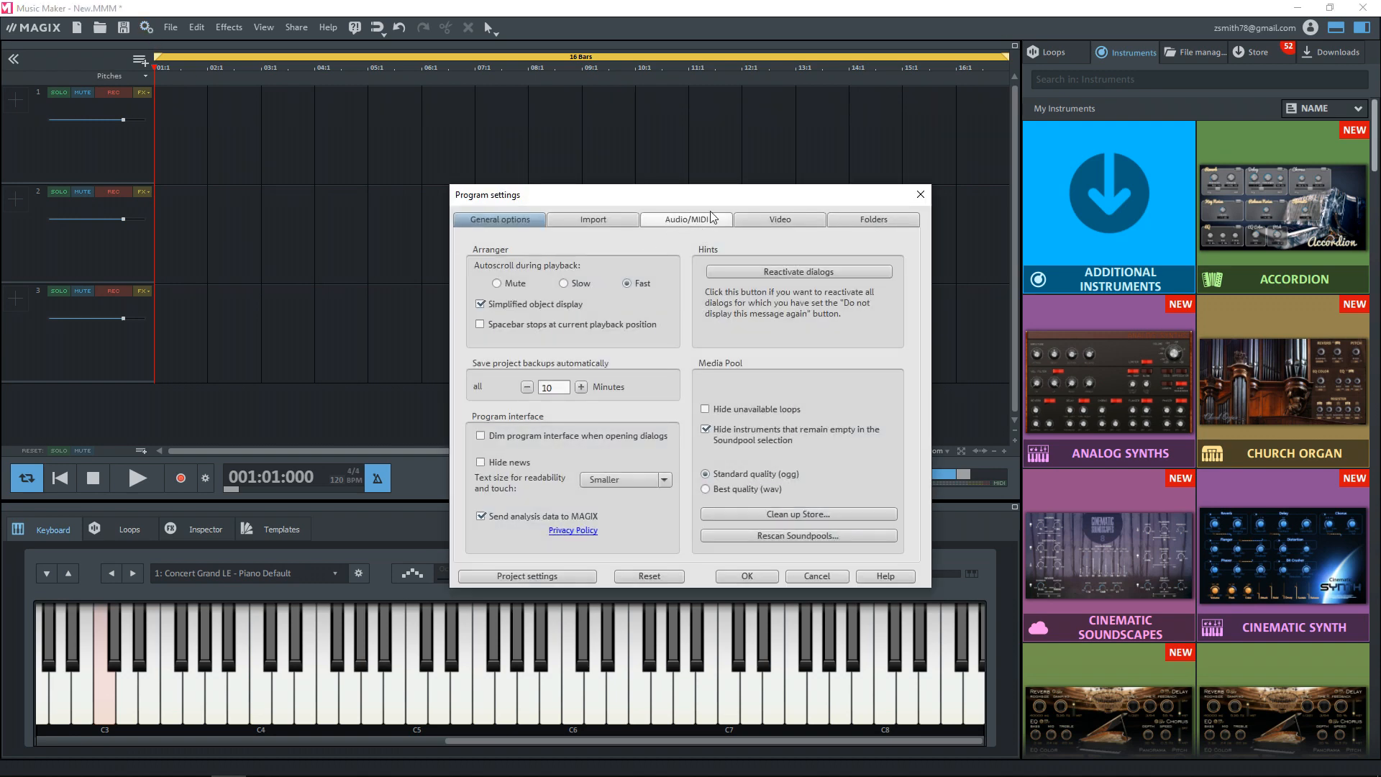
click(686, 218)
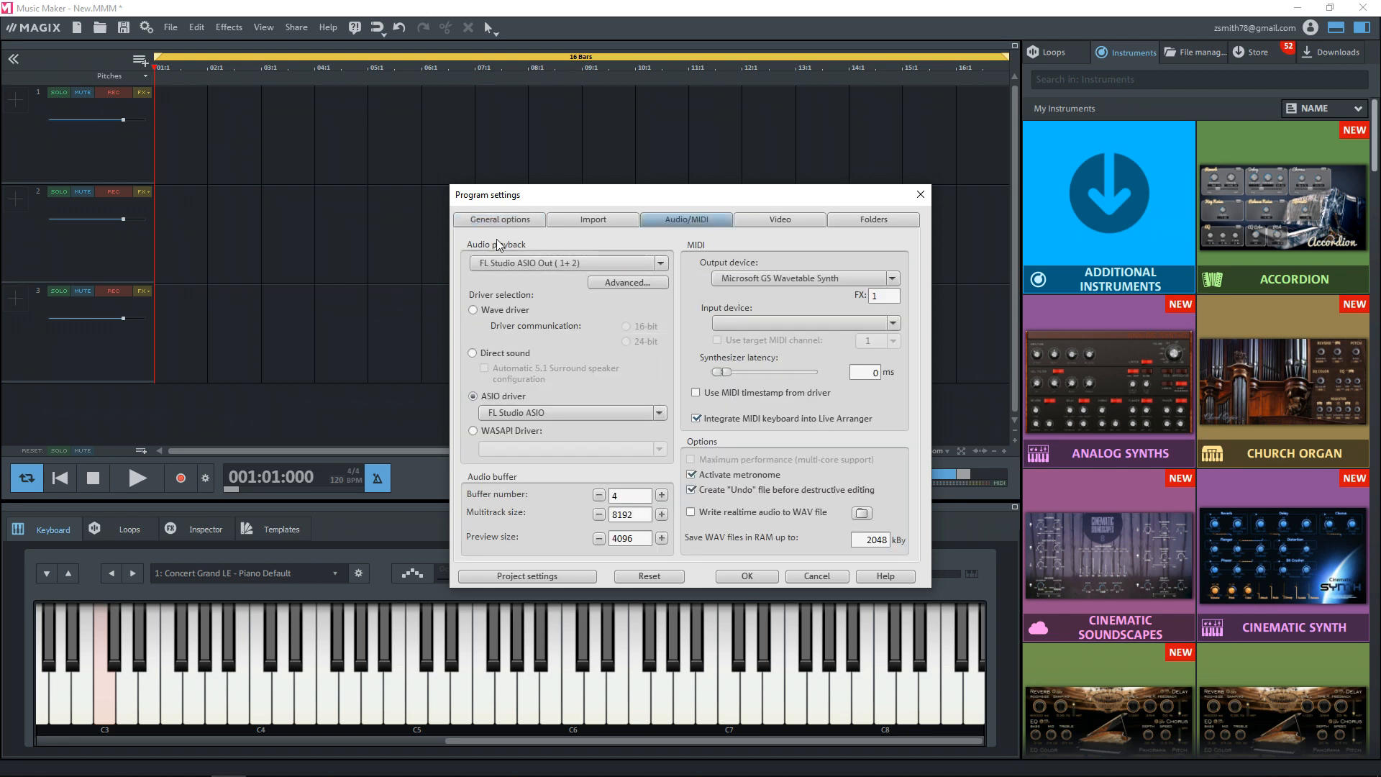
click(472, 352)
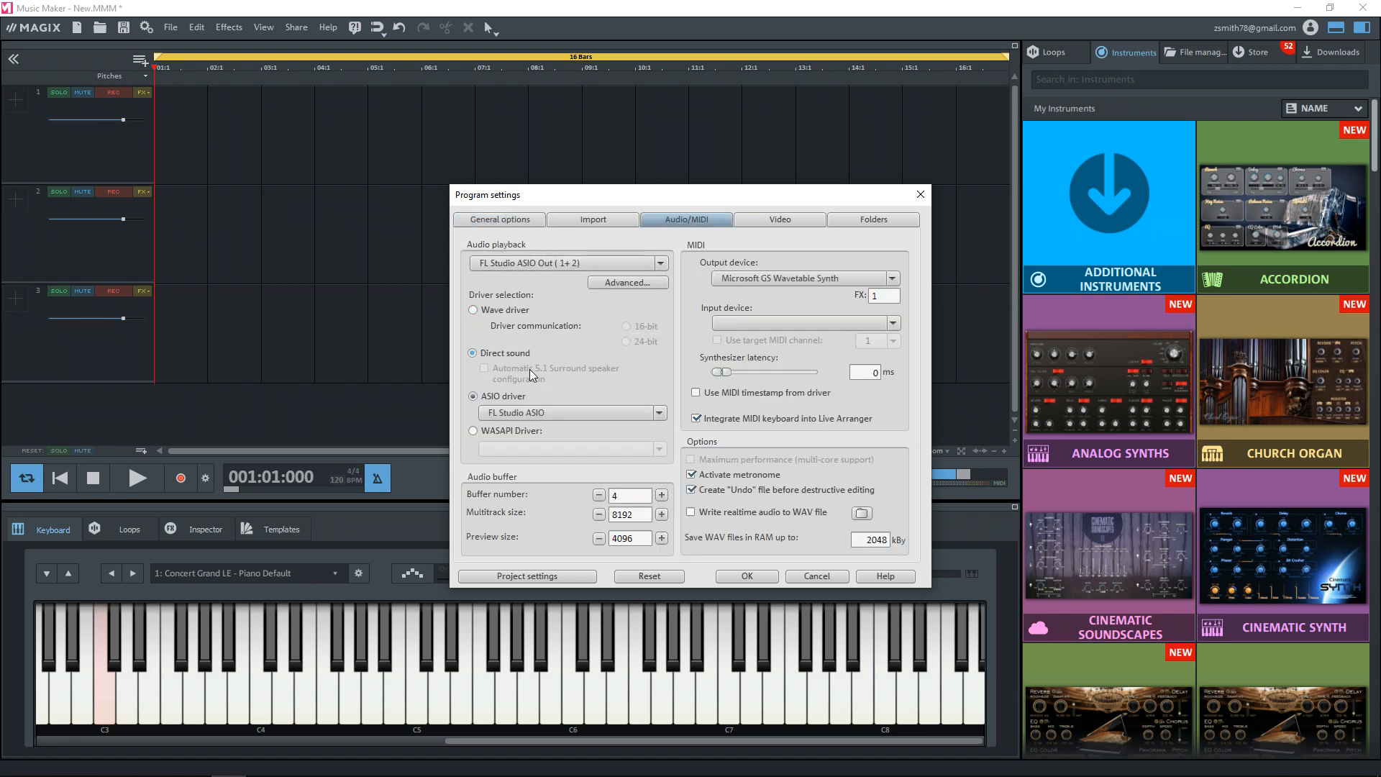
click(473, 396)
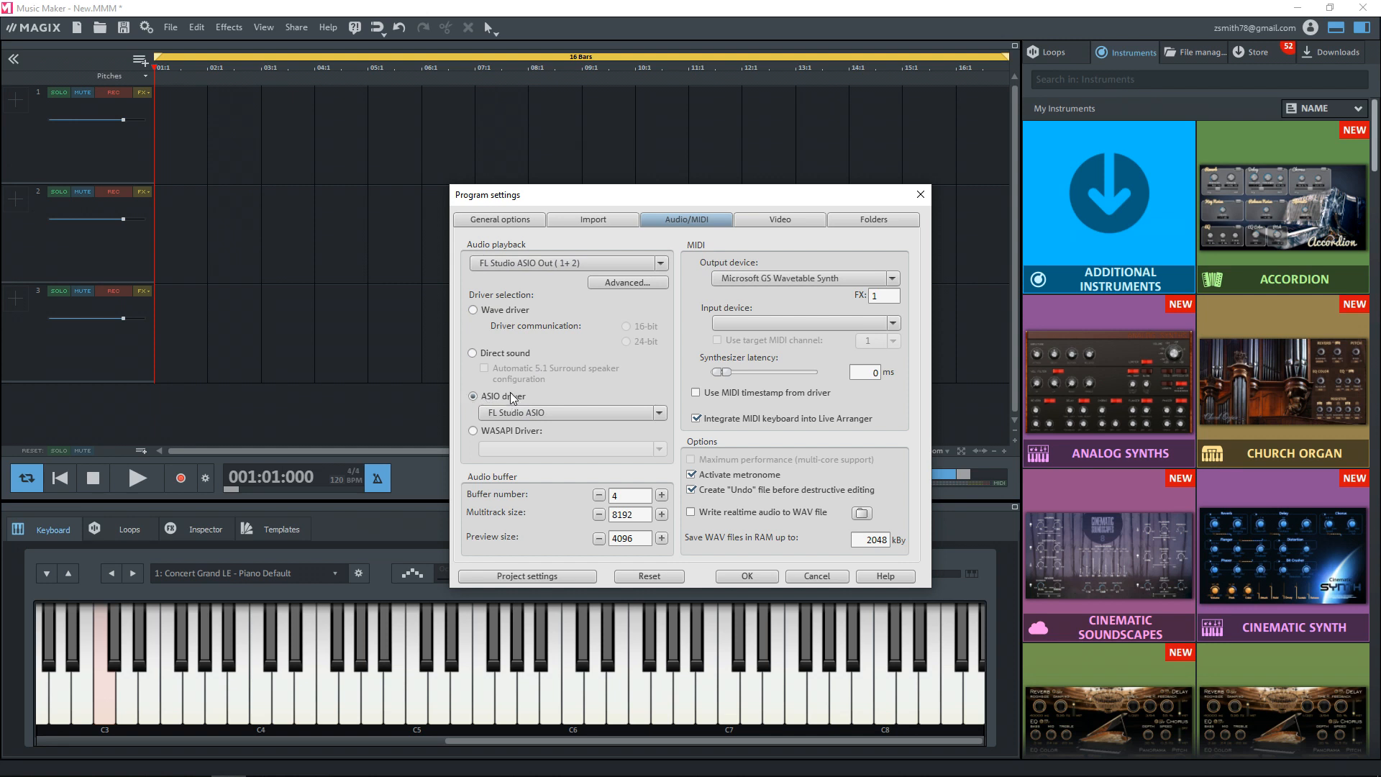
click(656, 412)
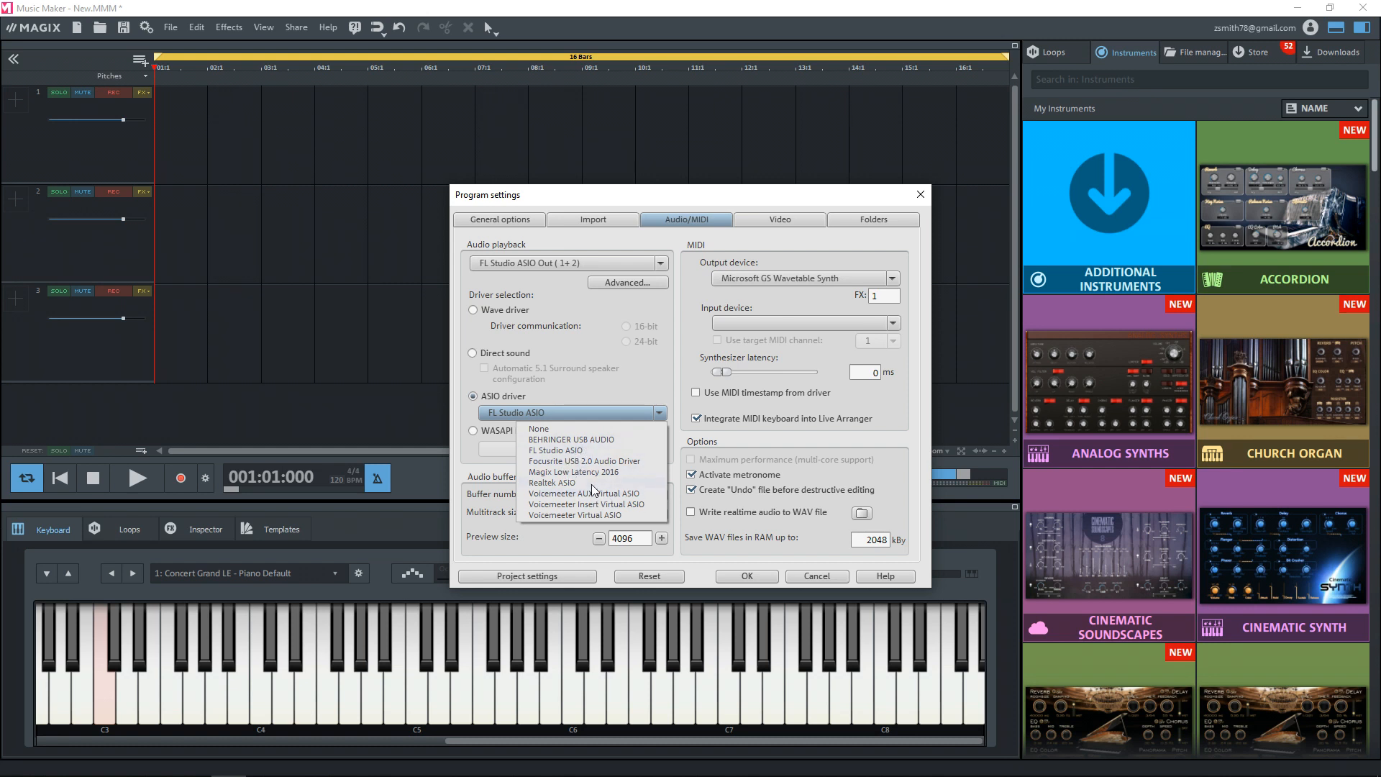
Keep FL Studio ASIO, set Keystation Mini 32 MK3 as MIDI input, and confirm
click(555, 450)
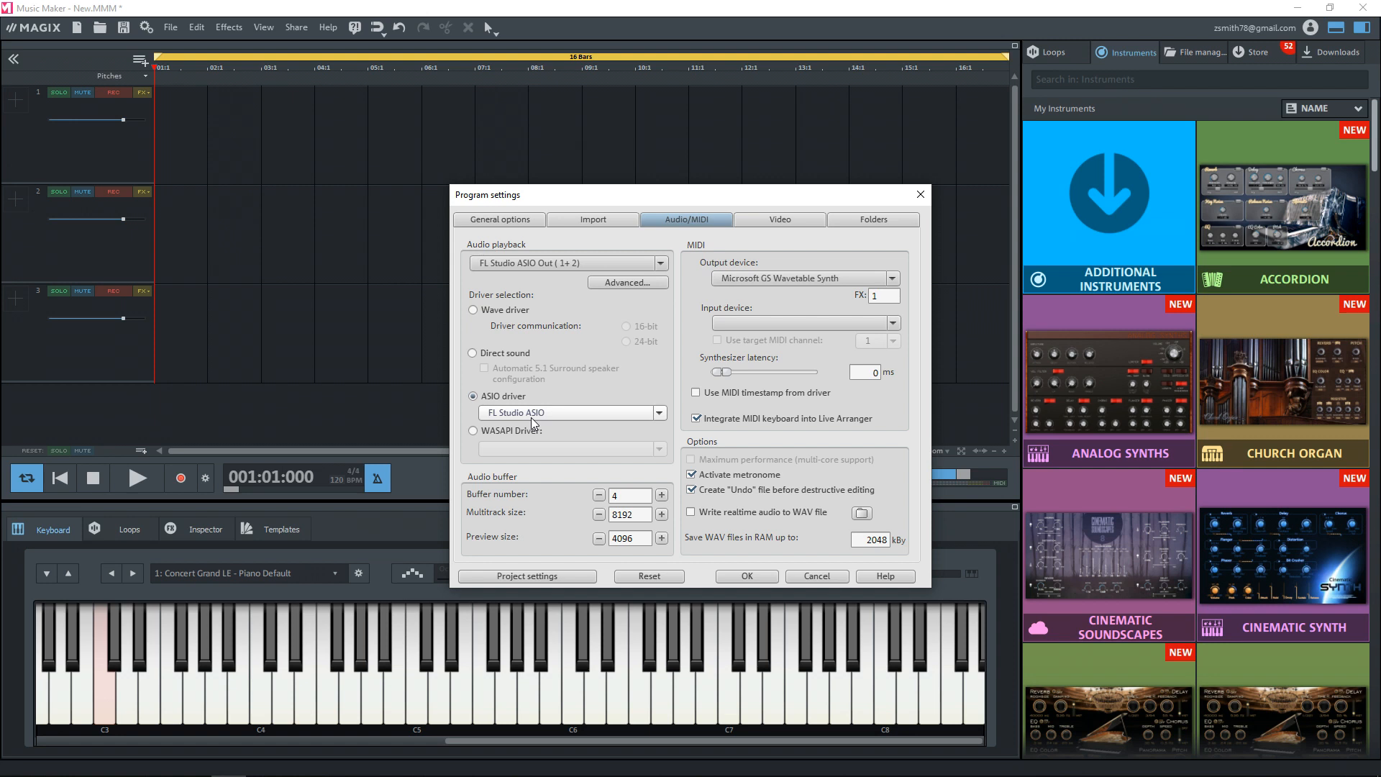
mouse_move(546, 425)
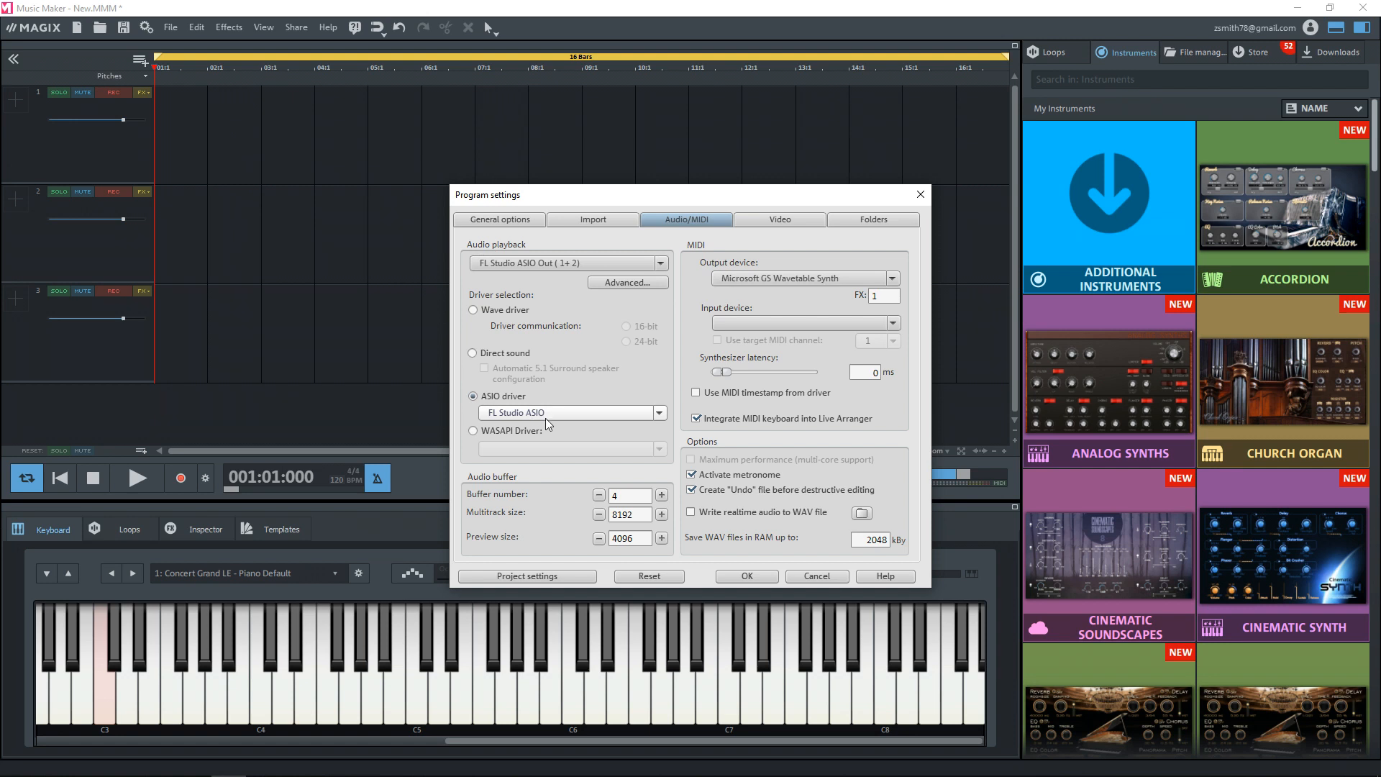
click(658, 412)
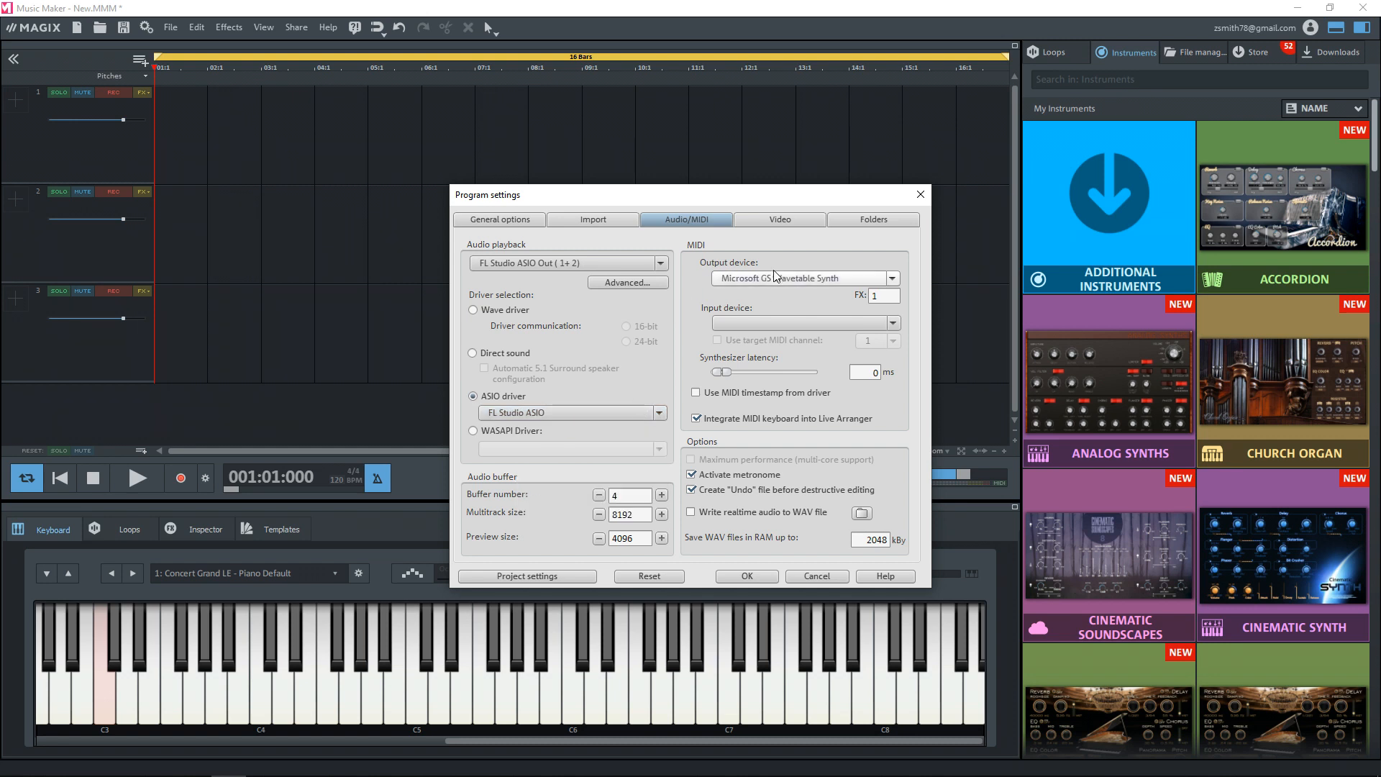
mouse_move(742, 327)
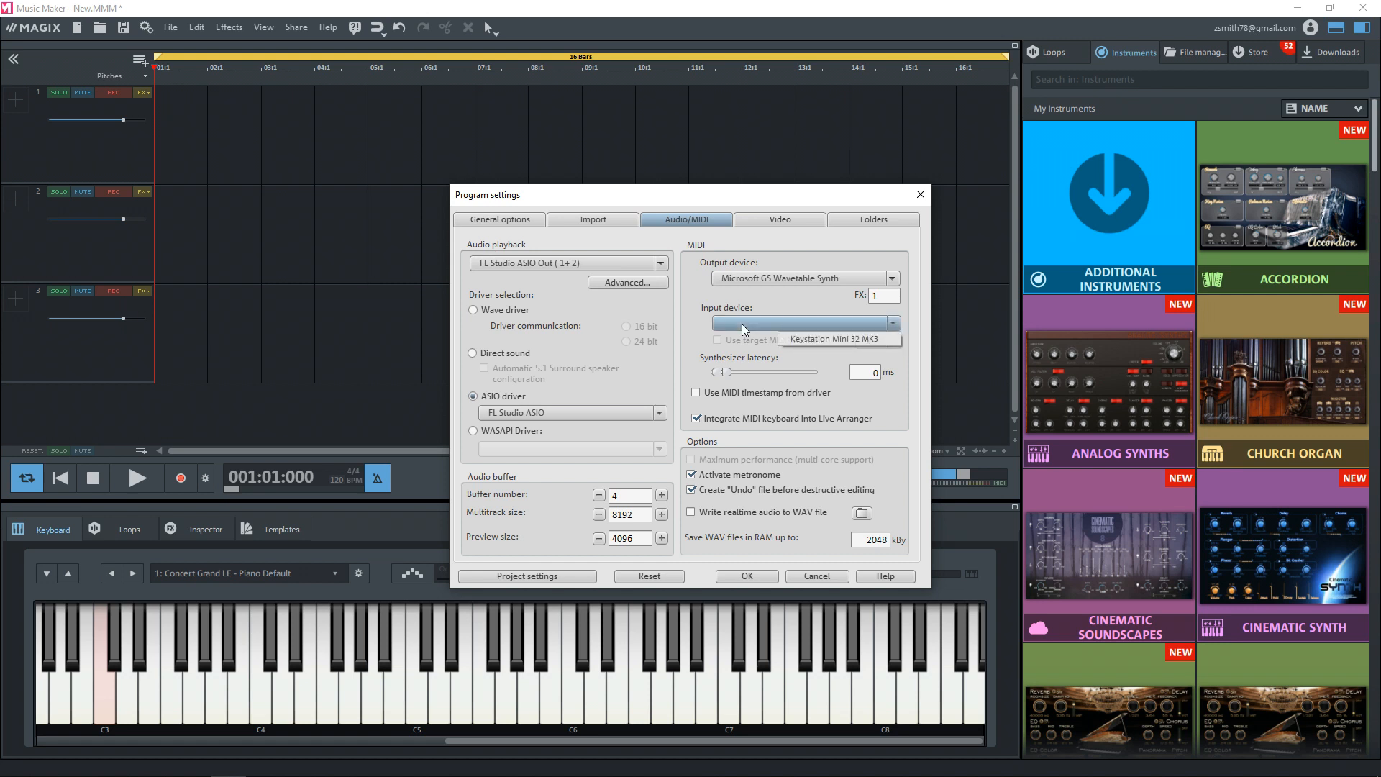
mouse_move(829, 344)
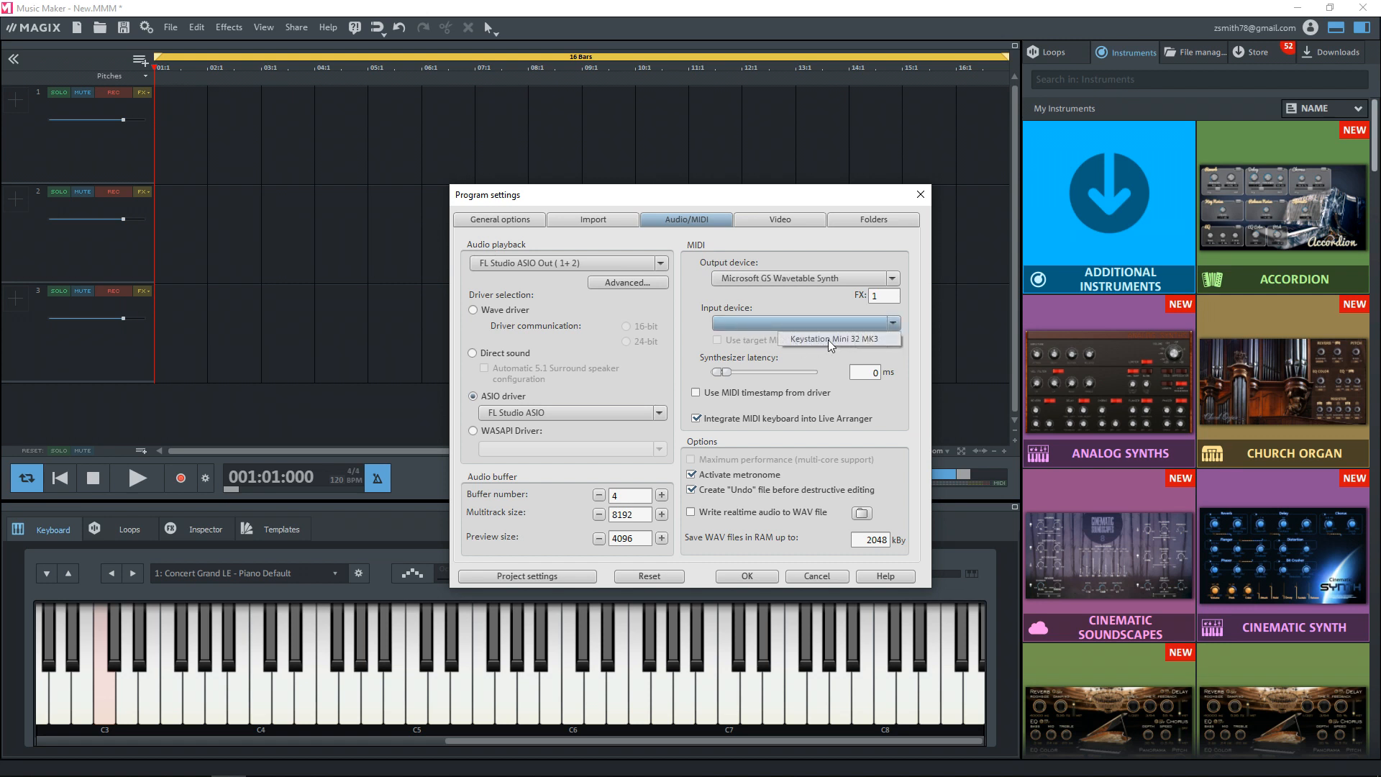
click(837, 338)
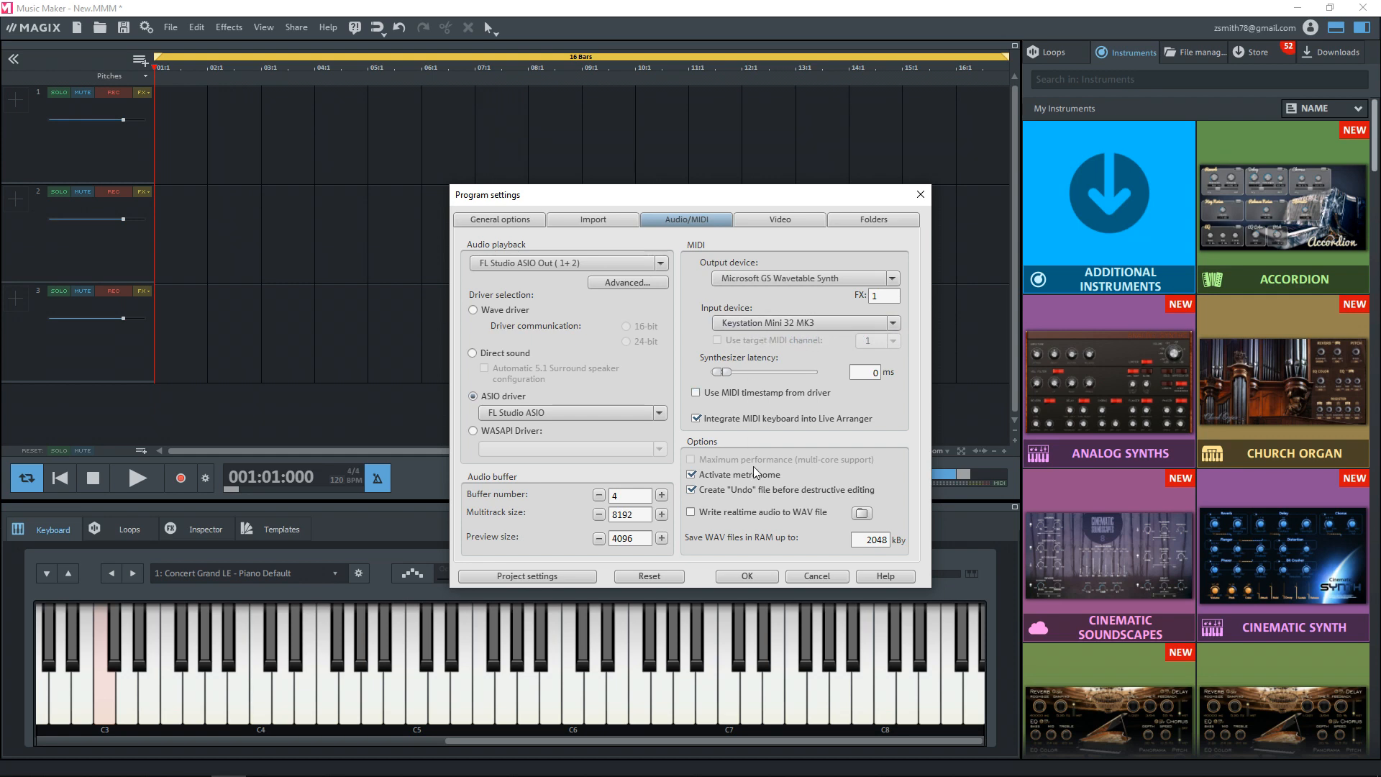
click(745, 576)
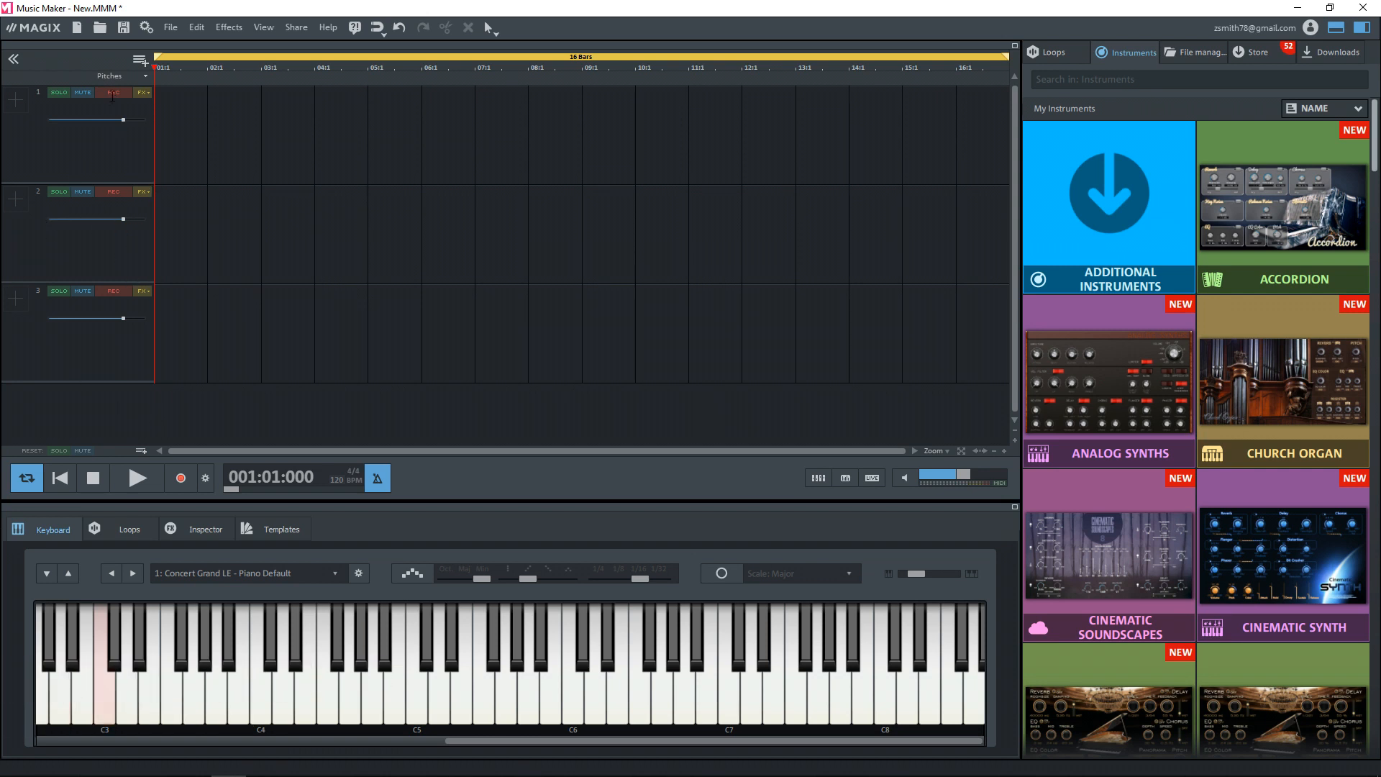
mouse_move(112, 97)
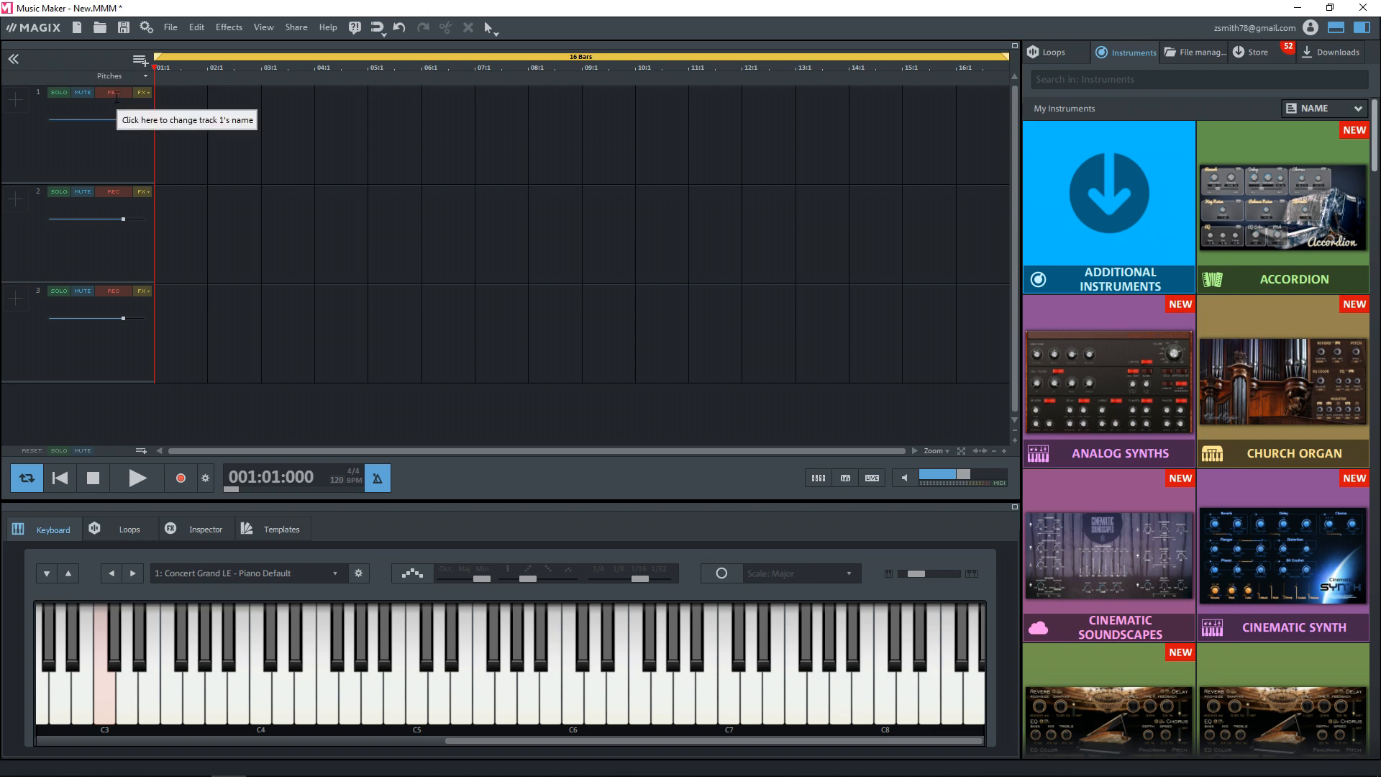
mouse_move(116, 99)
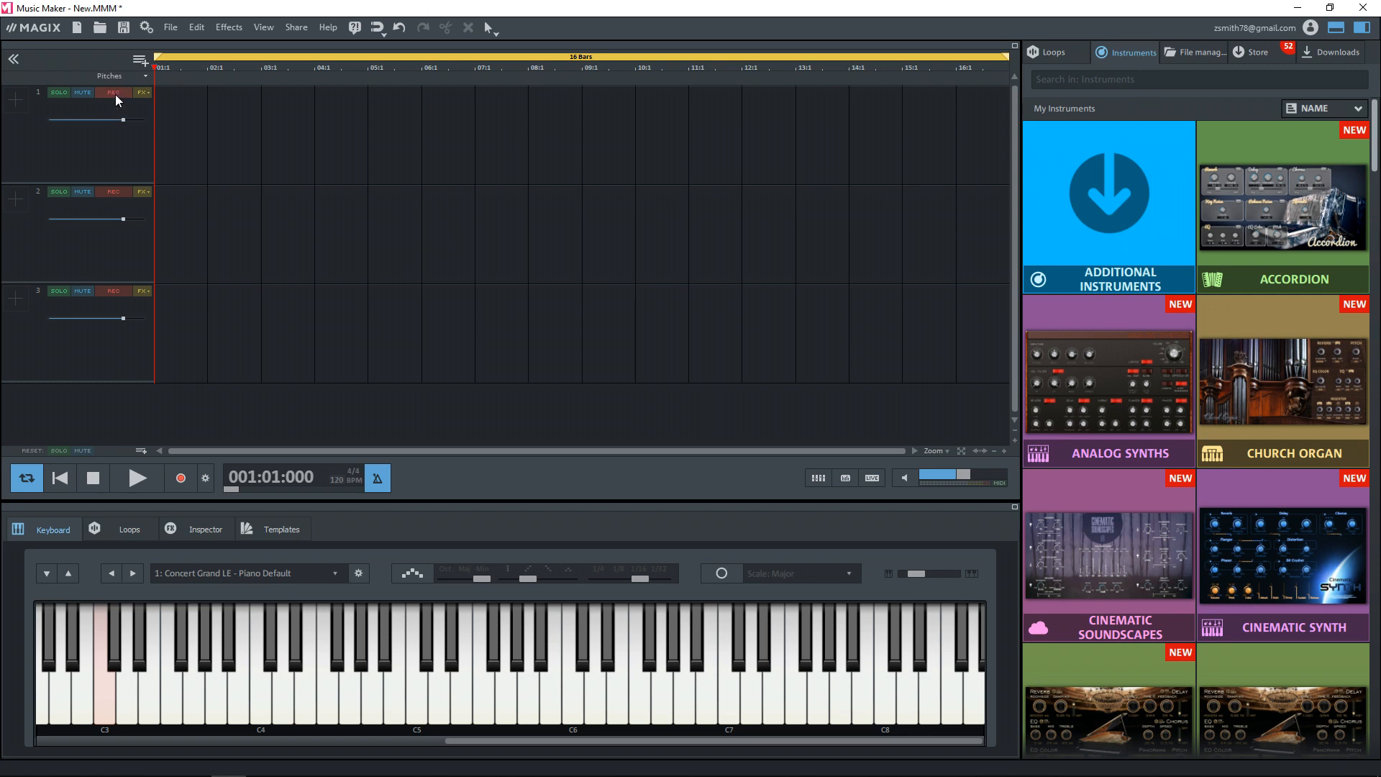
Arm track 1 for recording and open its FX menu
click(113, 93)
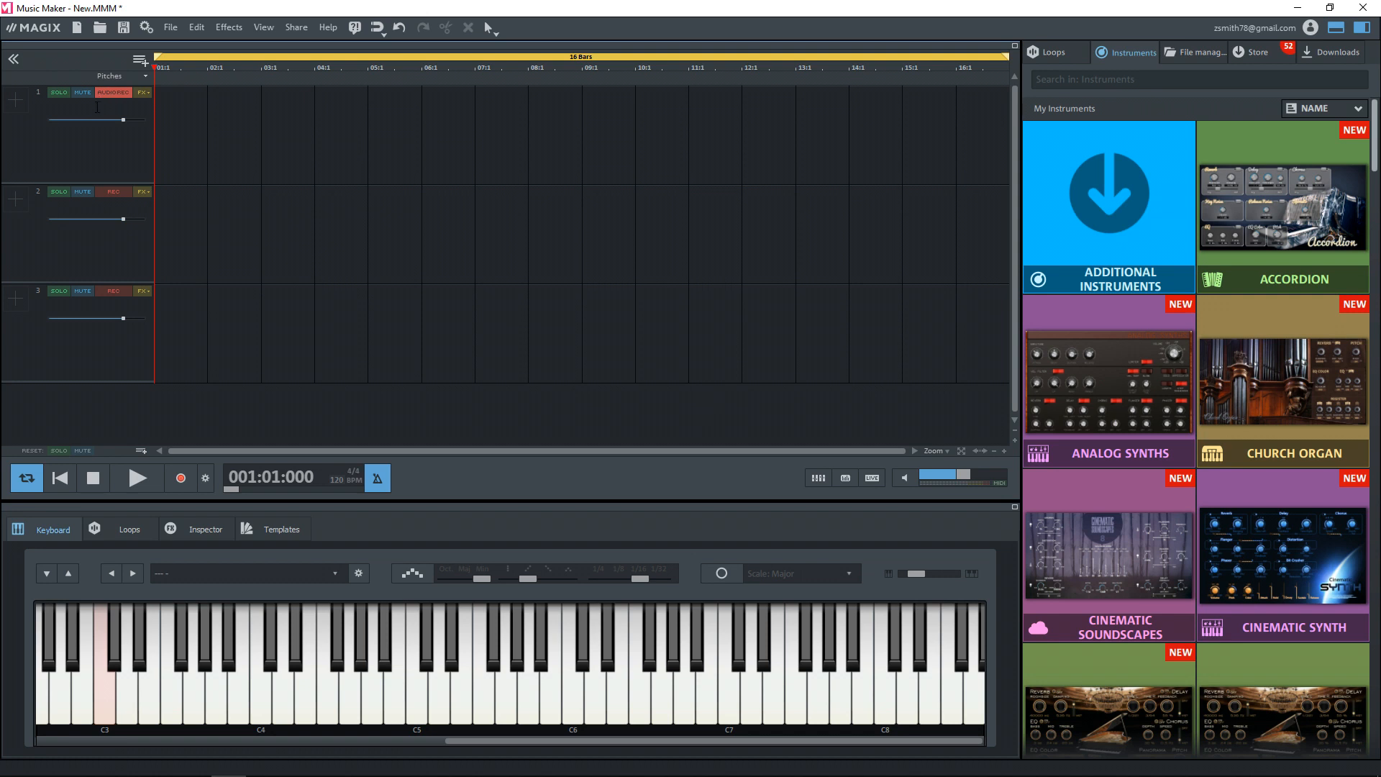
mouse_move(114, 93)
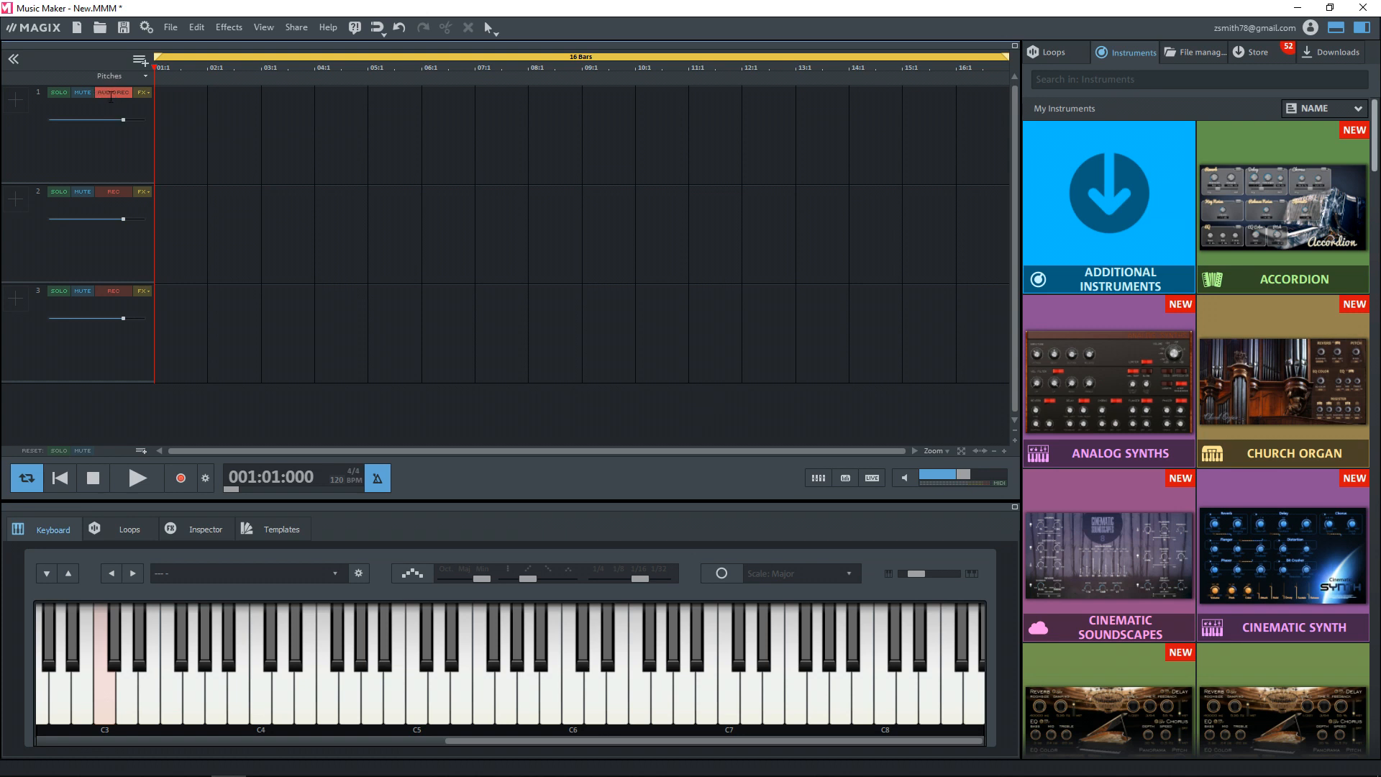
click(142, 93)
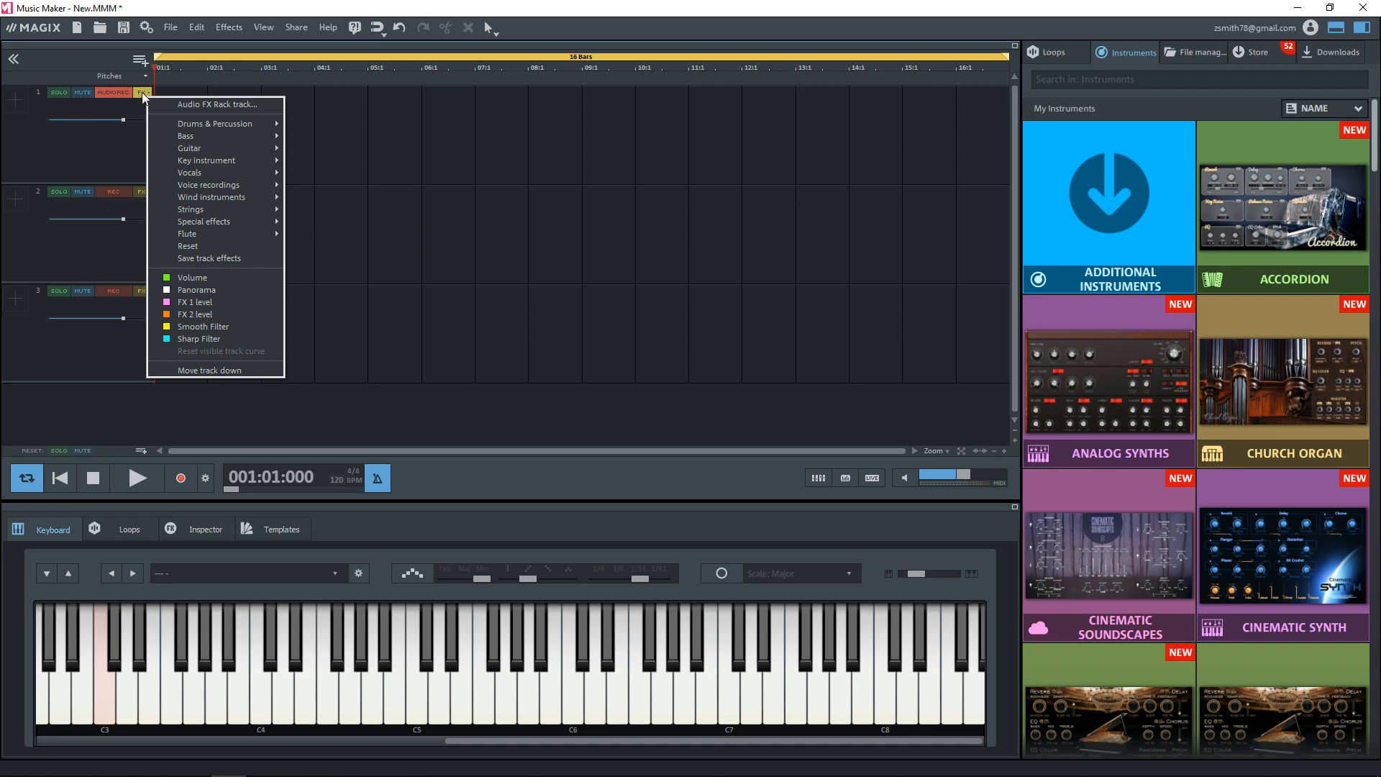
mouse_move(216, 104)
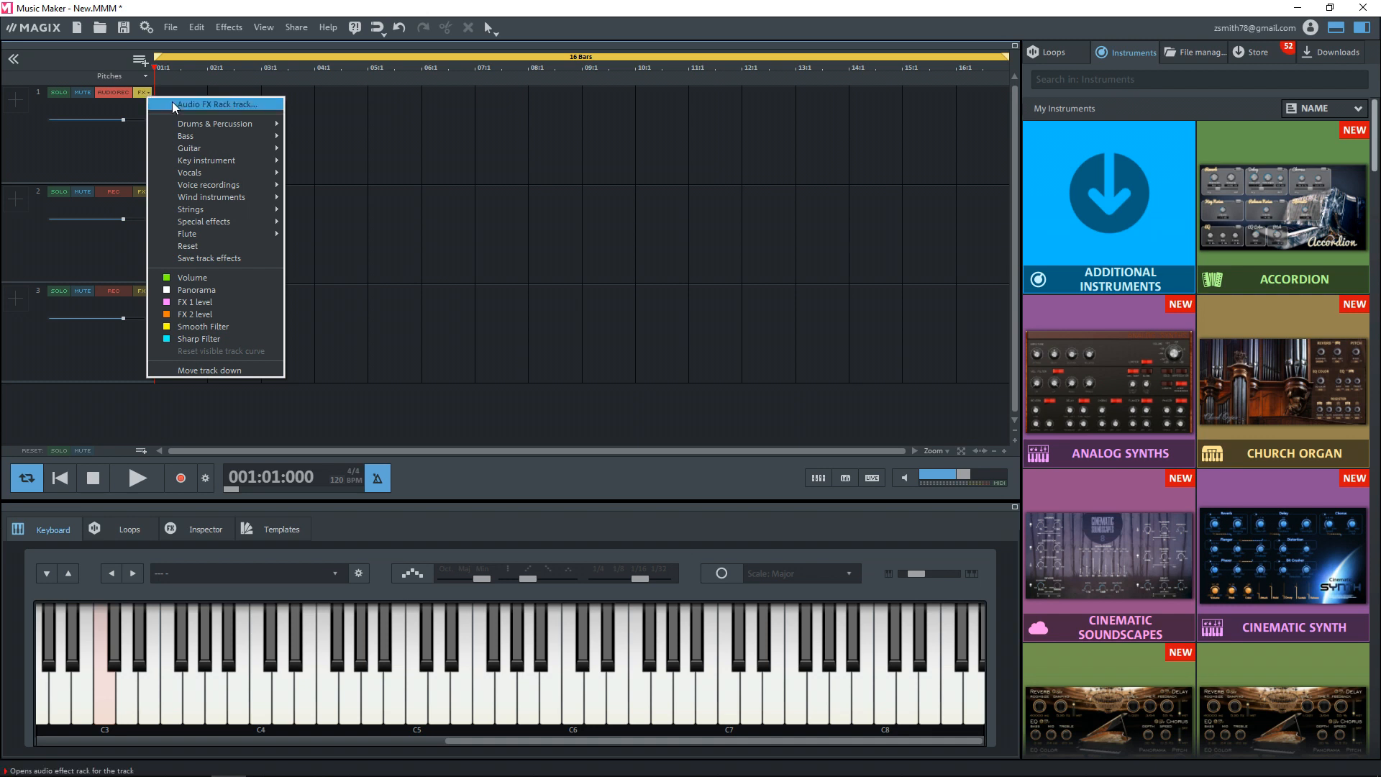
Open track 1's Audio FX Rack and select the Parametric EQ
click(219, 103)
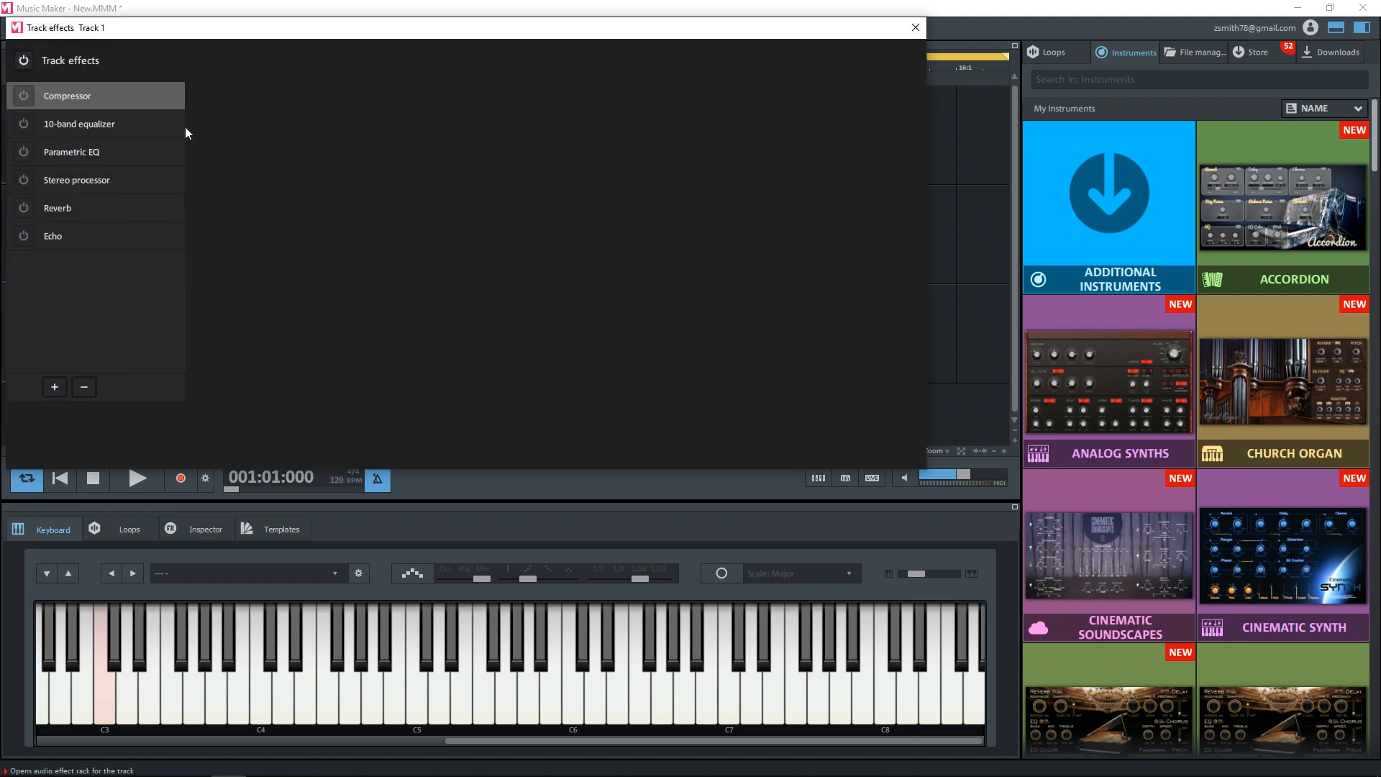
click(71, 152)
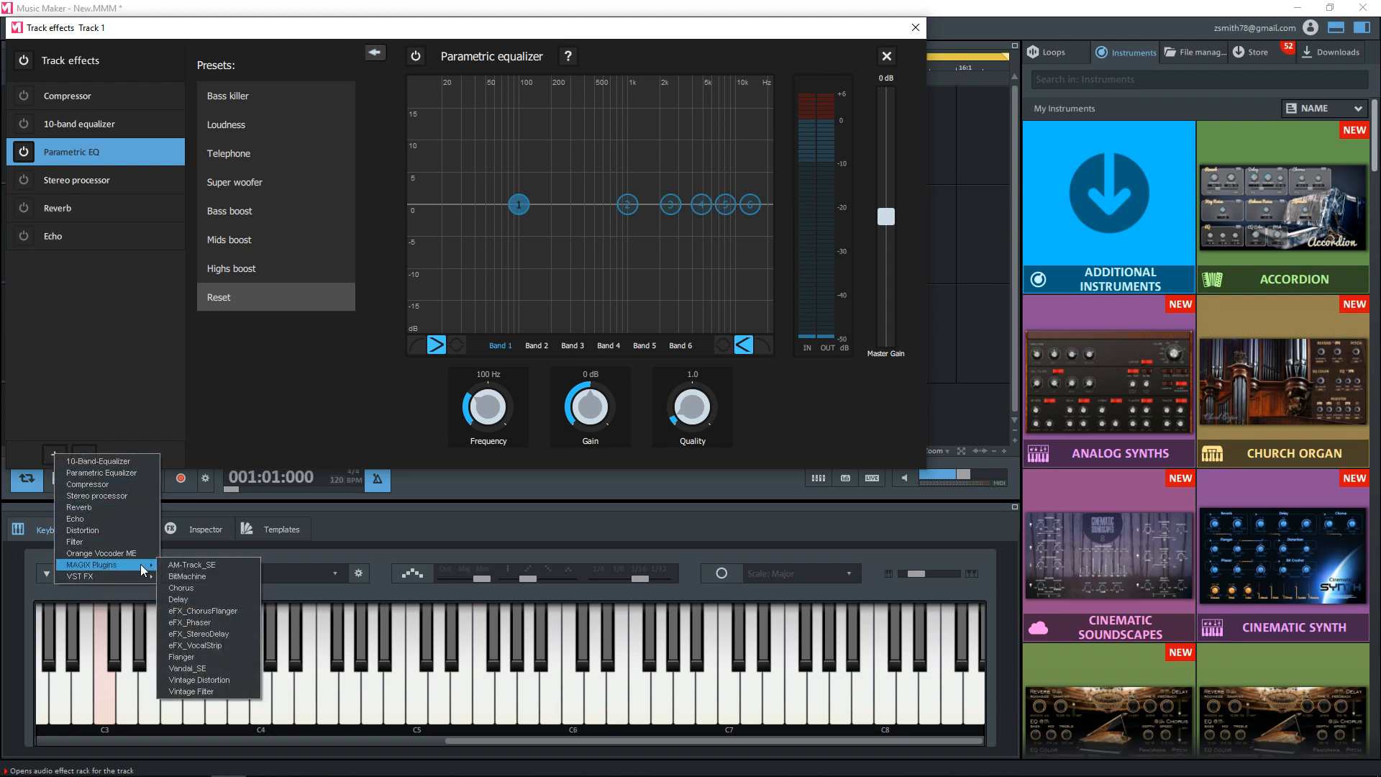
mouse_move(210, 656)
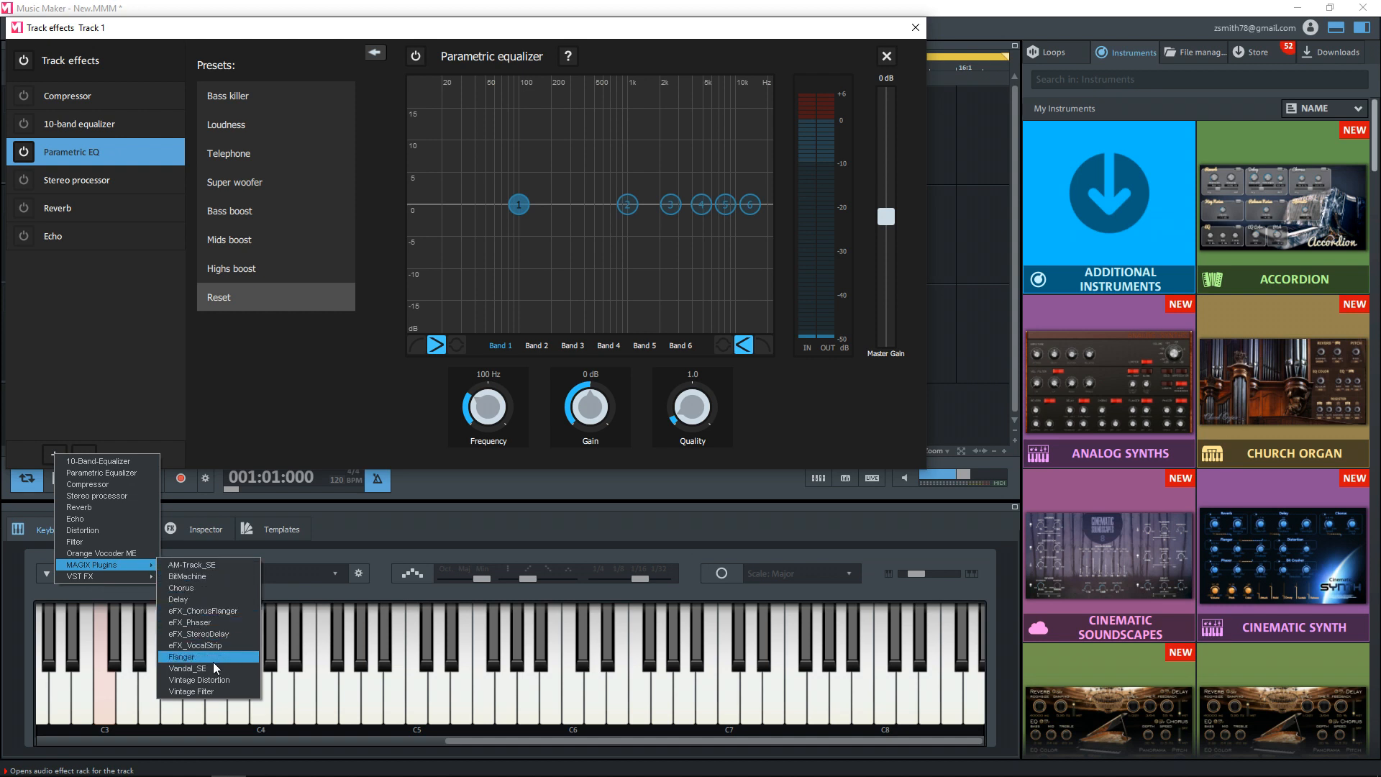
mouse_move(188, 669)
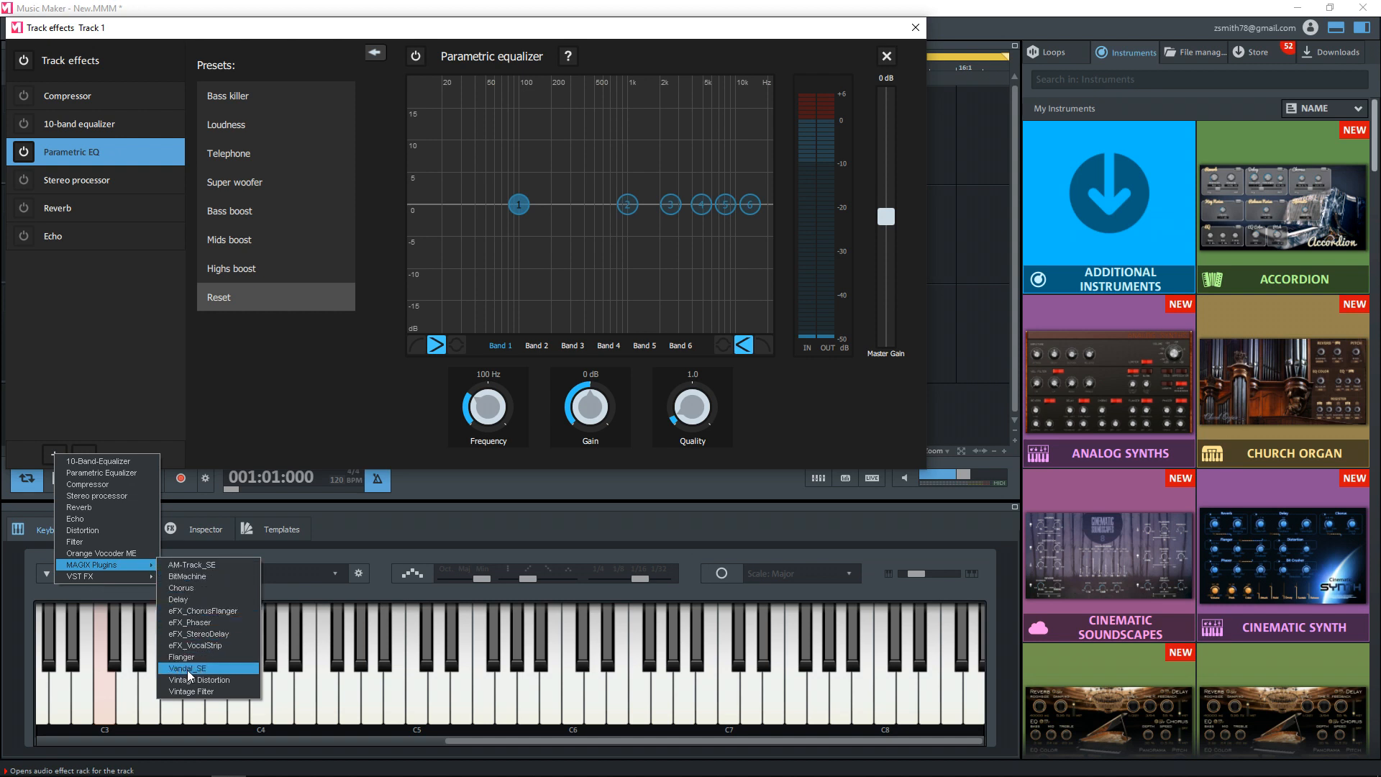
Add Vandal_SE to track 1 with the Raw Metal Stack preset, then close it
click(185, 667)
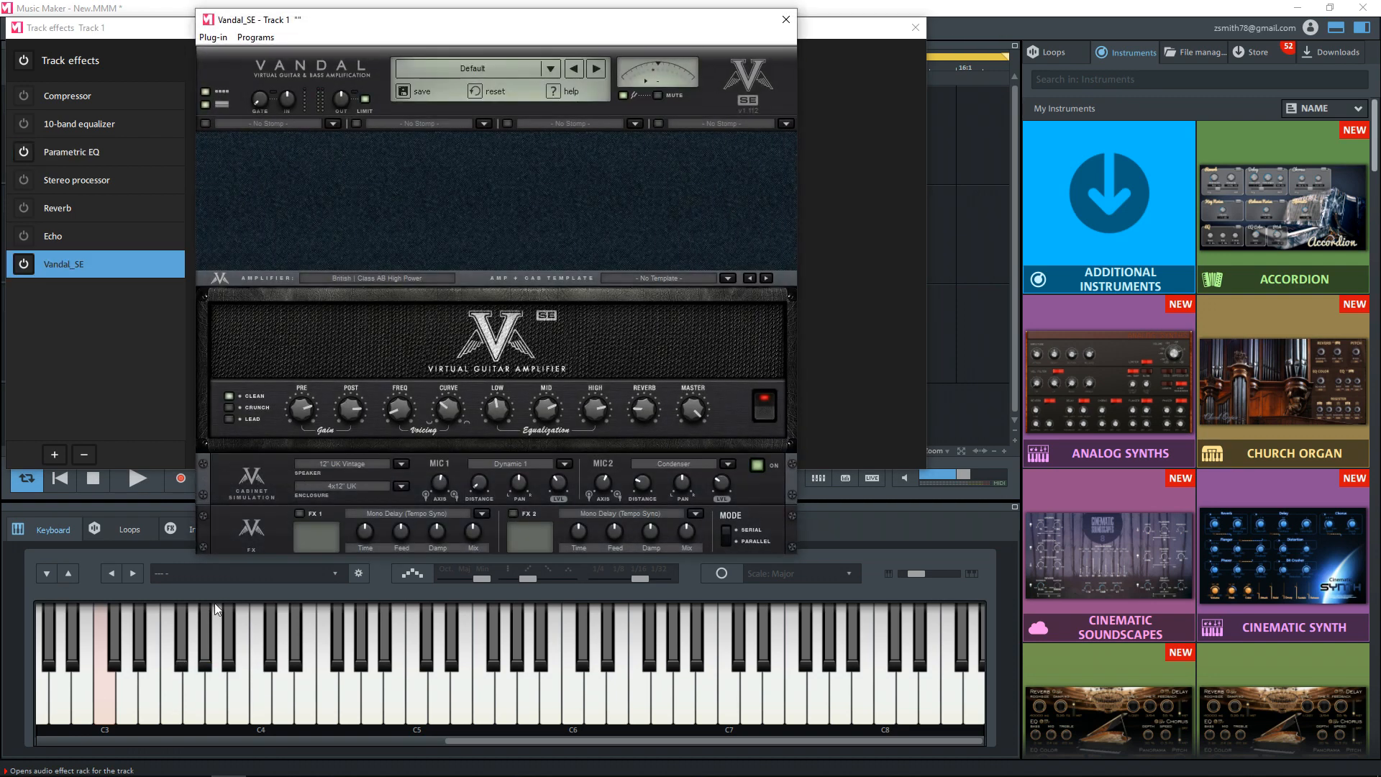
mouse_move(396, 360)
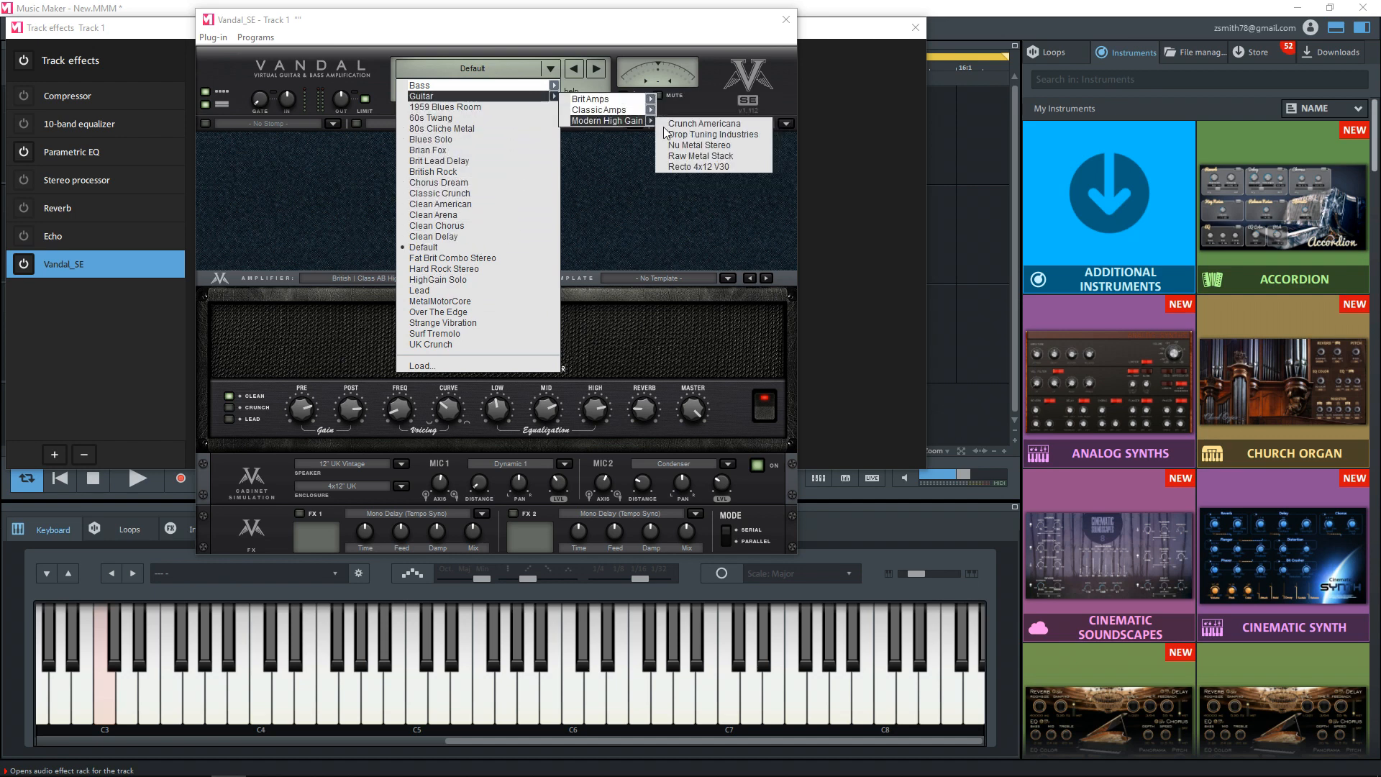
click(701, 155)
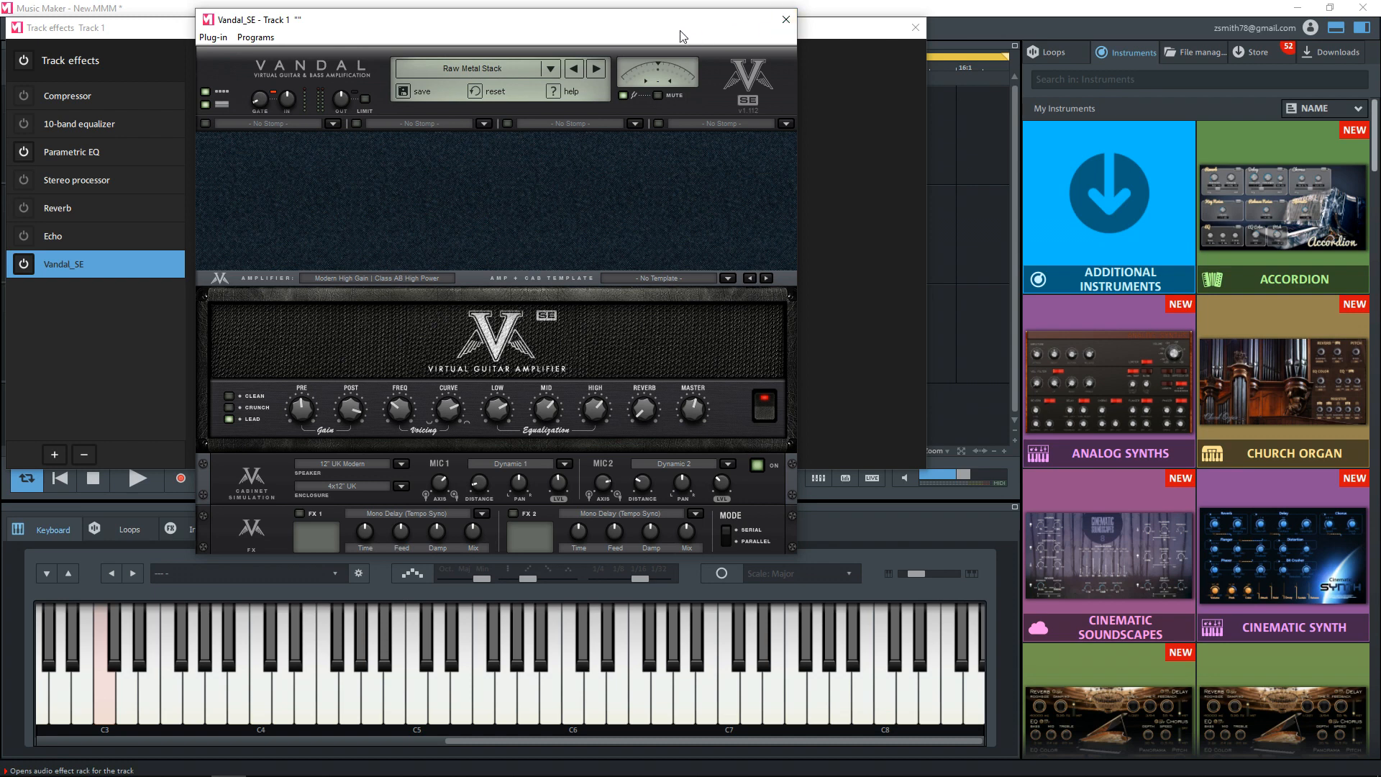
mouse_move(675, 39)
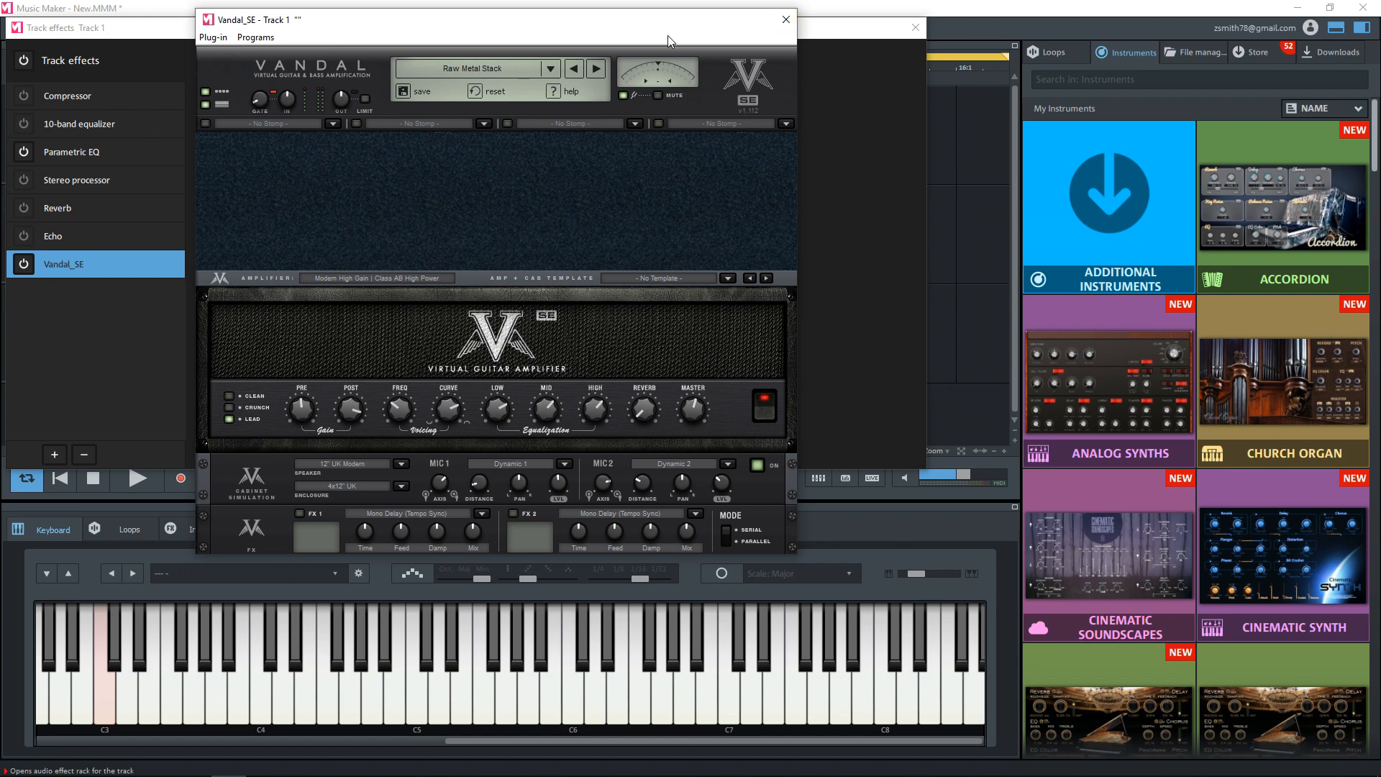
mouse_move(667, 41)
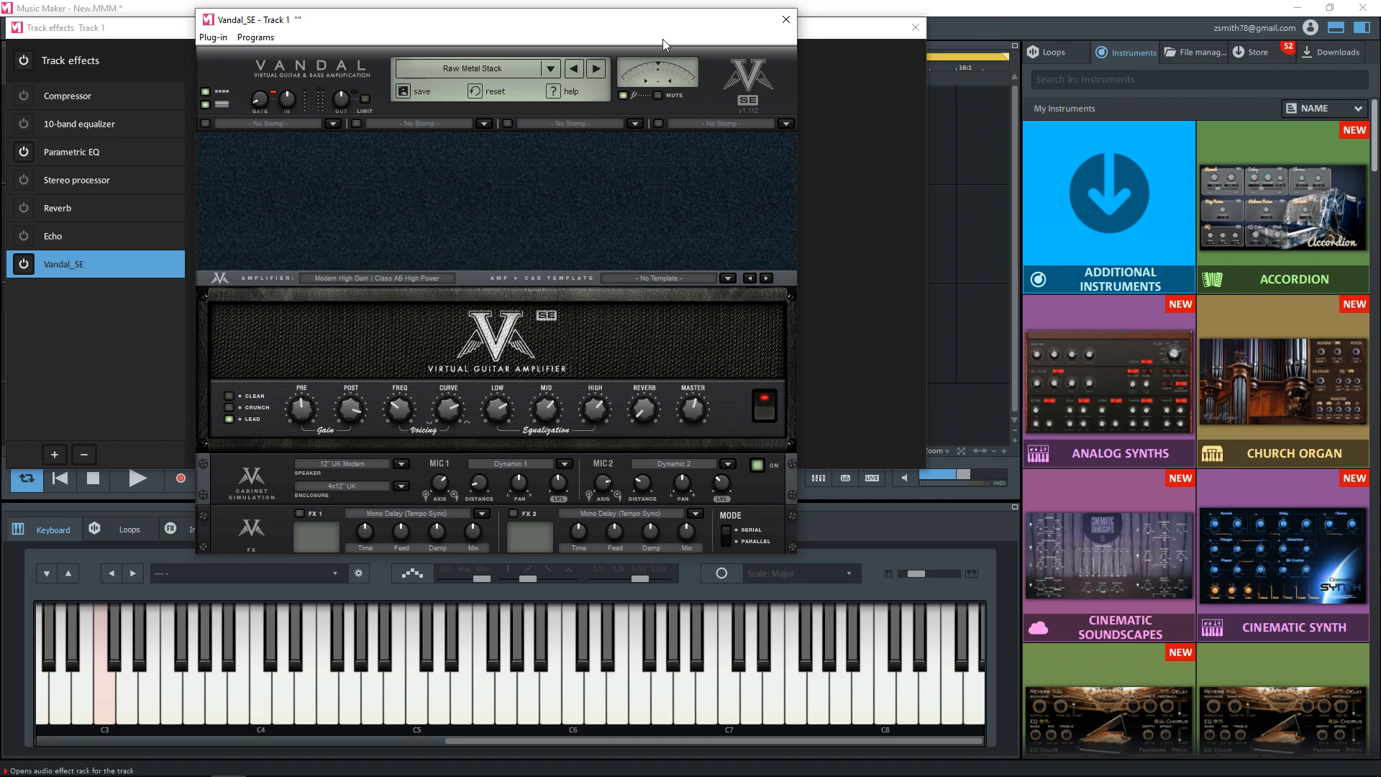
mouse_move(791, 29)
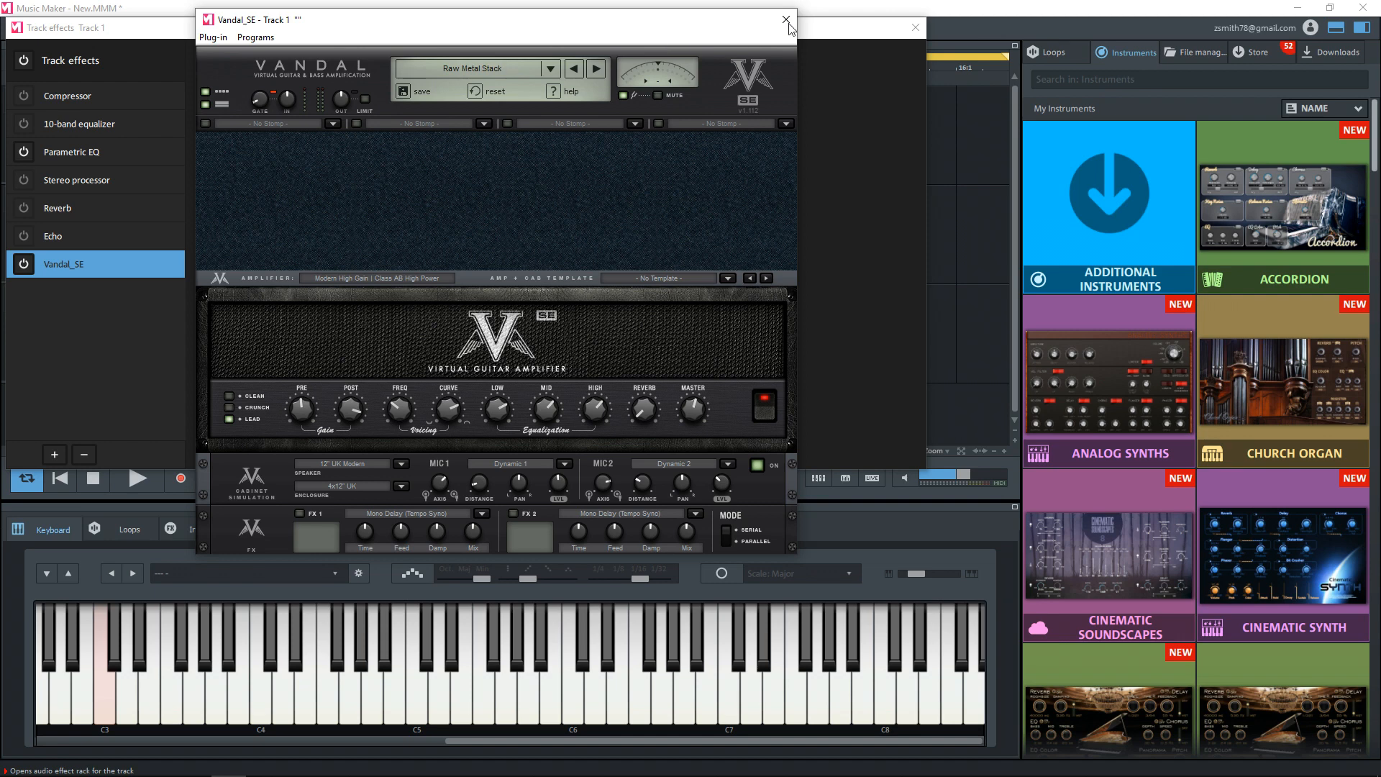
click(784, 19)
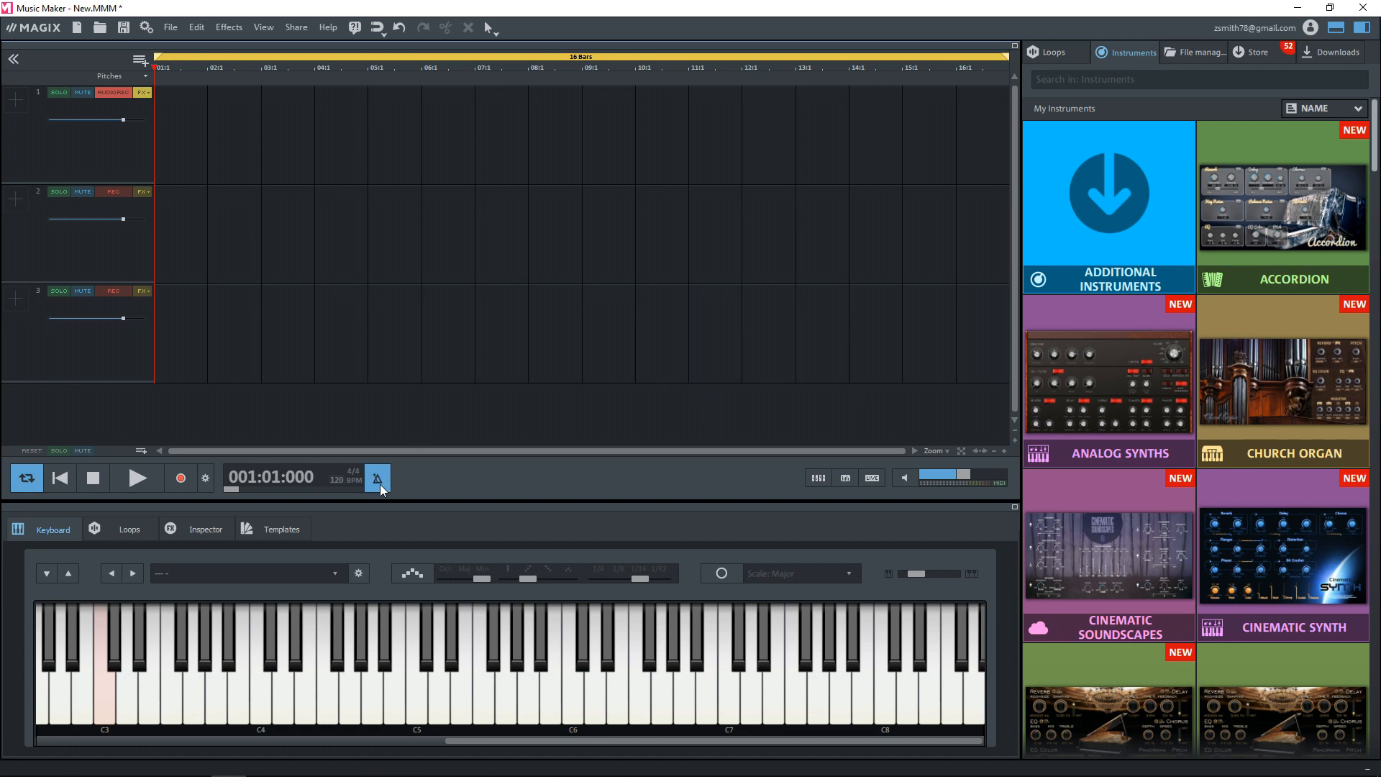
mouse_move(377, 478)
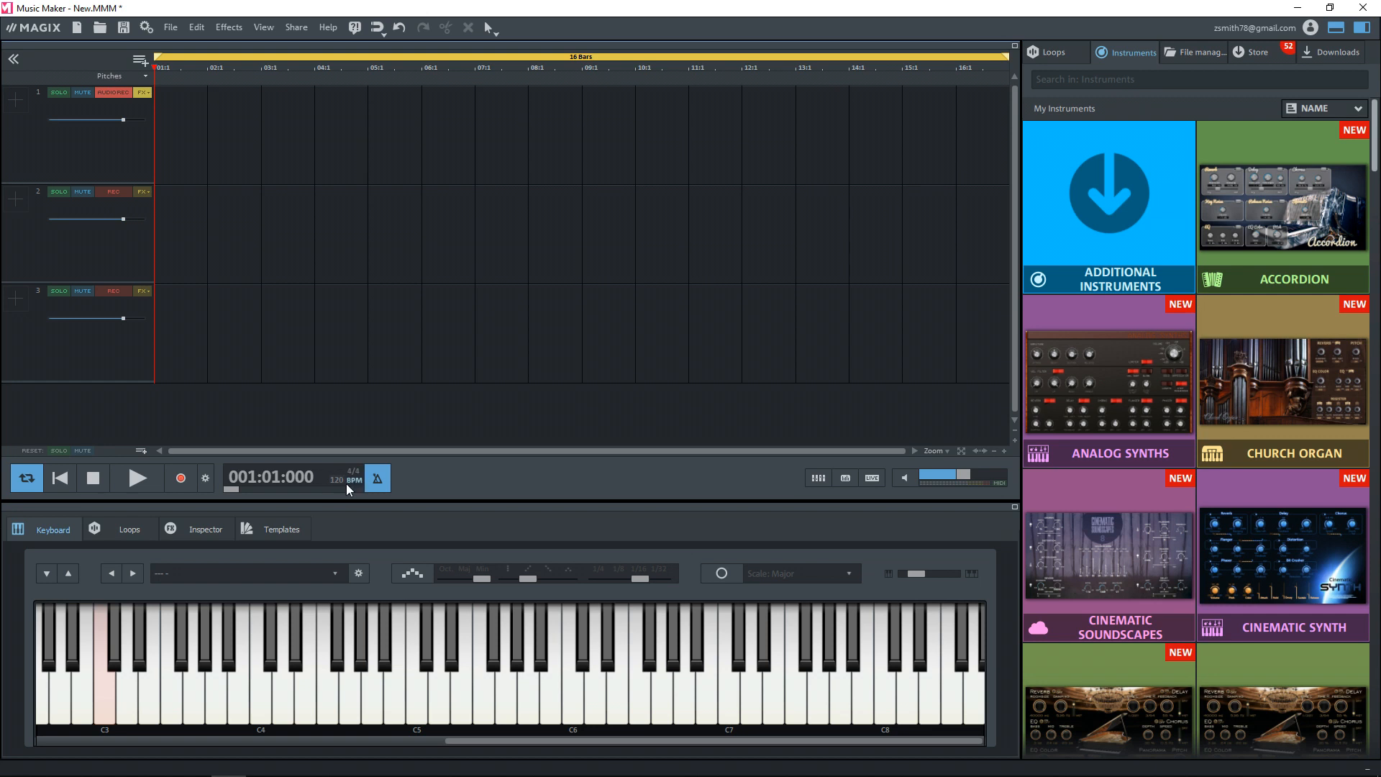
Open Tap tempo and confirm the project tempo at 120 BPM
click(353, 480)
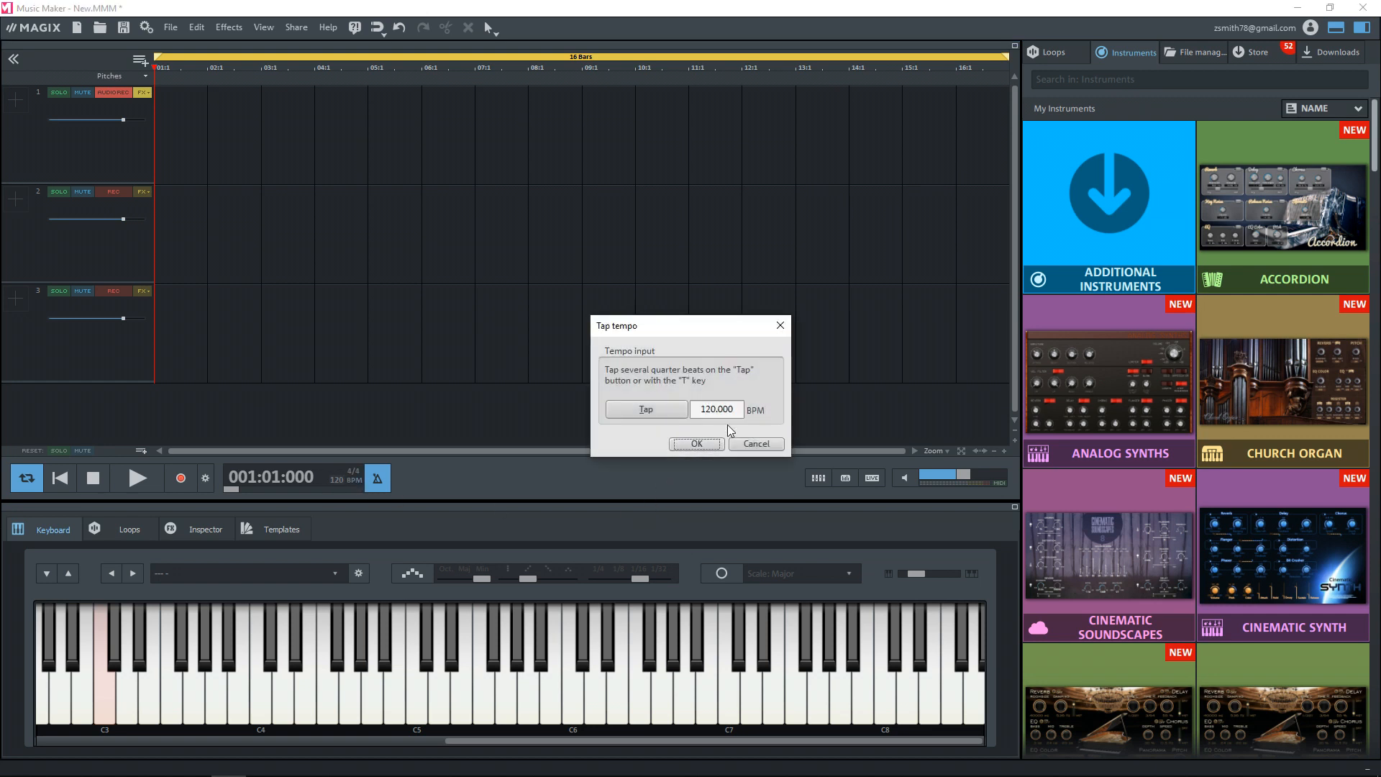
mouse_move(358, 487)
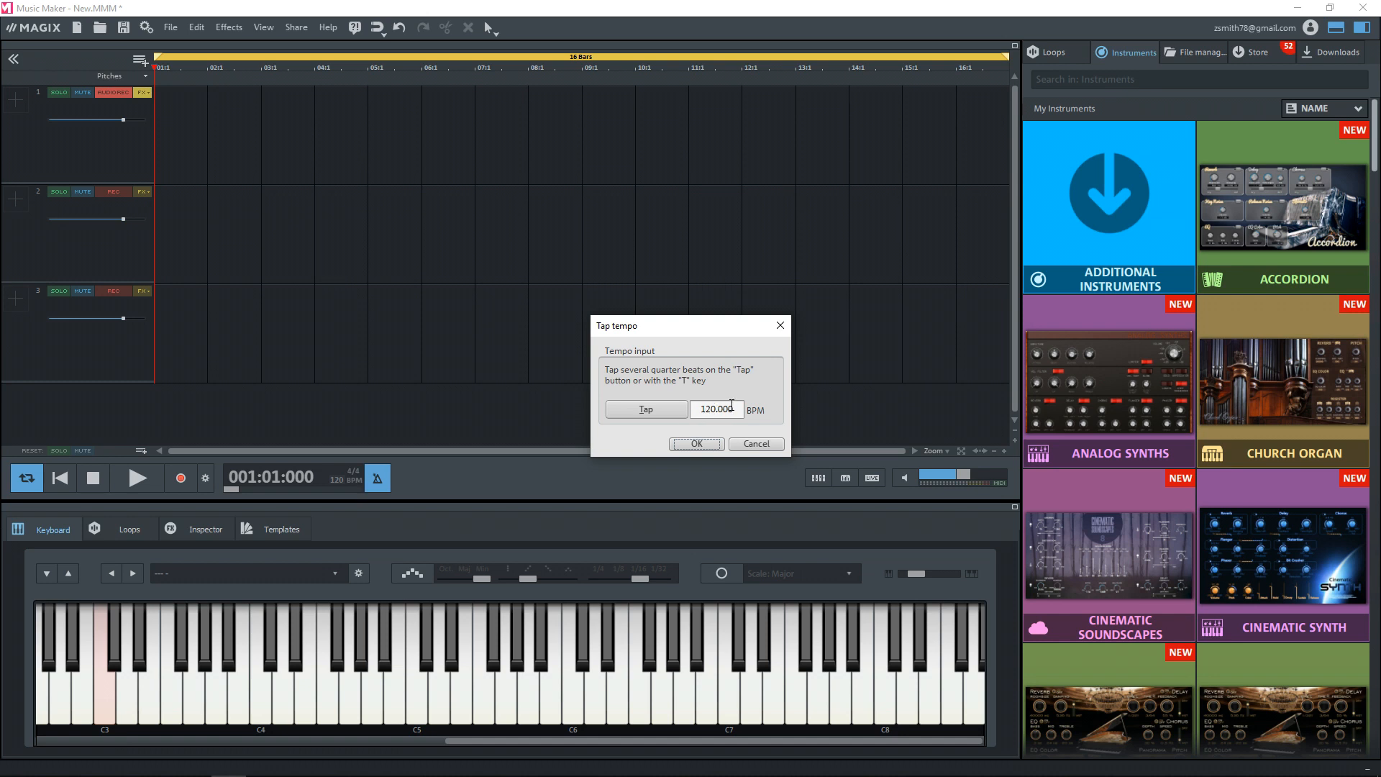
click(695, 443)
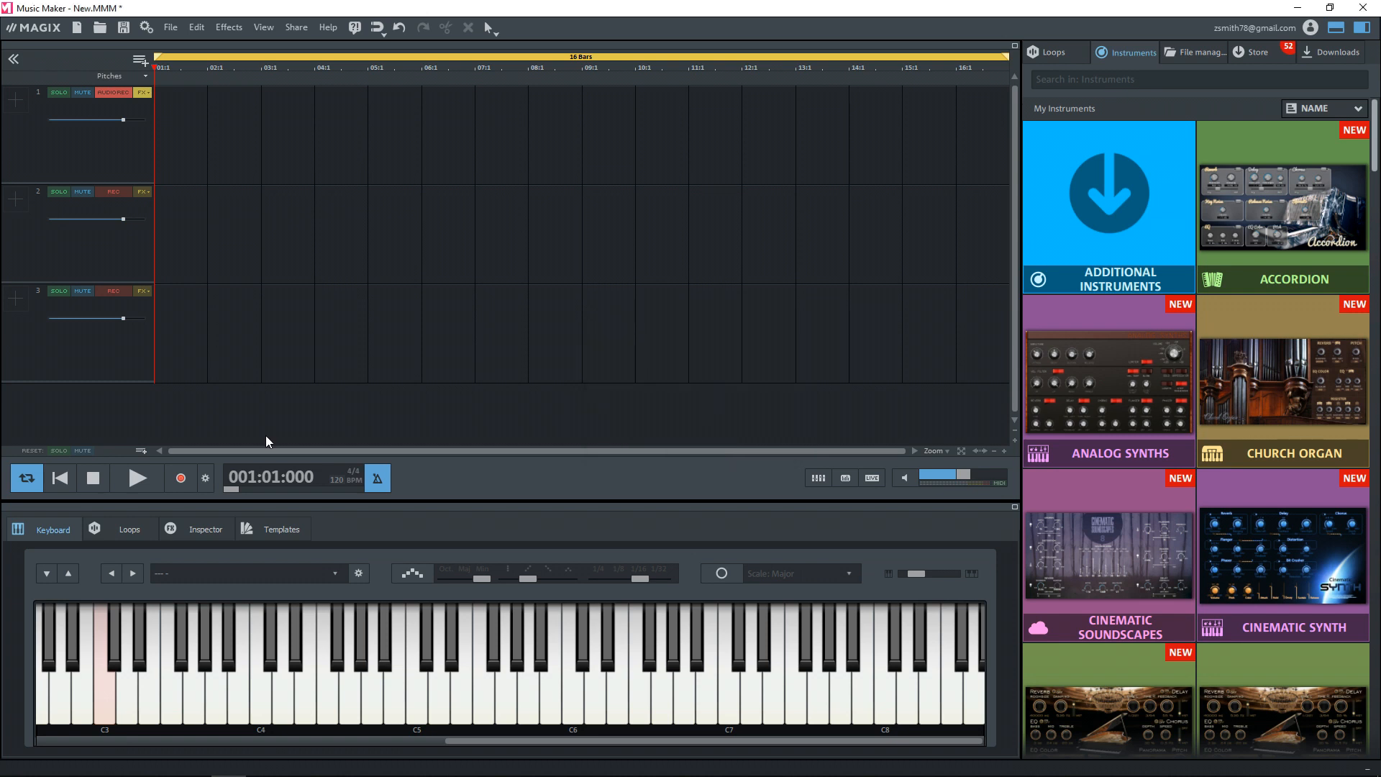
mouse_move(181, 479)
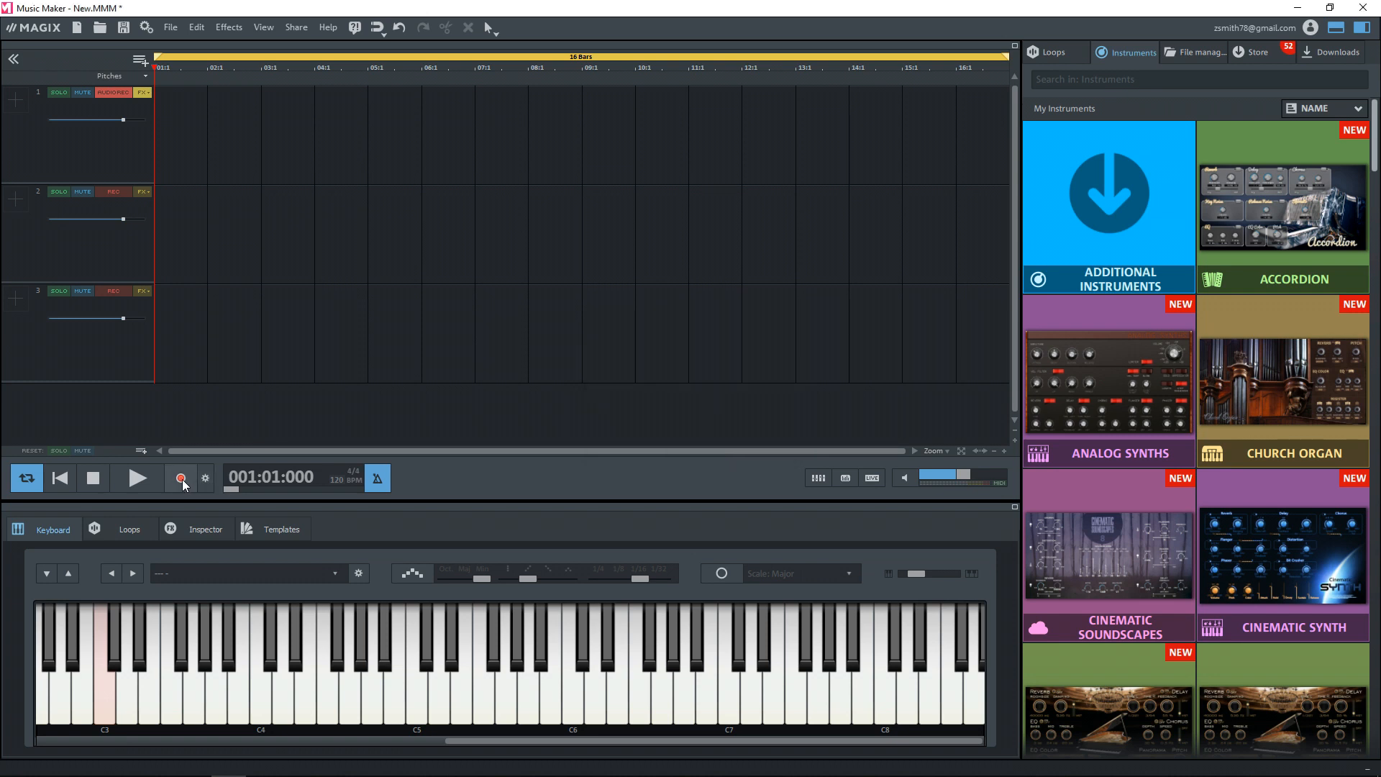
Record the guitar part onto track 1 as the My Record clip
click(181, 477)
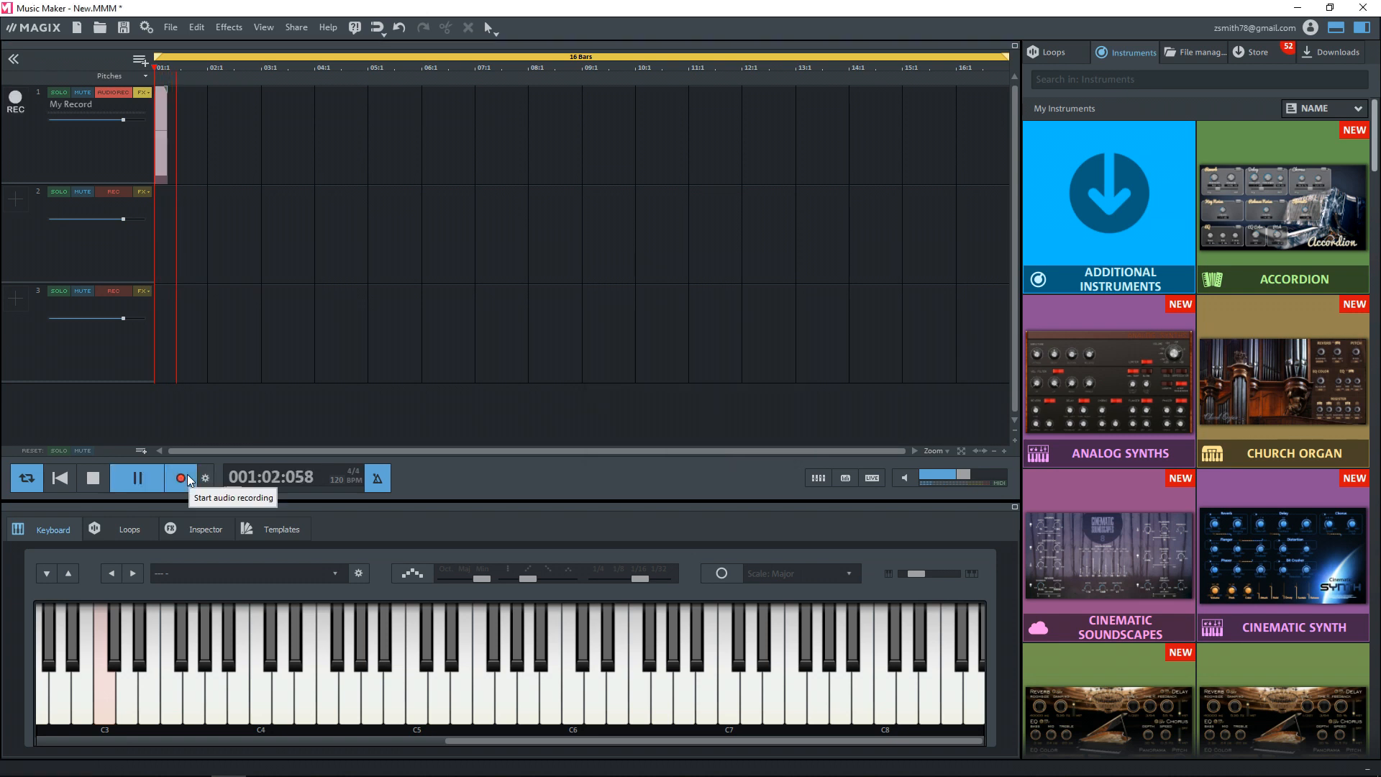
click(181, 478)
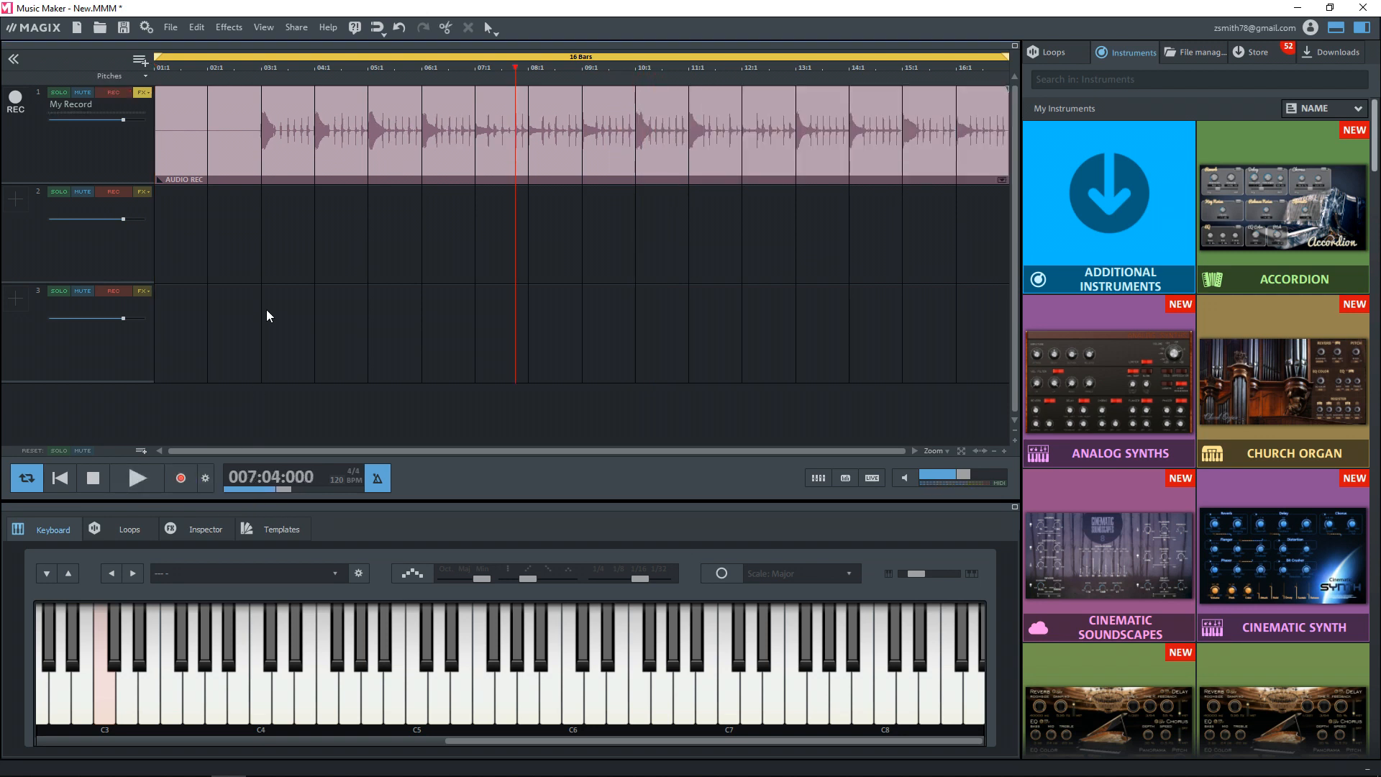
mouse_move(236, 150)
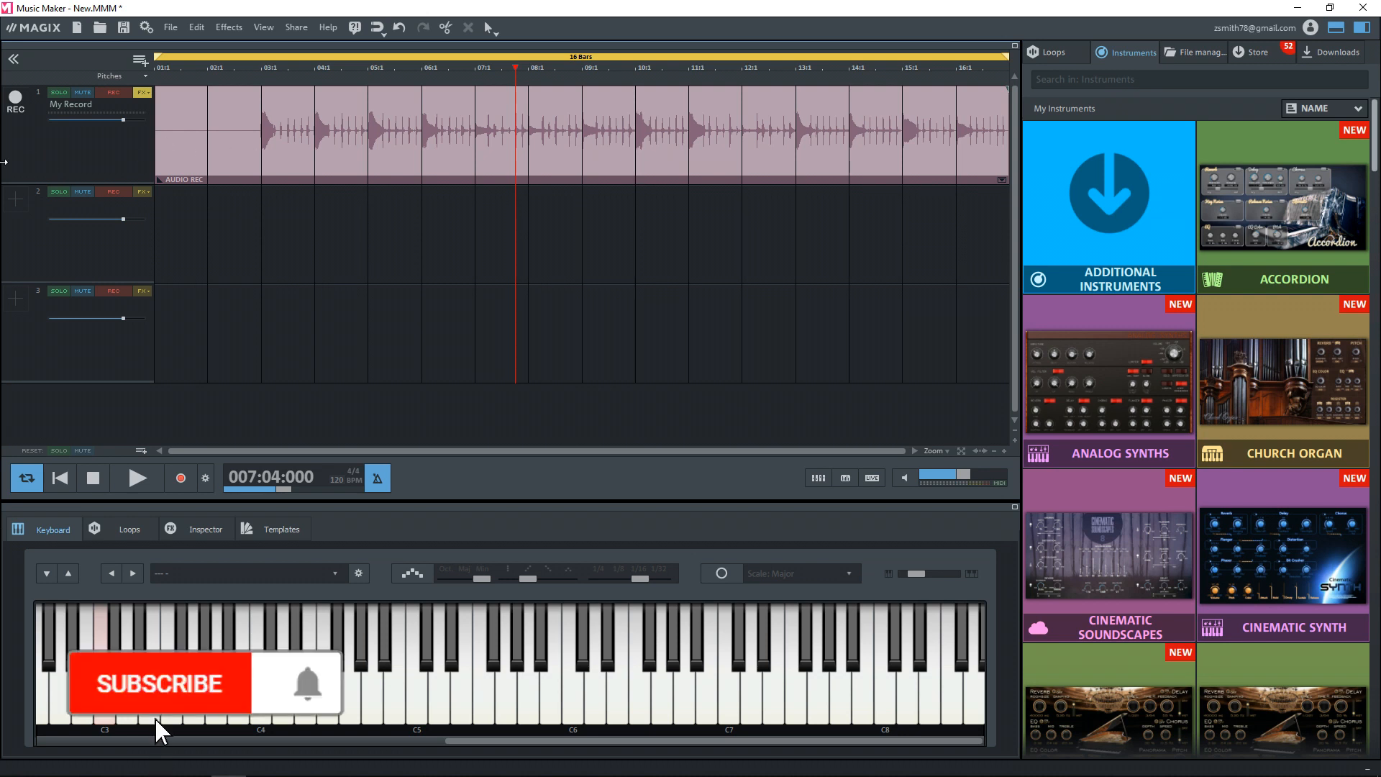
Scroll the Instruments library to reveal the Revolta 2 tile
click(161, 684)
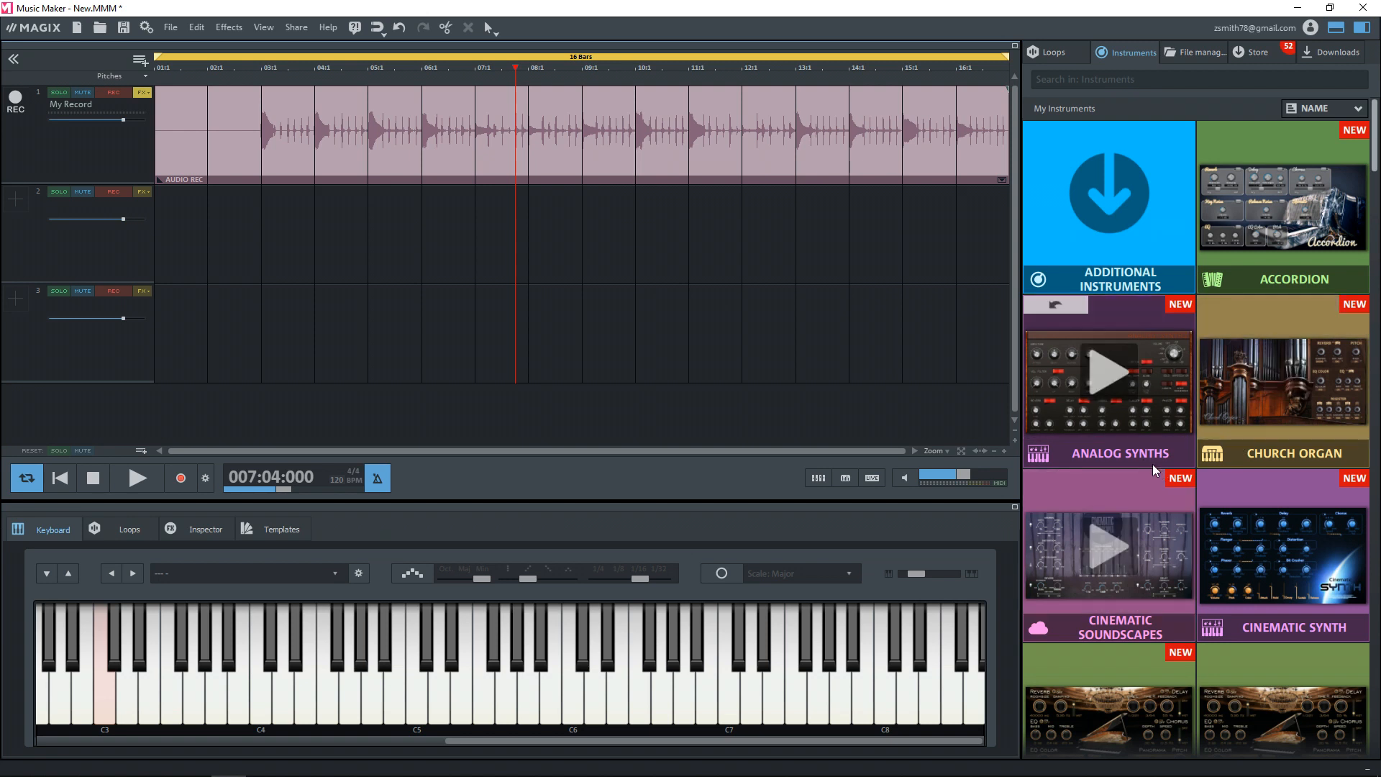
scroll(down, 3)
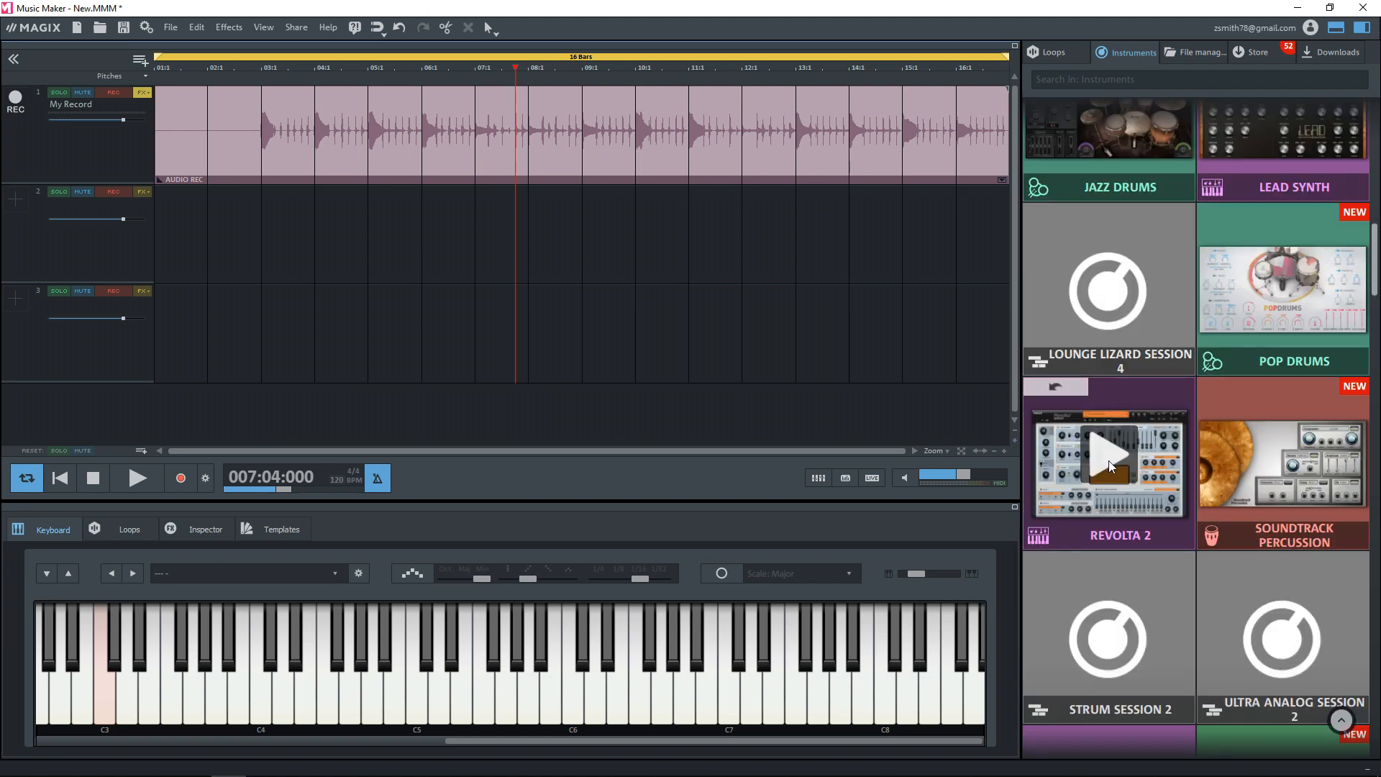
mouse_move(1158, 511)
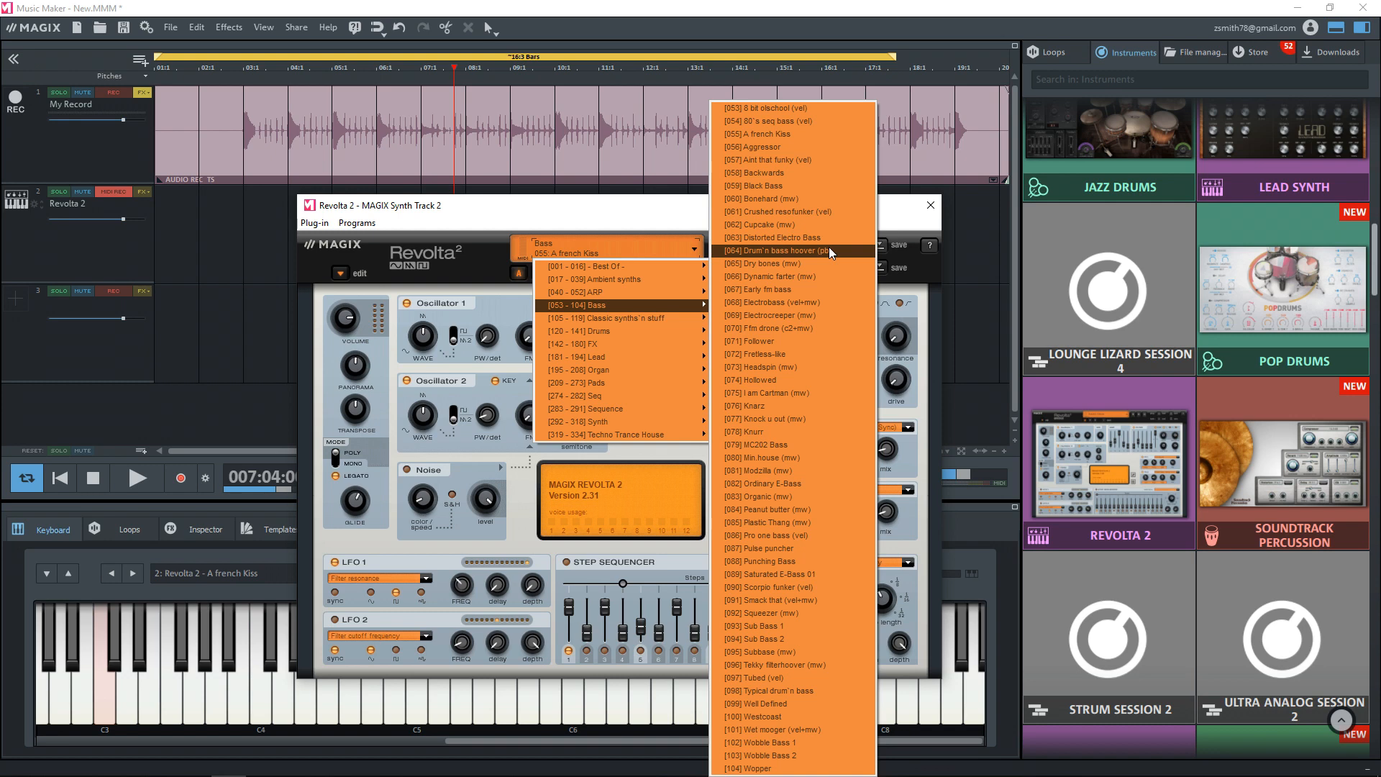
mouse_move(812, 211)
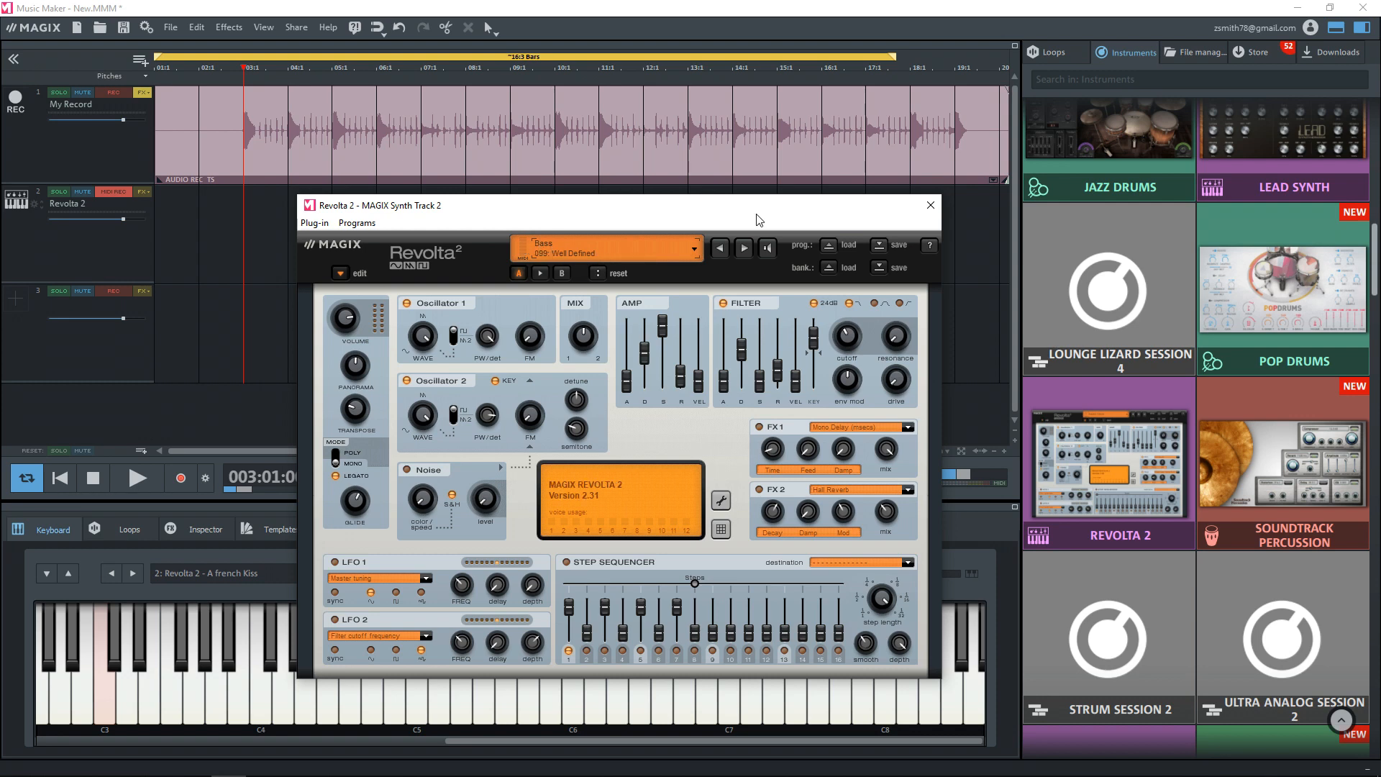
mouse_move(937, 223)
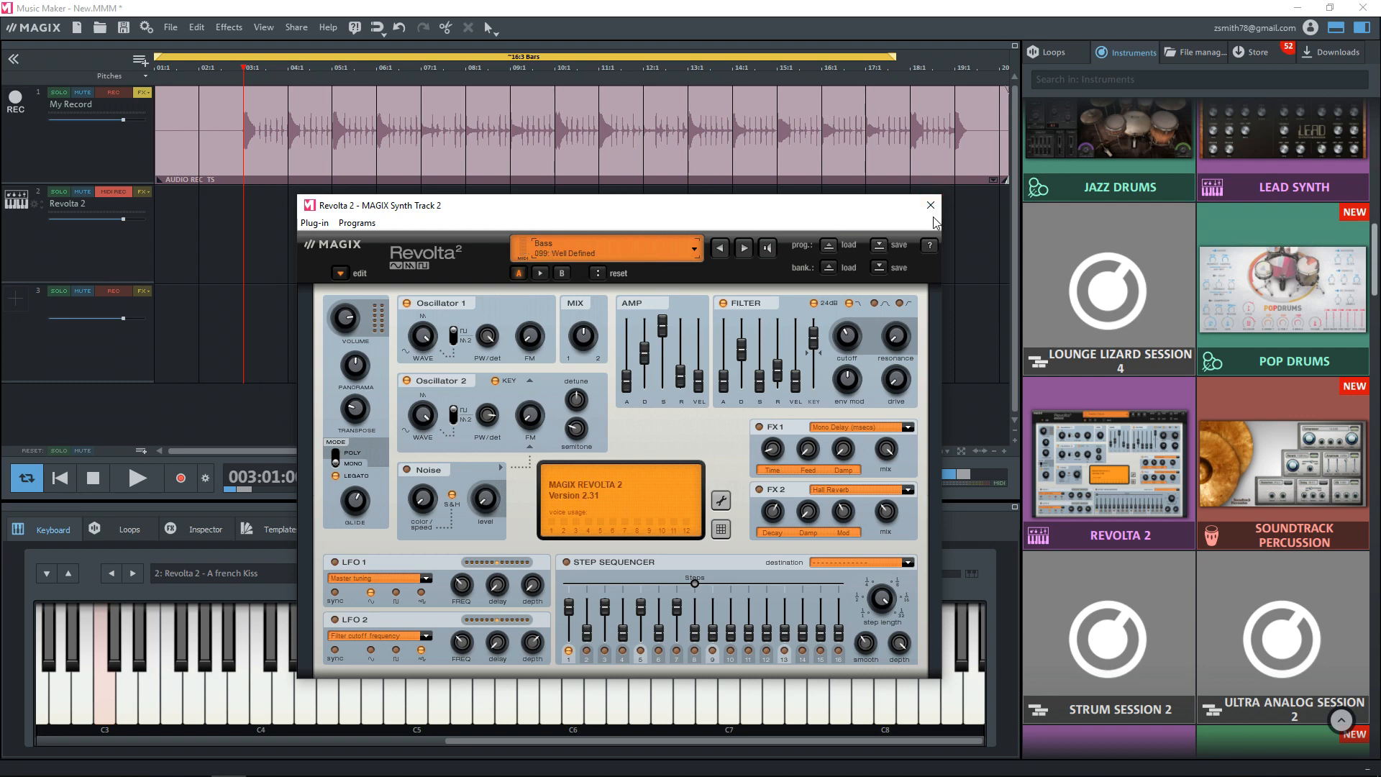
Close the Revolta 2 window after choosing the 099 Well Defined bass preset
click(929, 204)
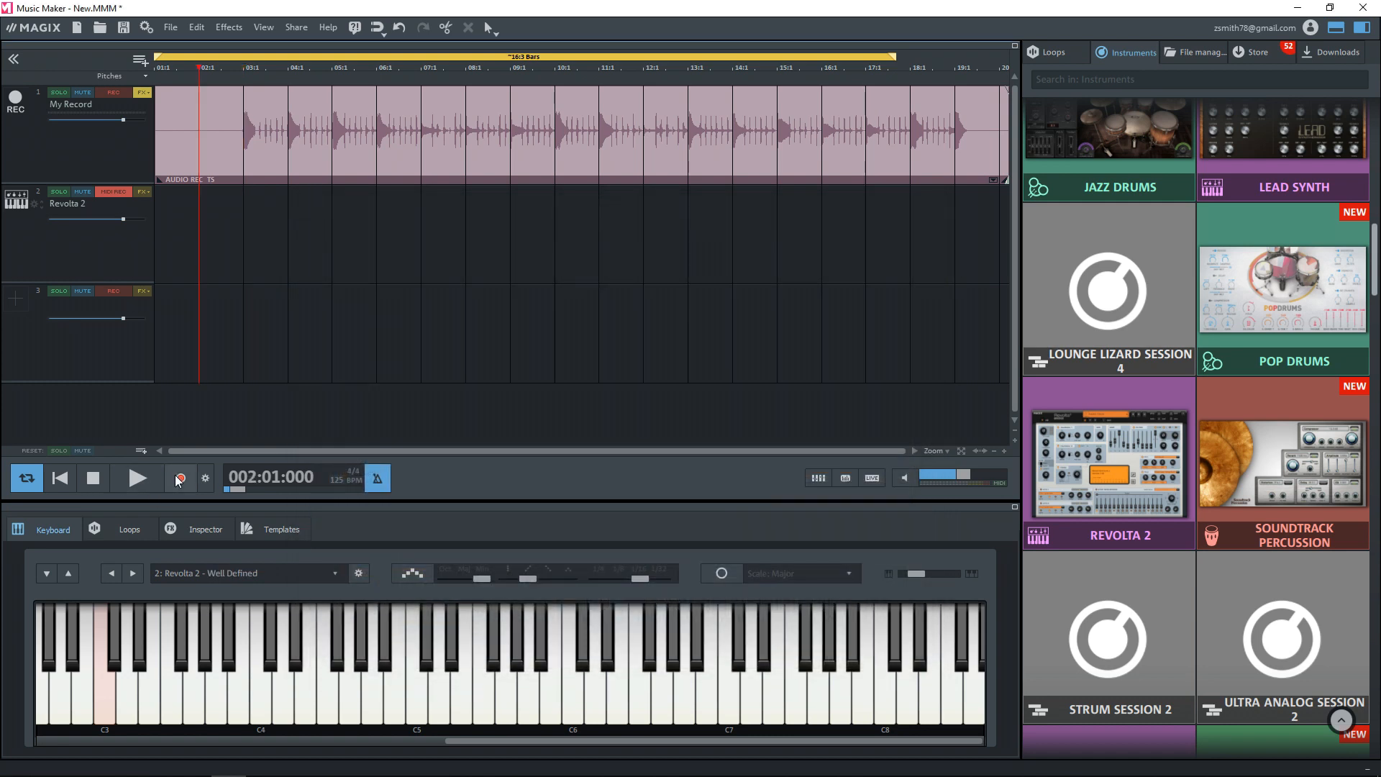
Record a Revolta 2 bass line on track 2 and select the clip
click(180, 477)
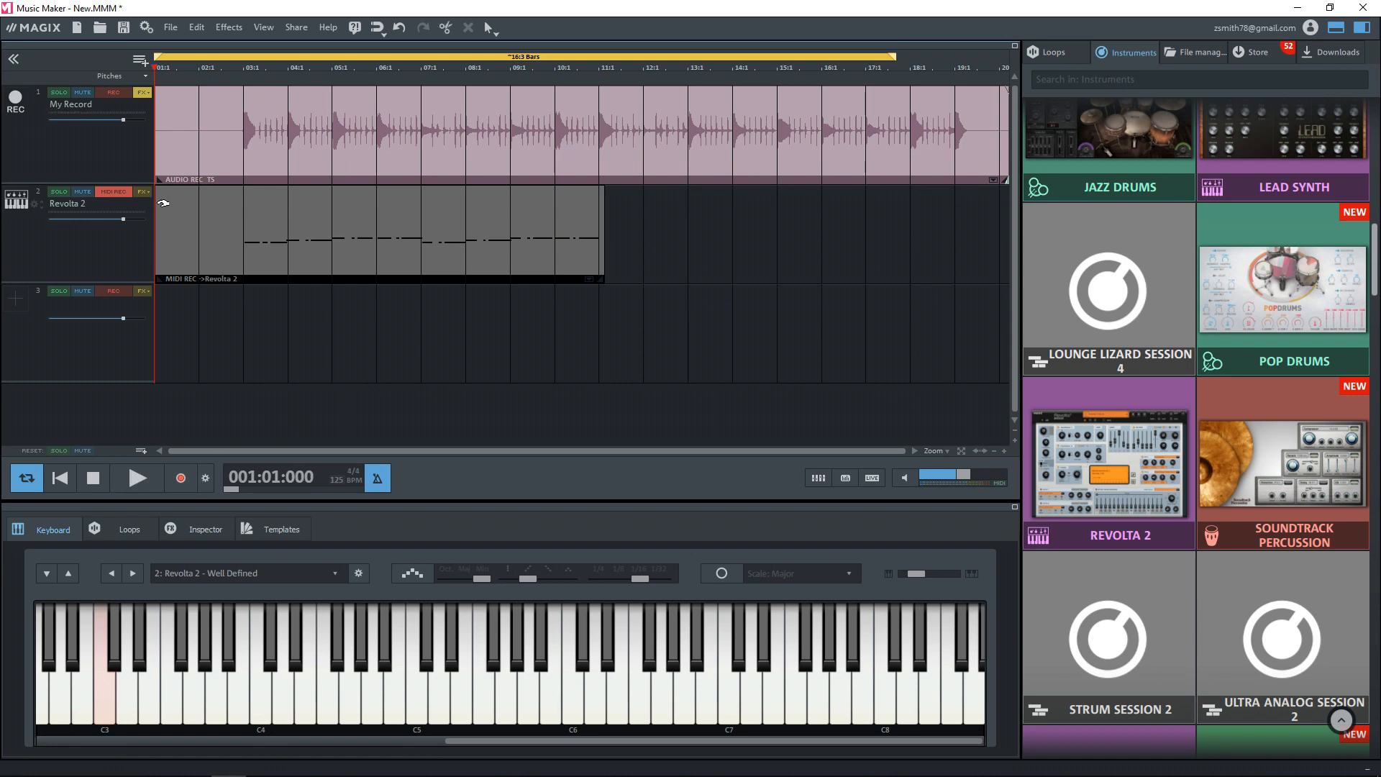
click(379, 233)
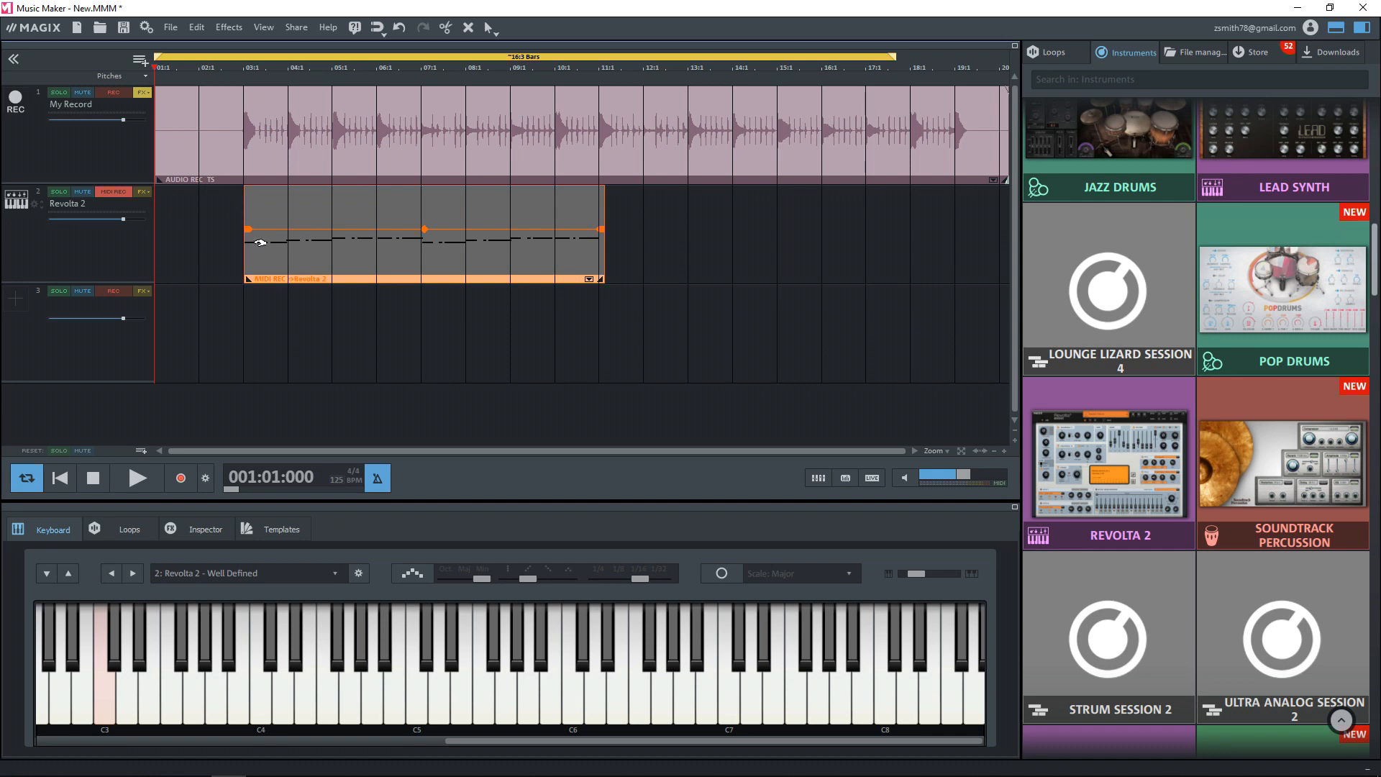
mouse_move(282, 213)
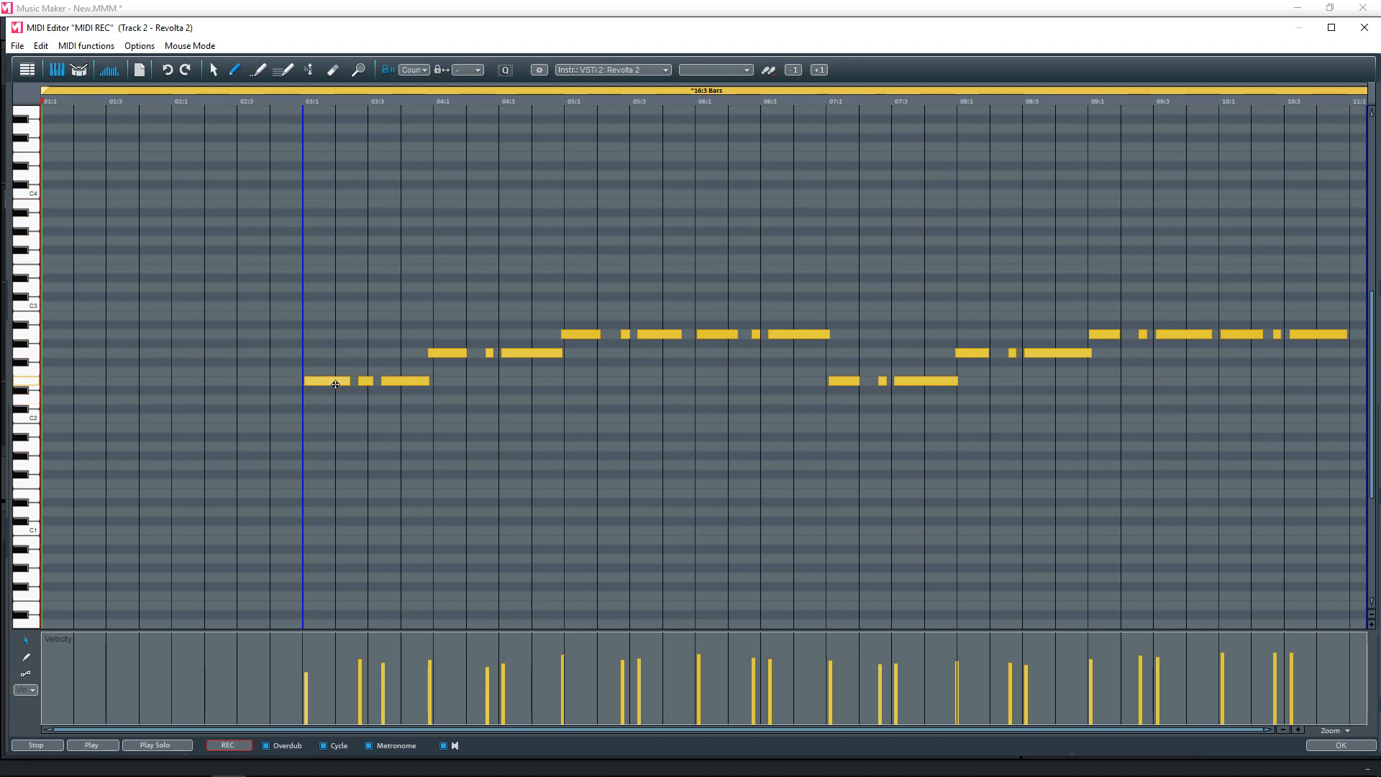
Select the recorded bass notes in the MIDI Editor and apply Q quantize
click(321, 381)
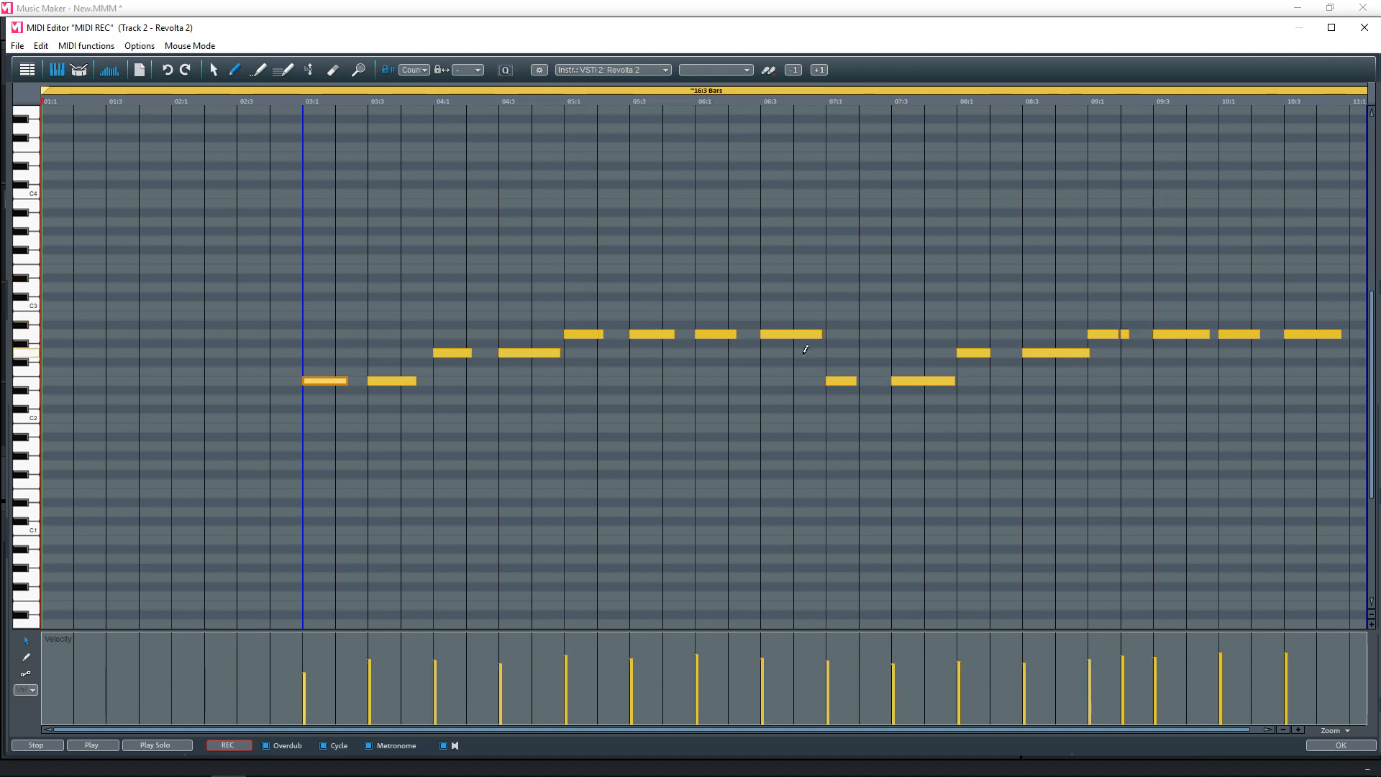
mouse_move(1170, 338)
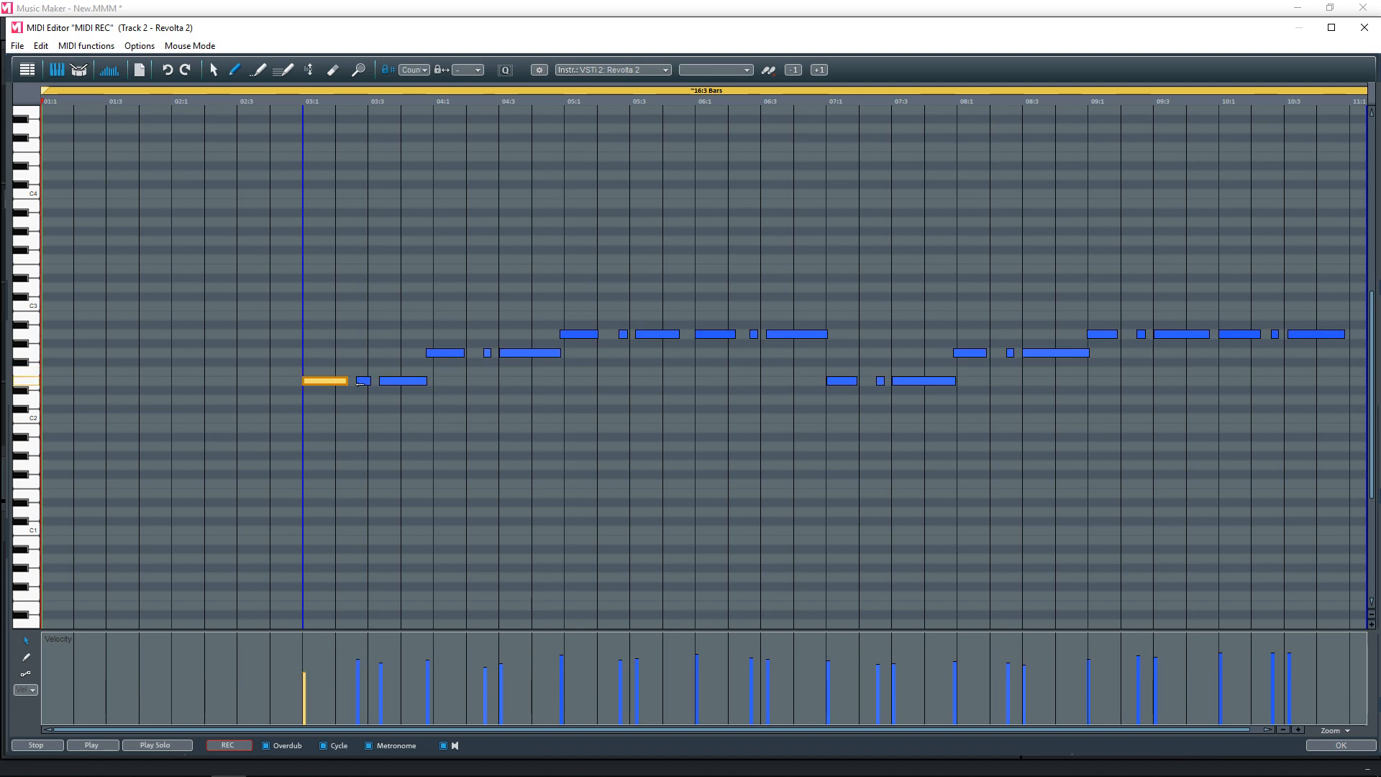
drag(330, 380, 425, 381)
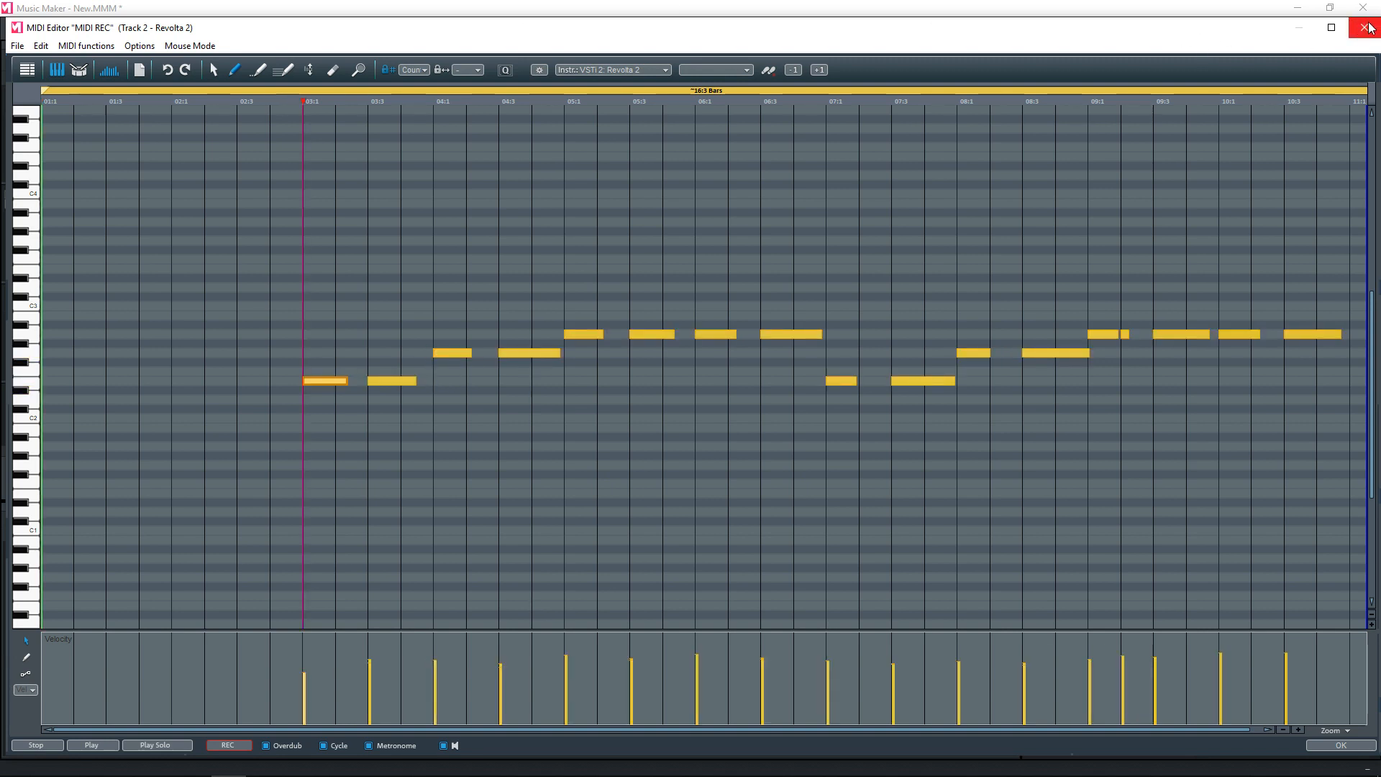
Close the MIDI Editor and paste a copy of the MIDI REC clip after the original on track 2
click(1368, 28)
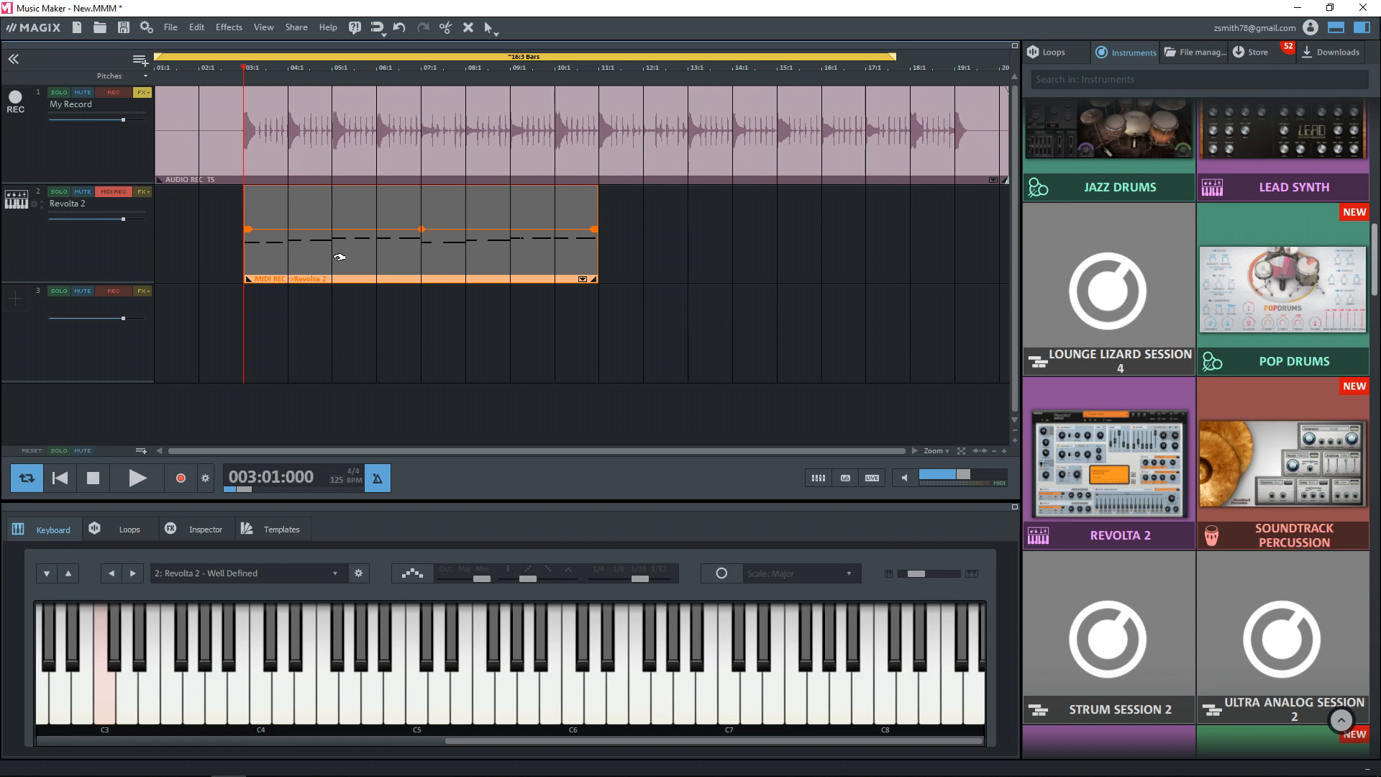
mouse_move(346, 256)
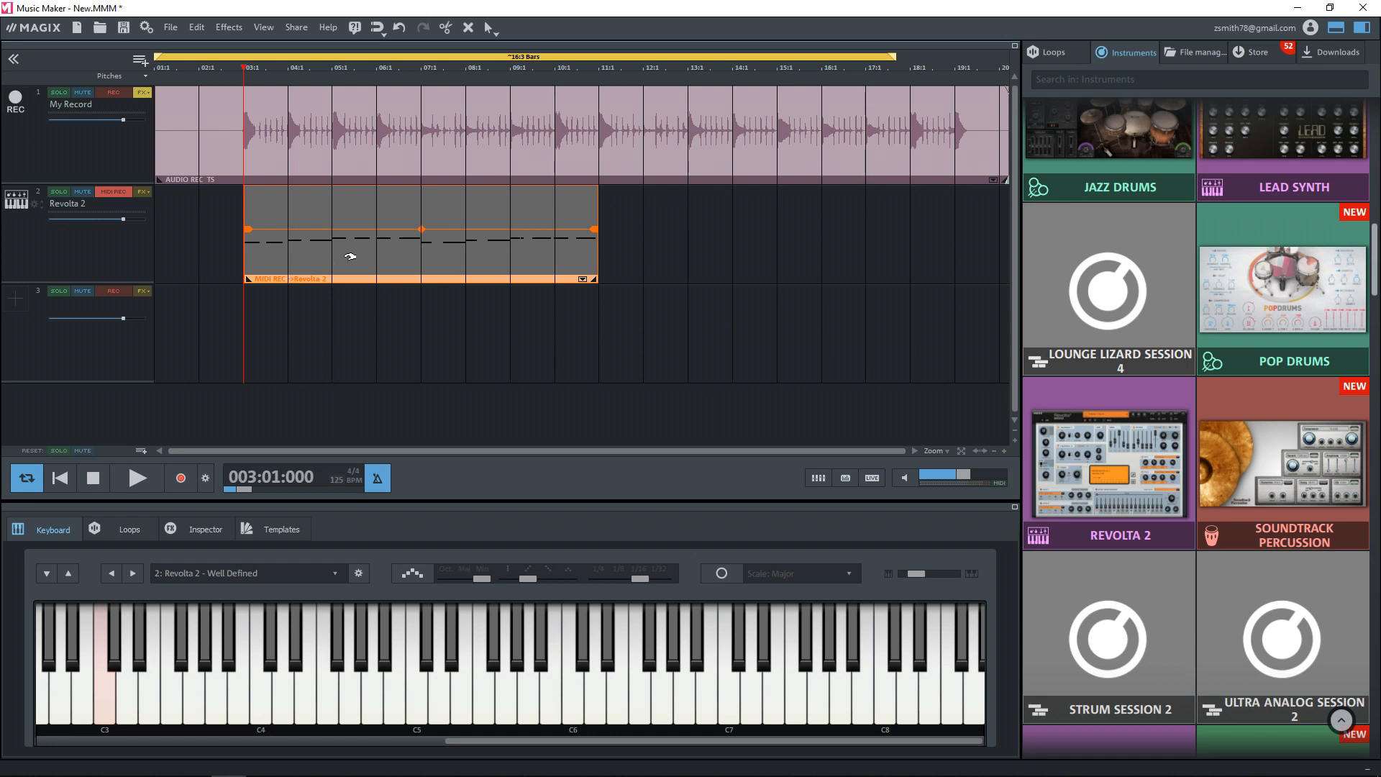
mouse_move(316, 259)
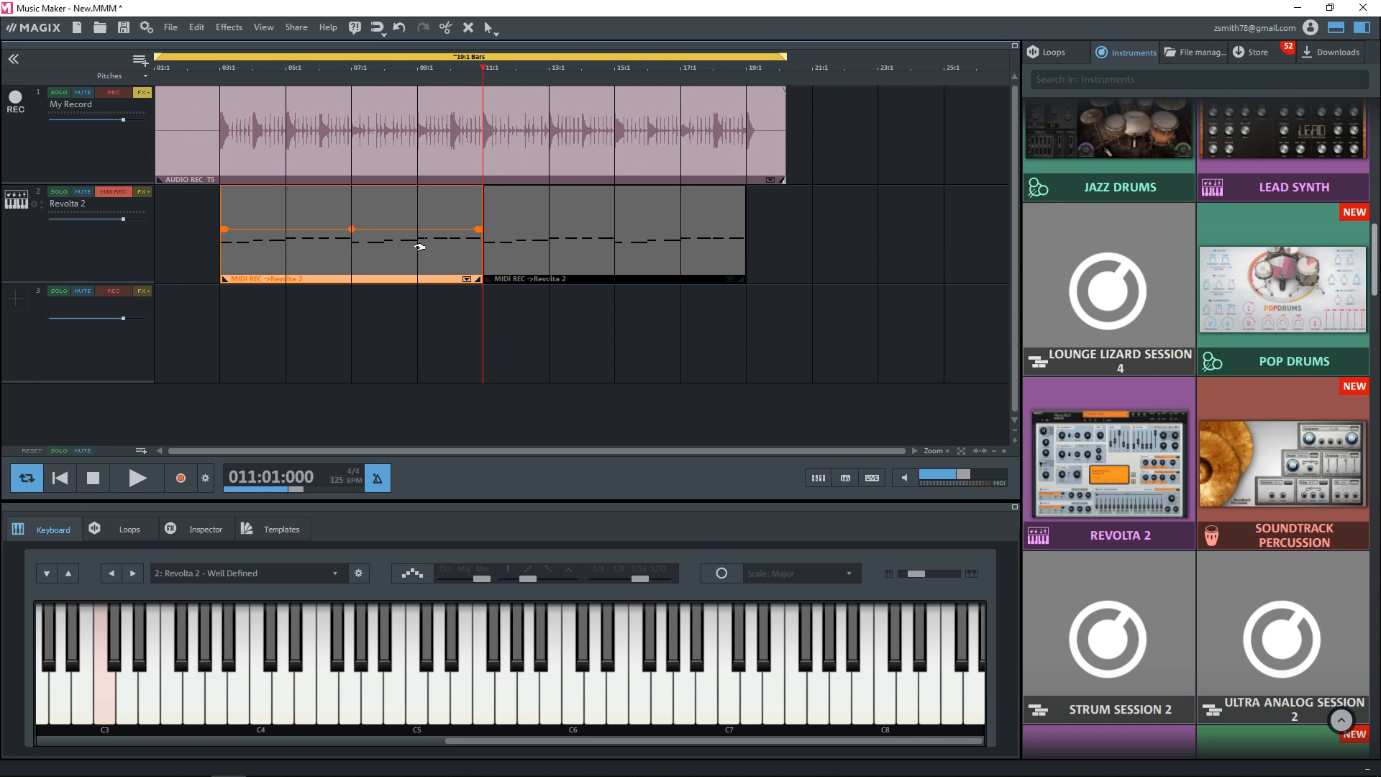
mouse_move(786, 268)
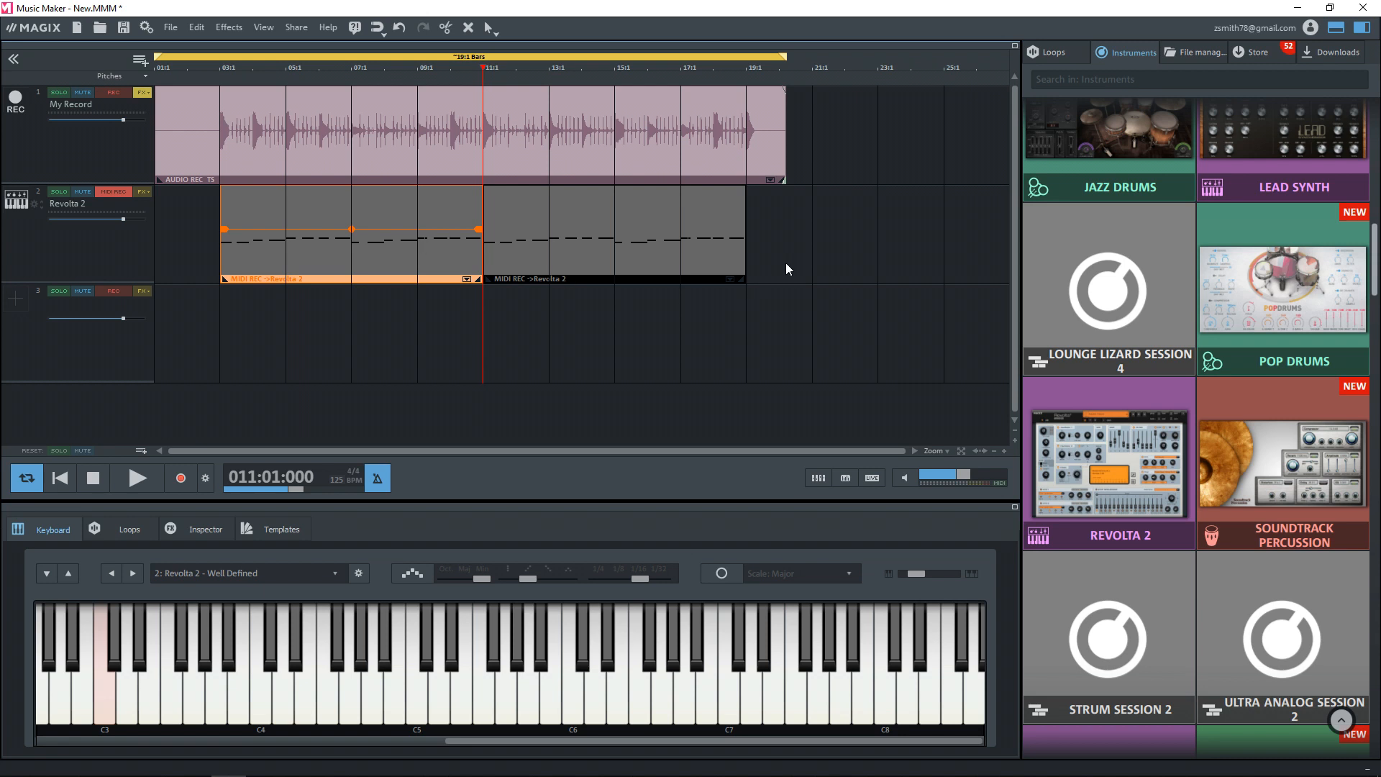
mouse_move(836, 75)
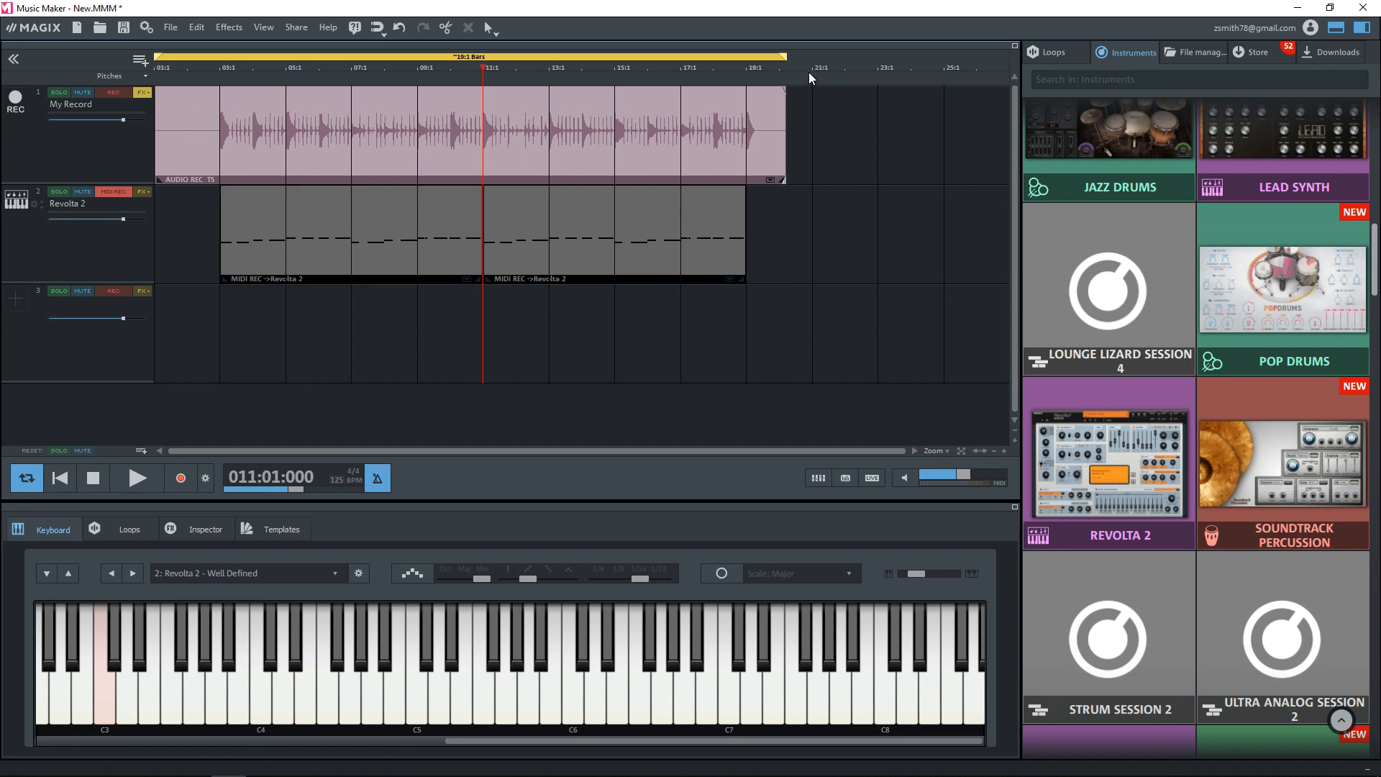
click(812, 68)
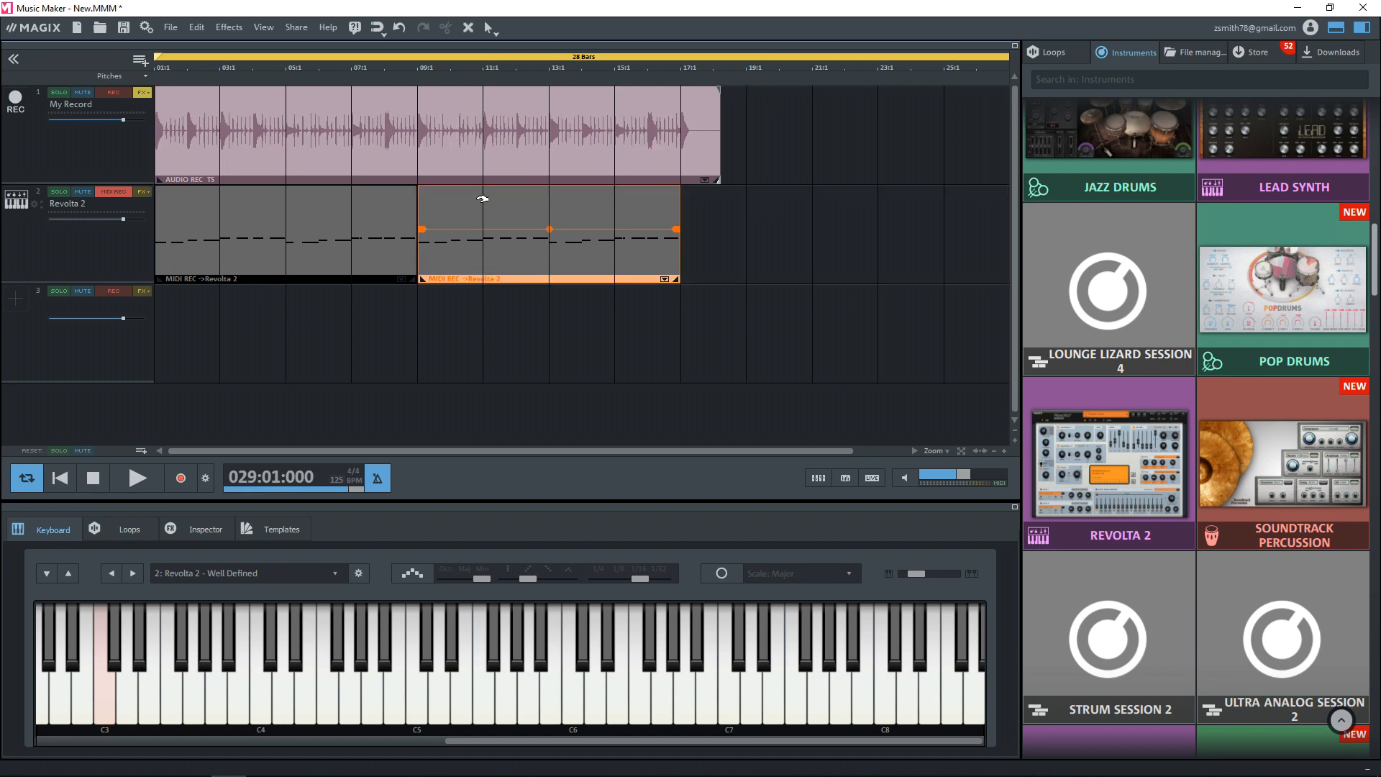
mouse_move(339, 142)
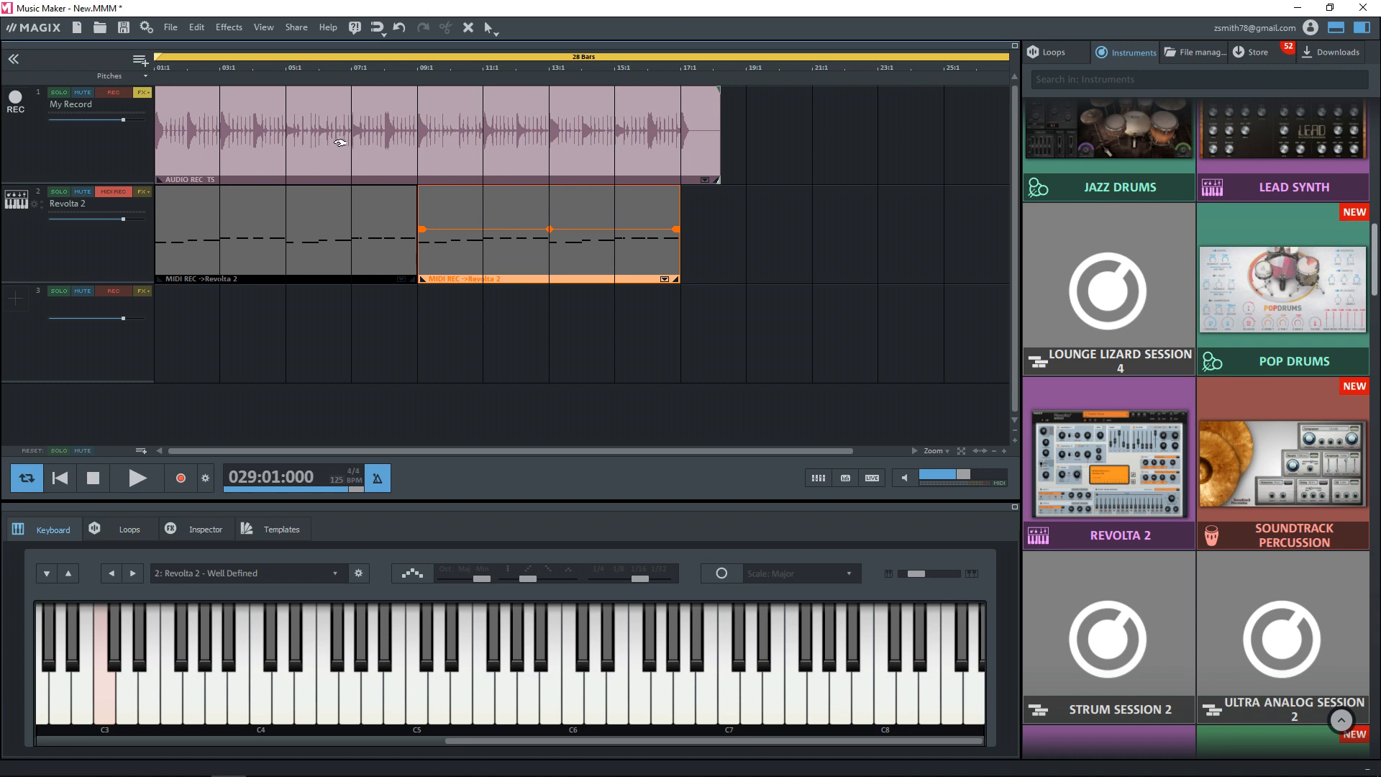
mouse_move(965, 470)
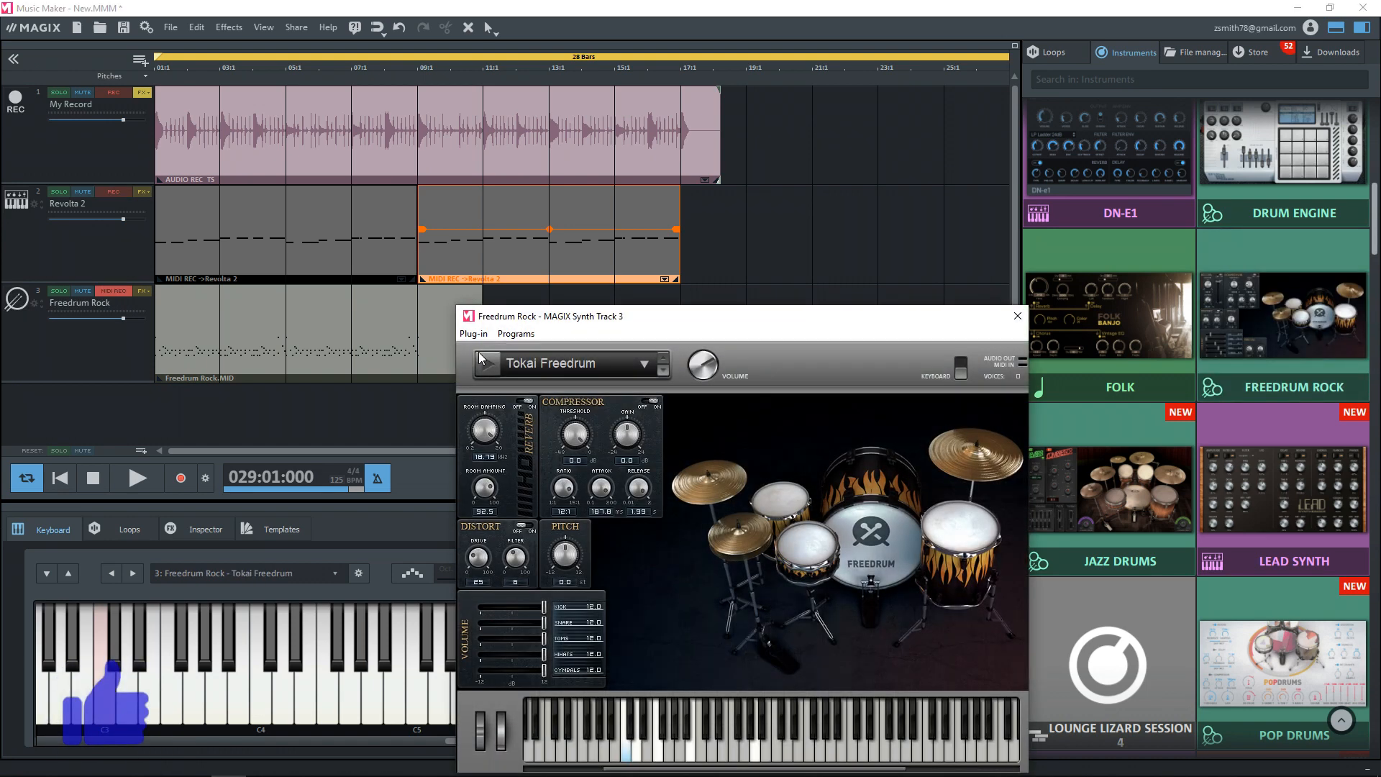
Close the Freedrum Rock plug-in window, leaving track 3 with the Tokai Freedrum preset
click(1016, 315)
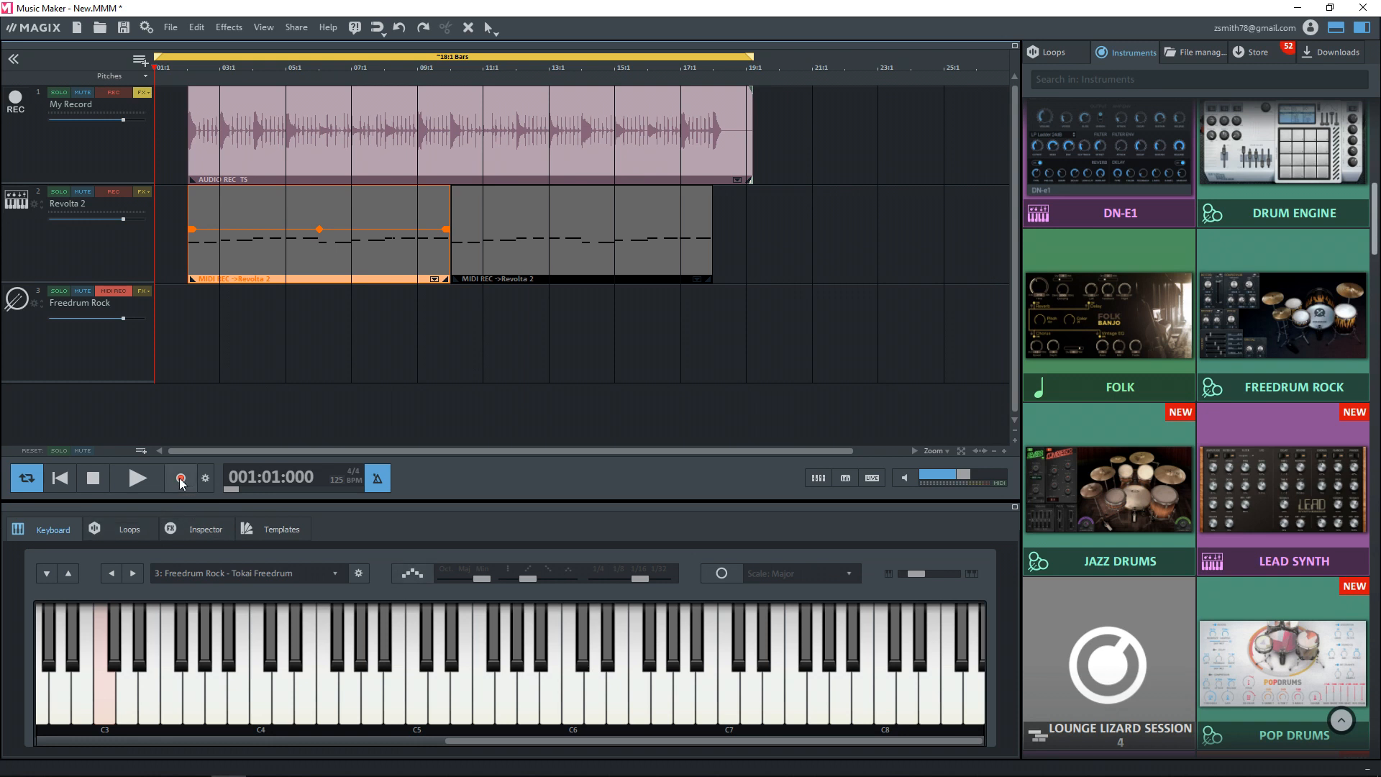
mouse_move(181, 478)
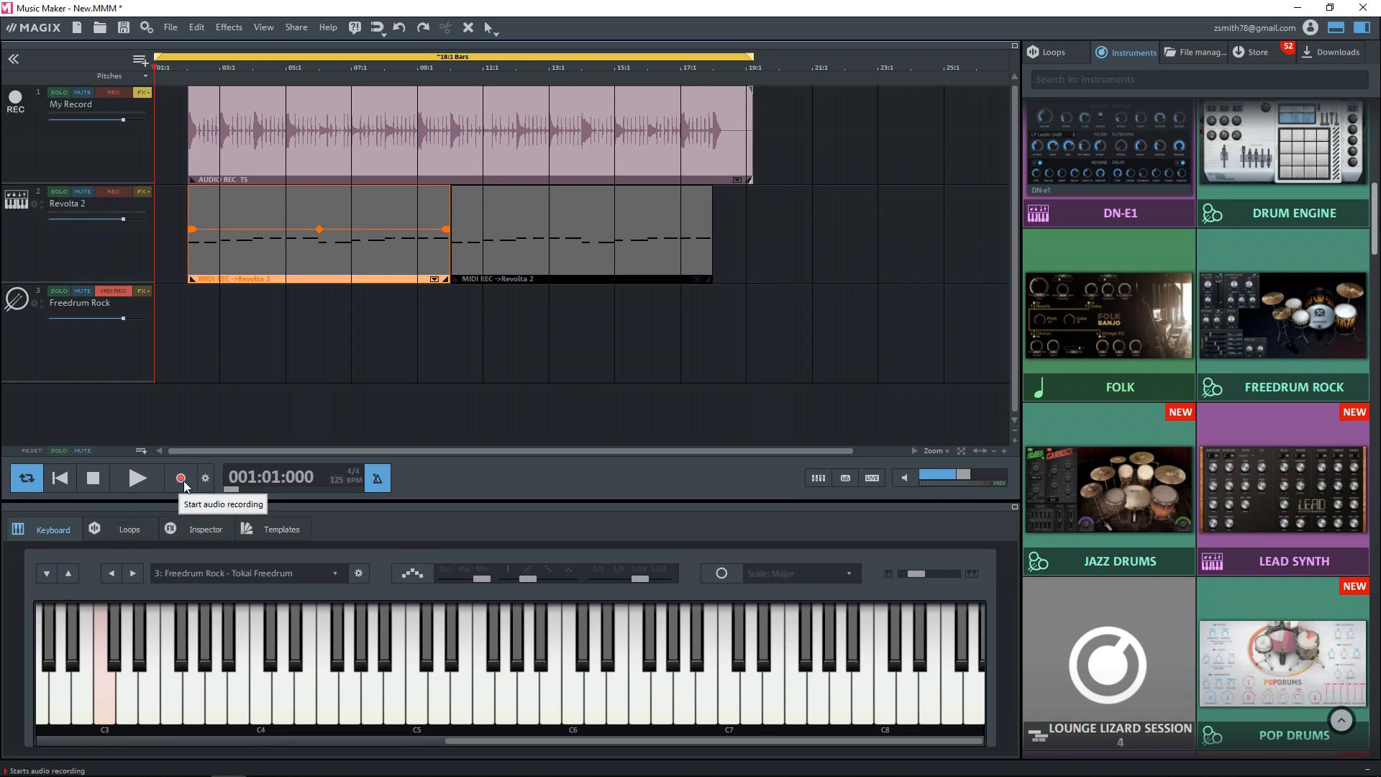
click(180, 477)
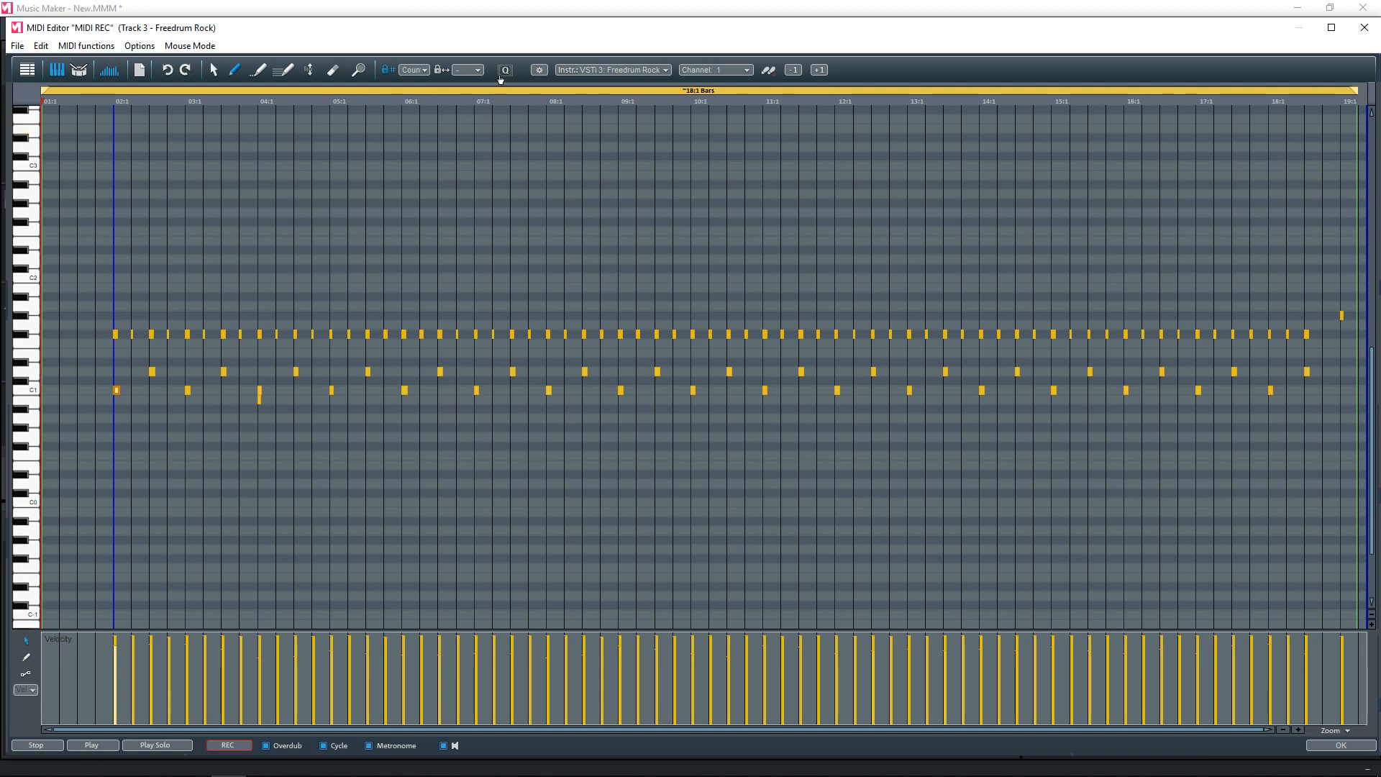
mouse_move(514, 95)
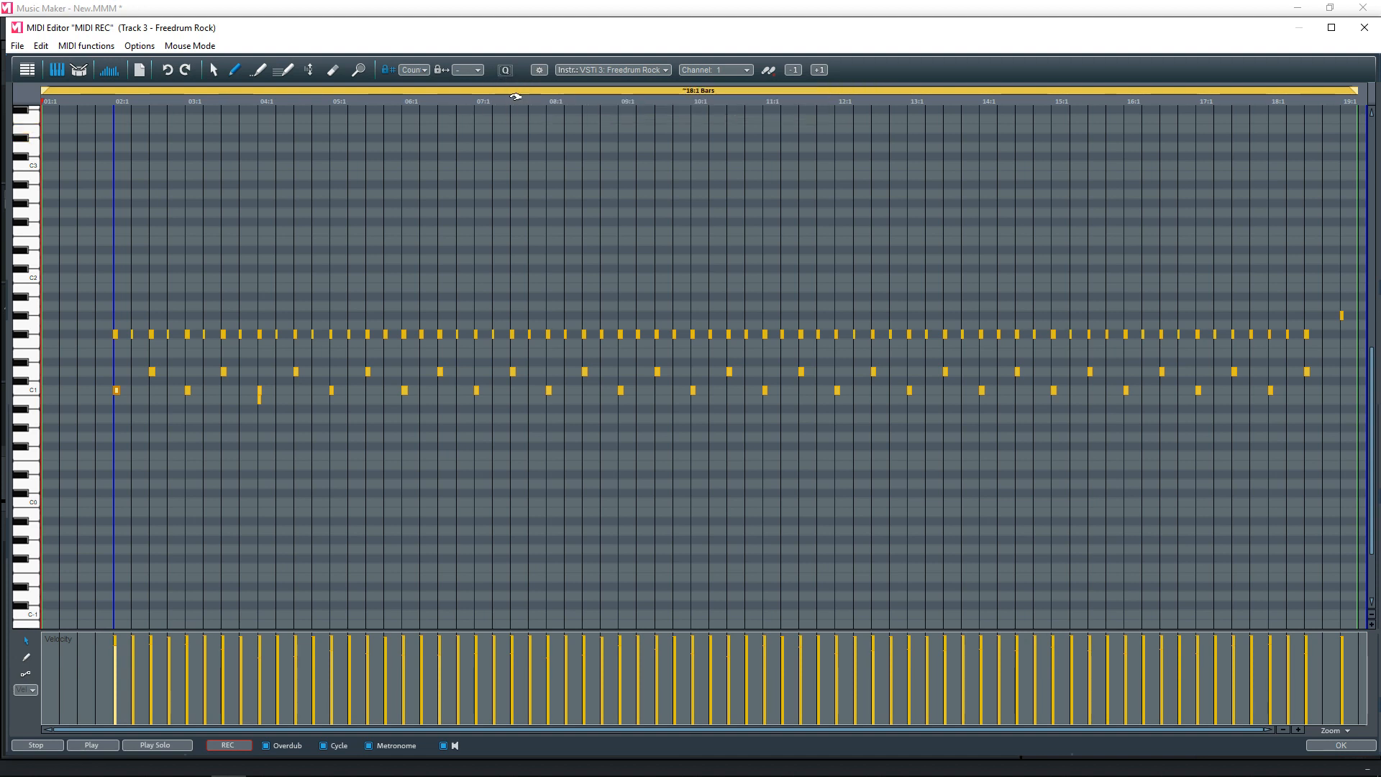
mouse_move(152, 374)
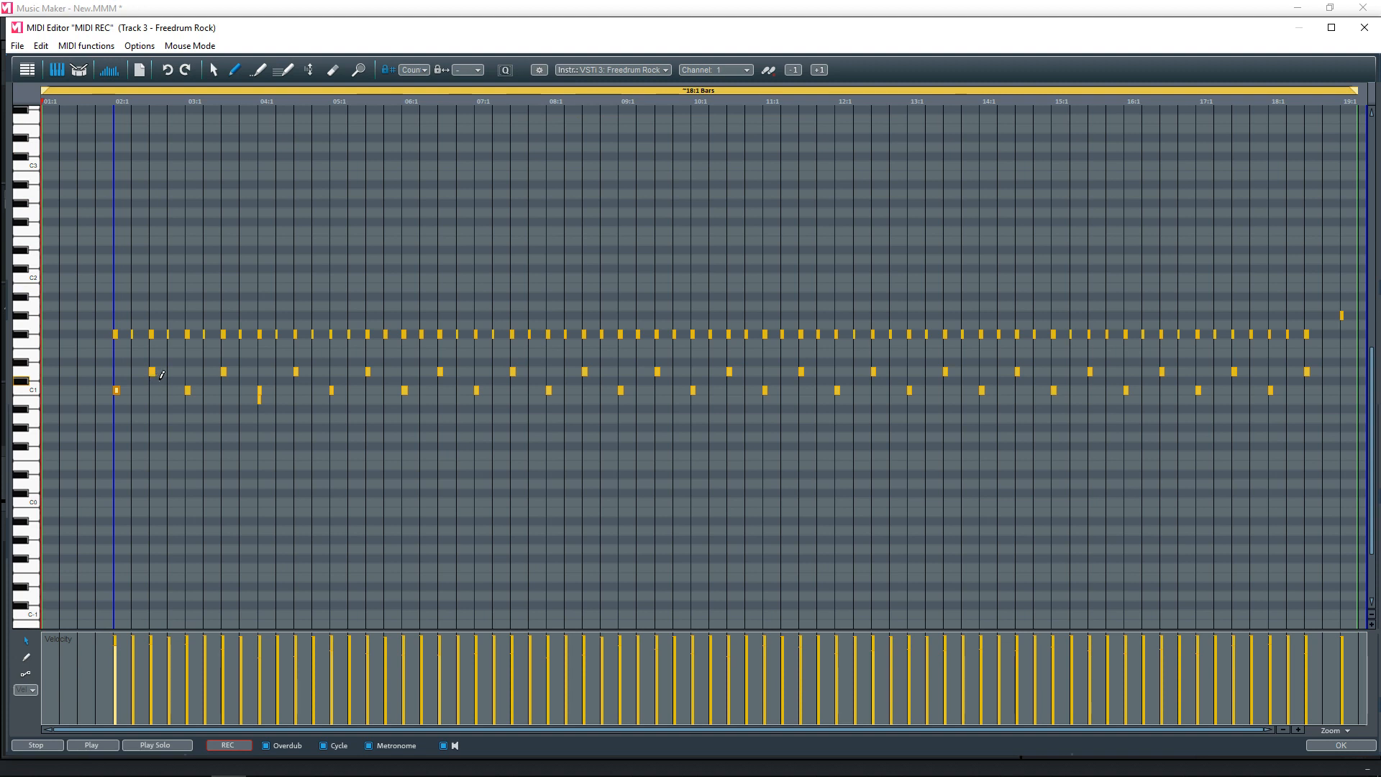
Play back the drum notes in the MIDI Editor, then stop playback
click(91, 745)
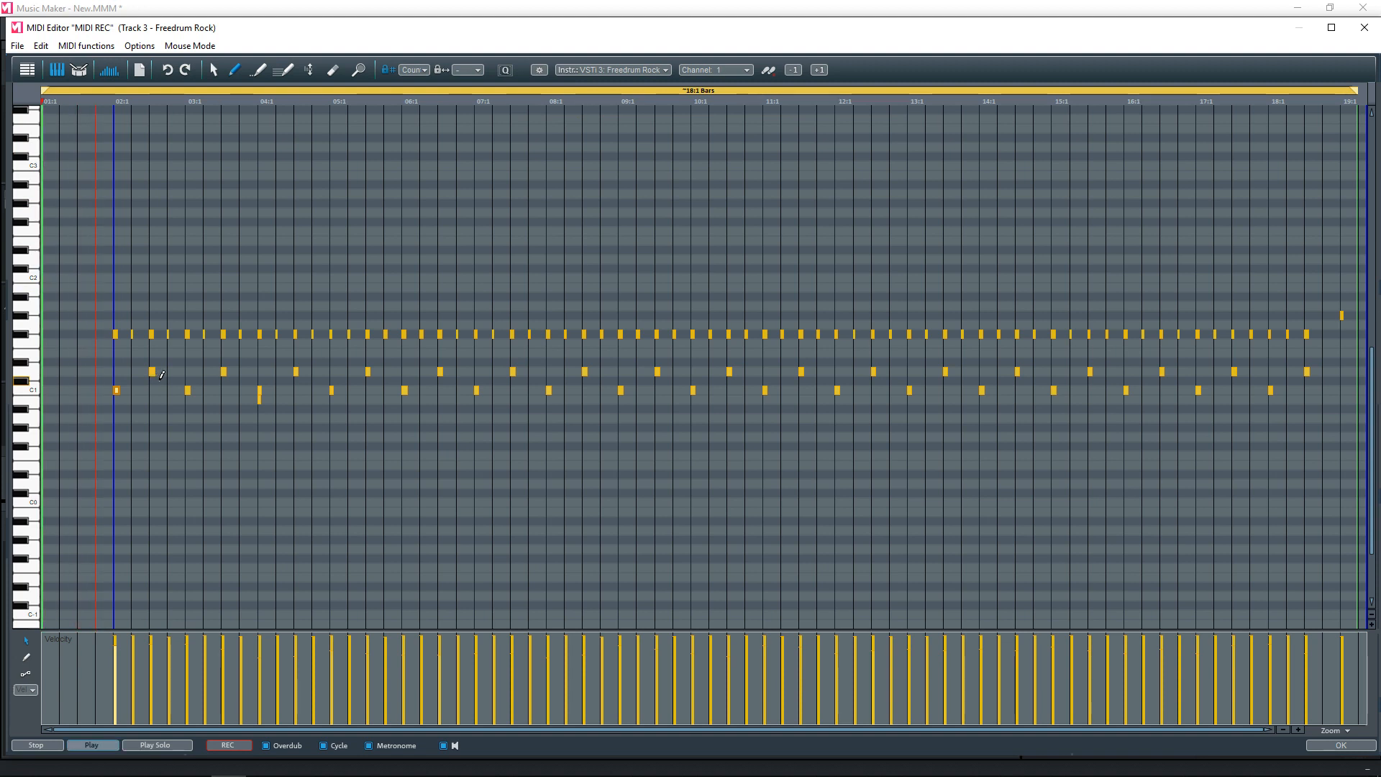
click(91, 744)
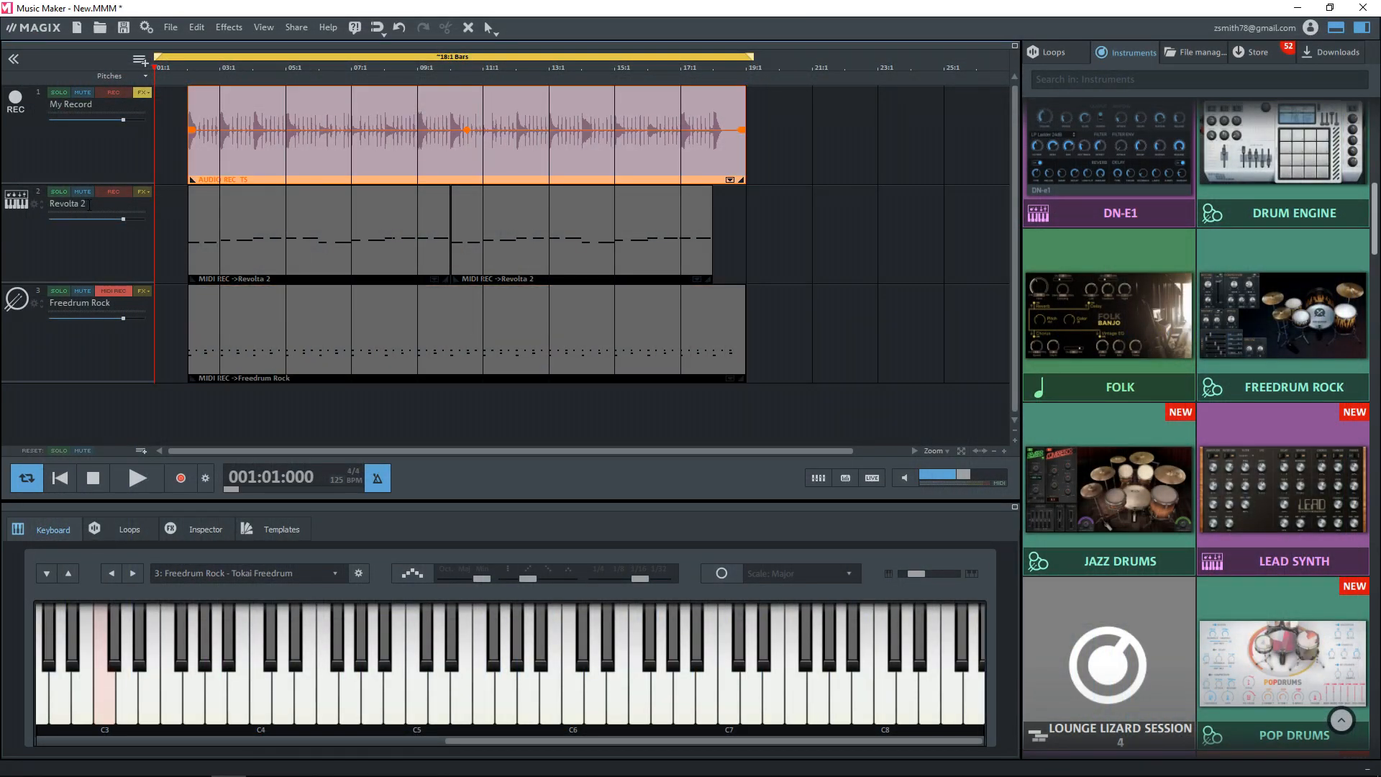
mouse_move(67, 204)
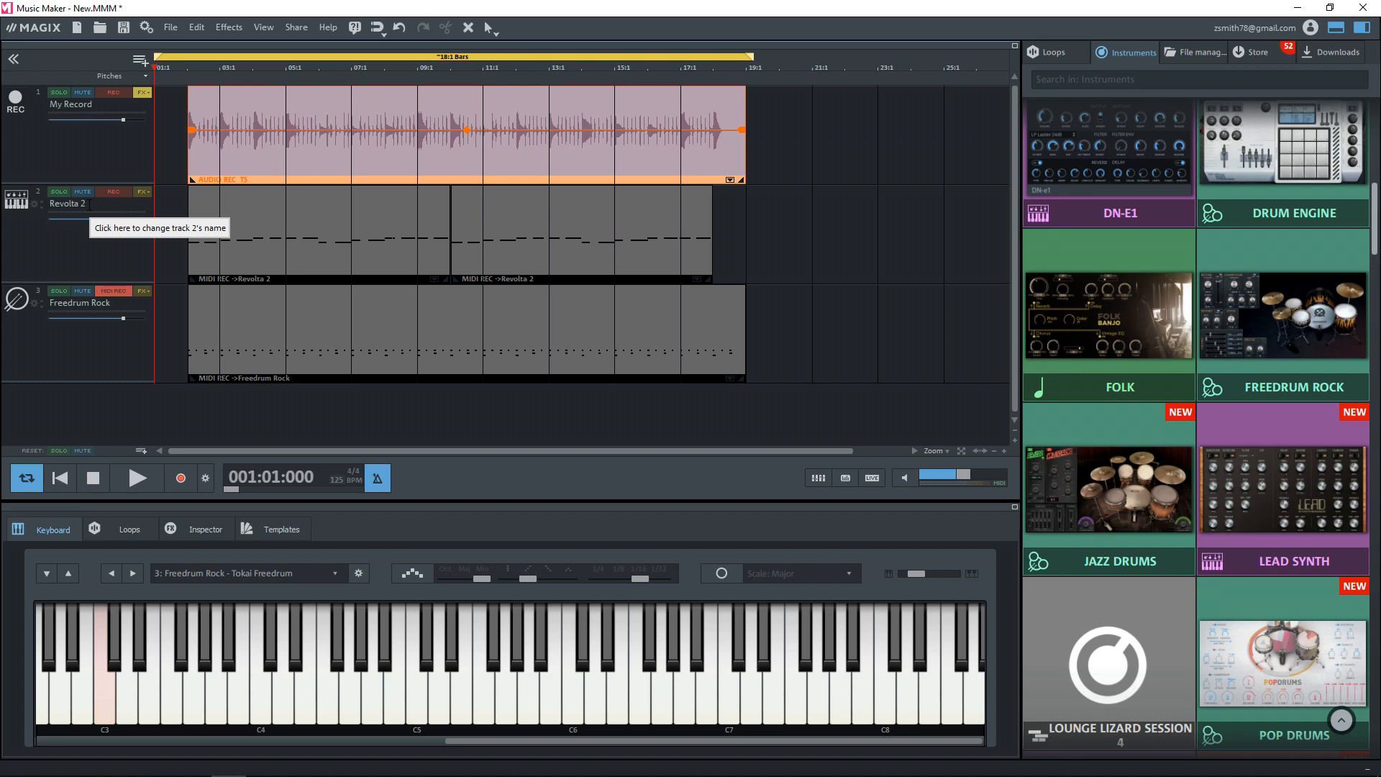
mouse_move(225, 236)
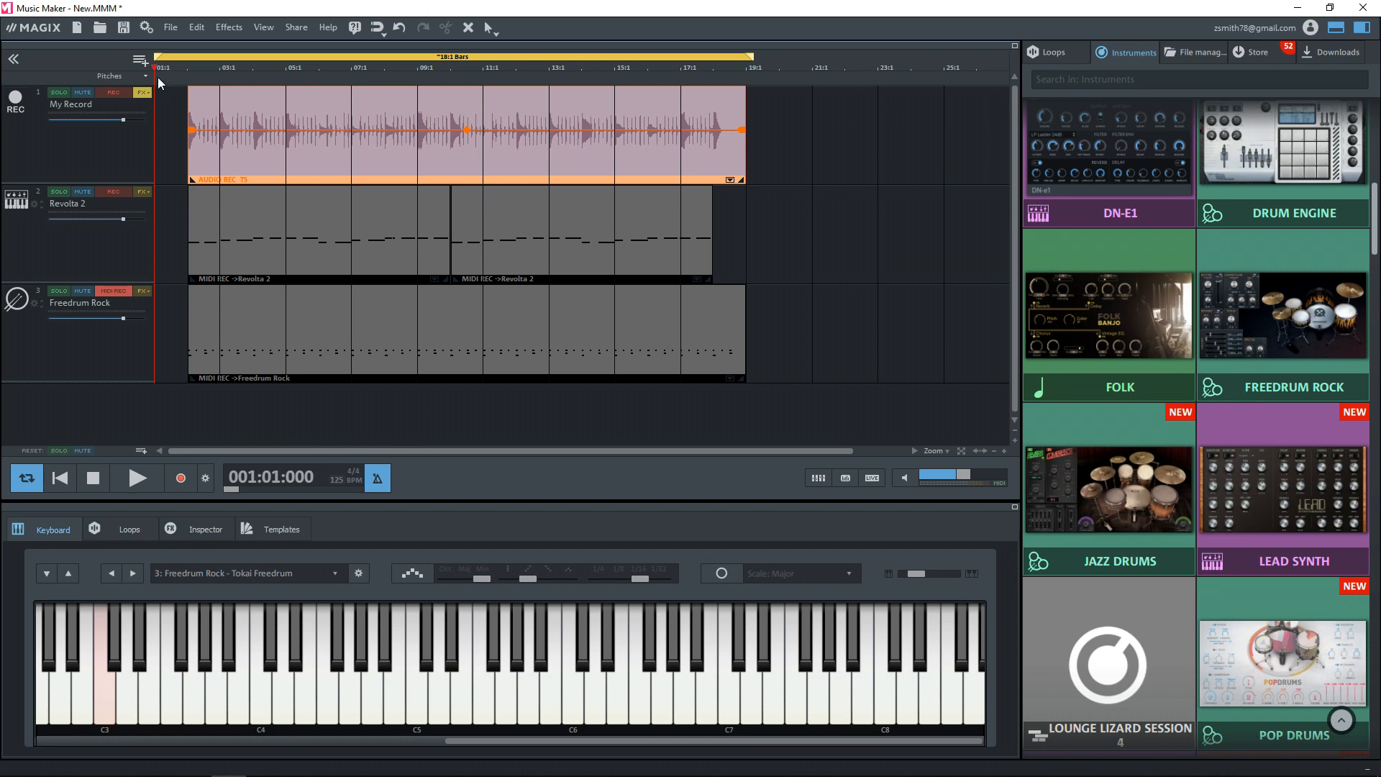
Open the File menu to reveal the Export format choices
click(169, 27)
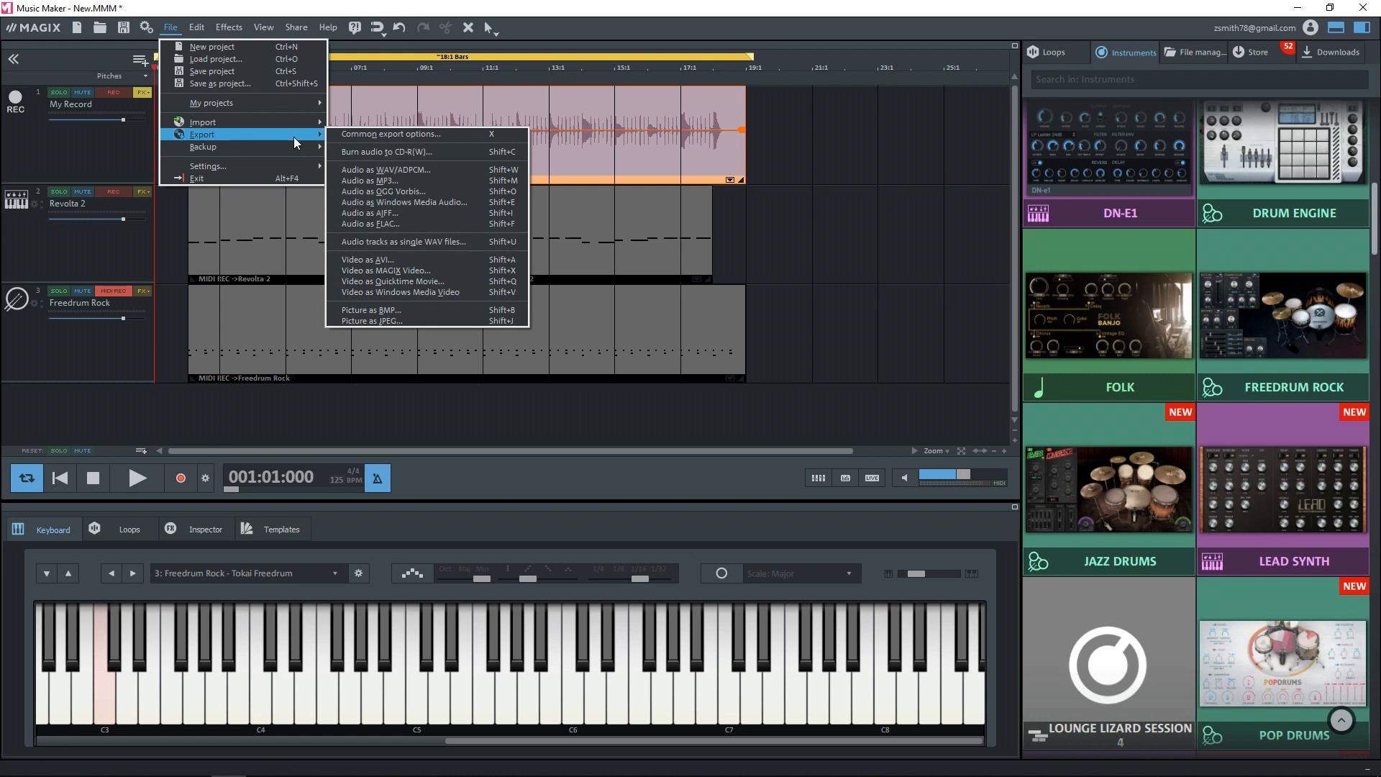
mouse_move(404, 169)
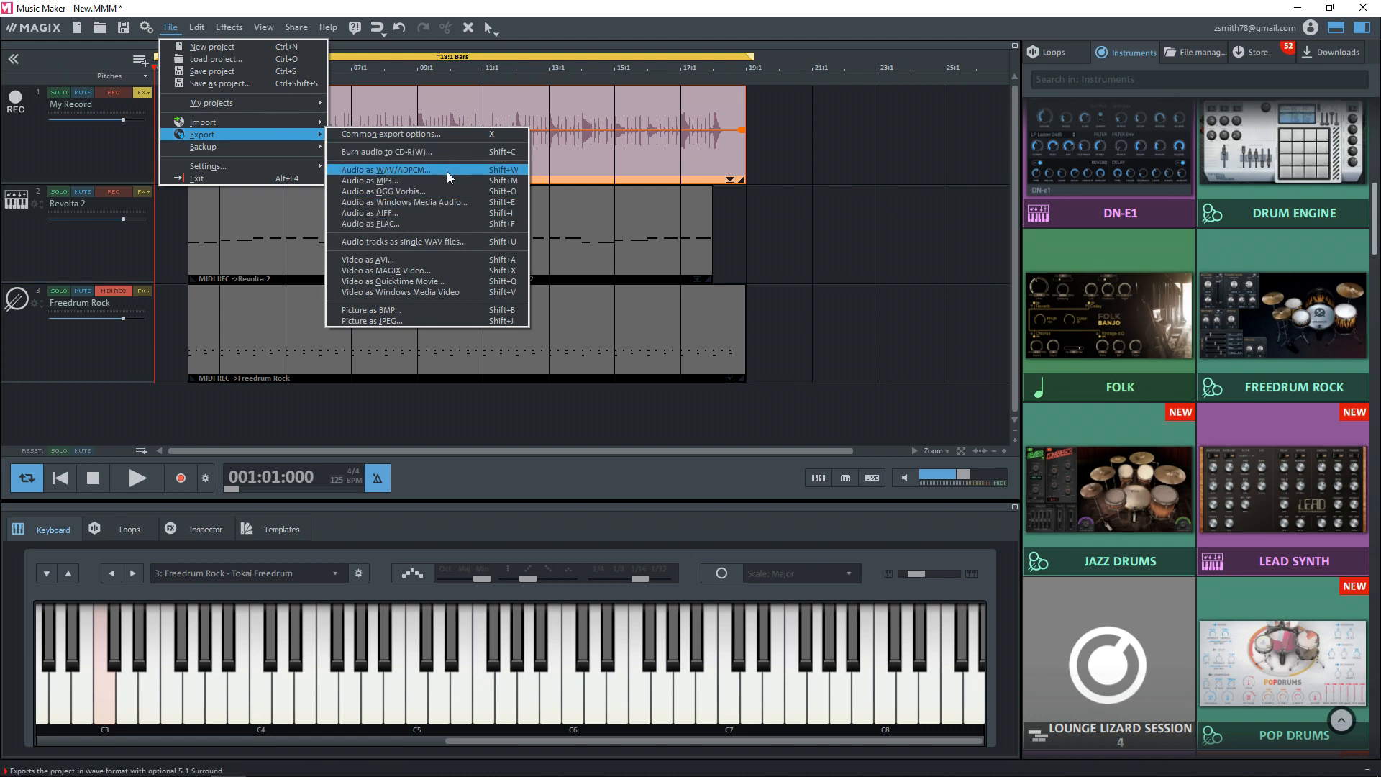
mouse_move(379, 180)
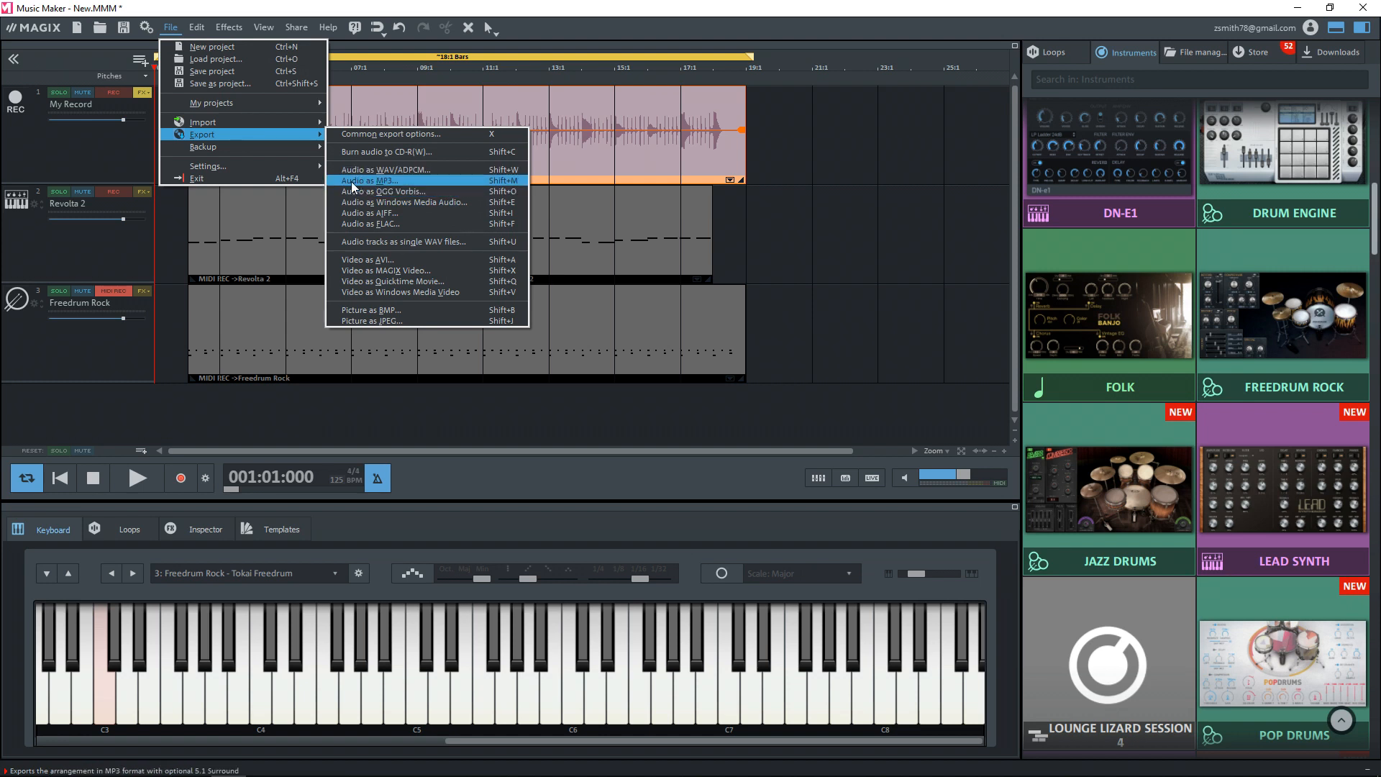
mouse_move(344, 140)
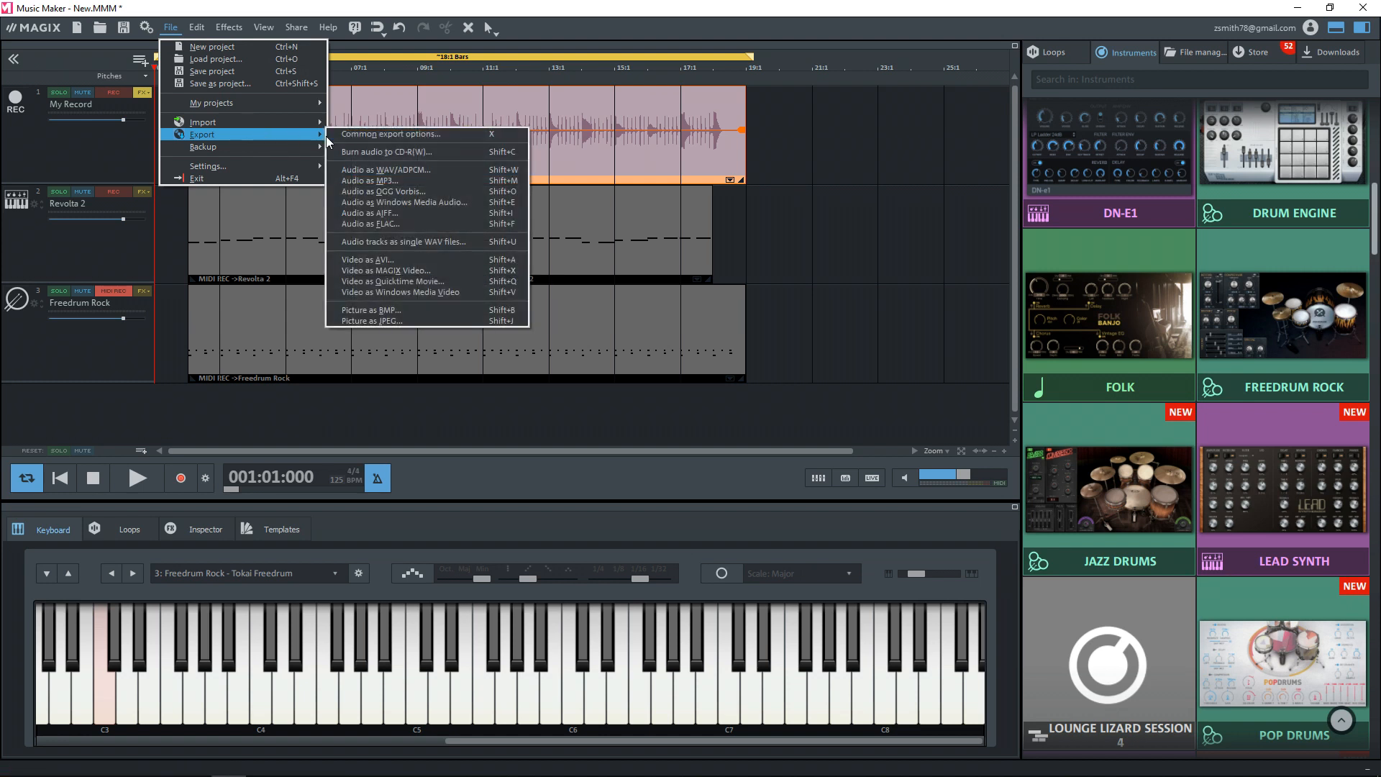
Choose Audio as MP3 from the Export submenu
click(380, 181)
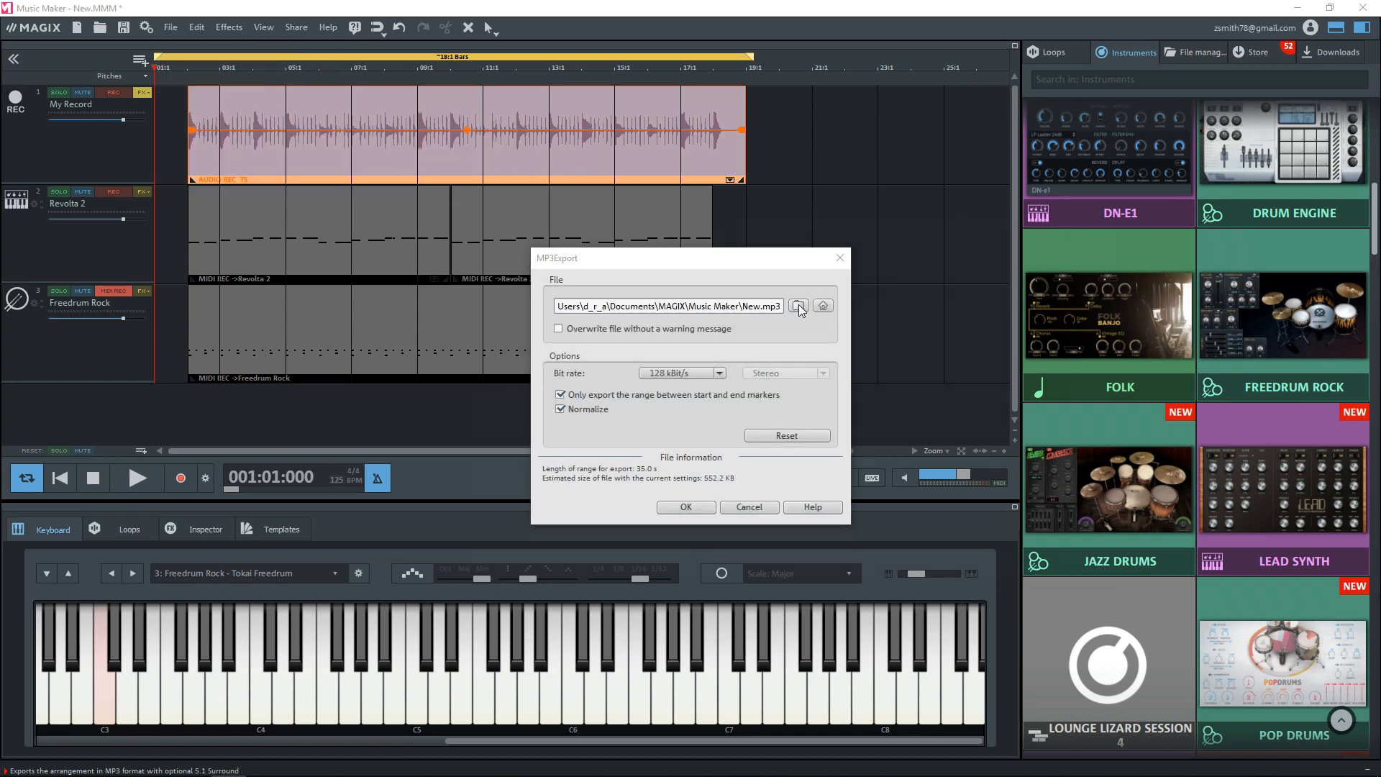
Set the MP3 export file location to New.mp3 on the Desktop
click(797, 306)
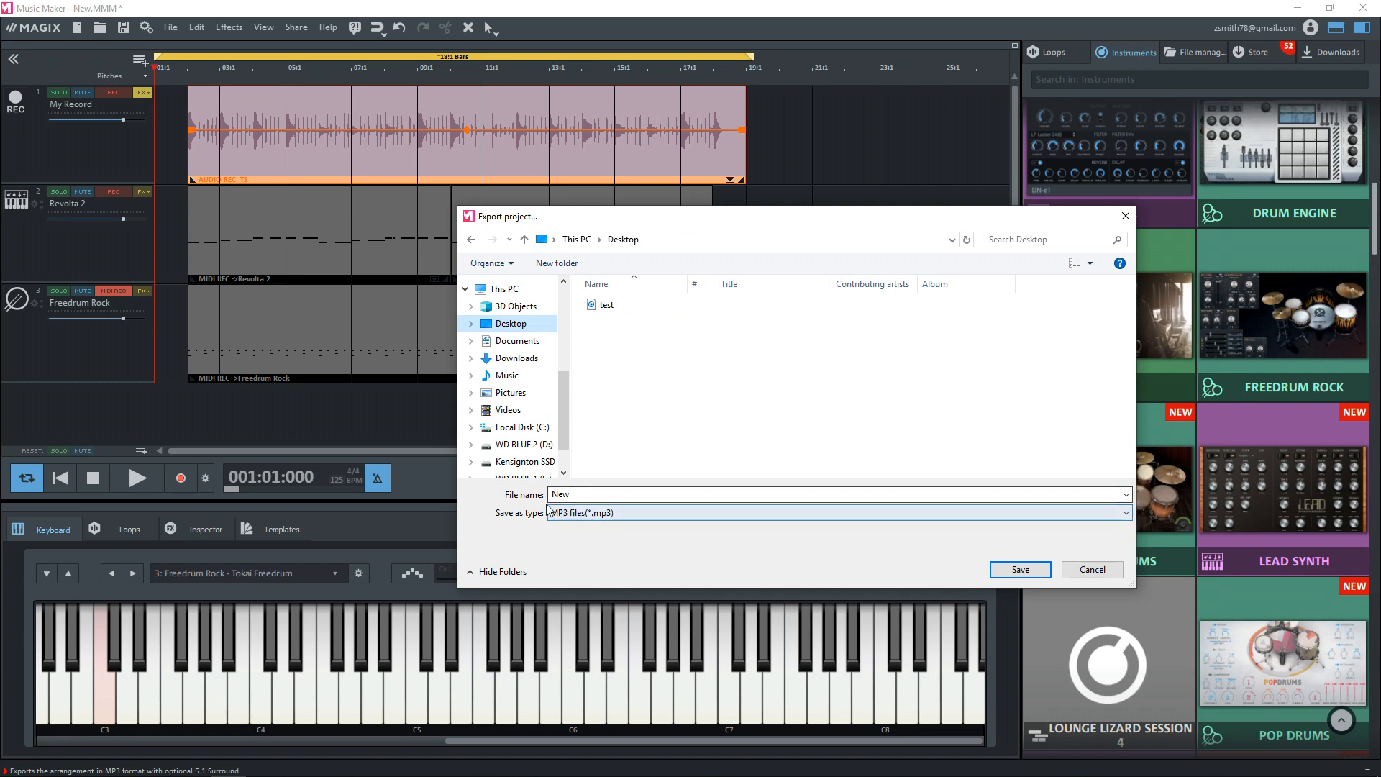
click(1019, 569)
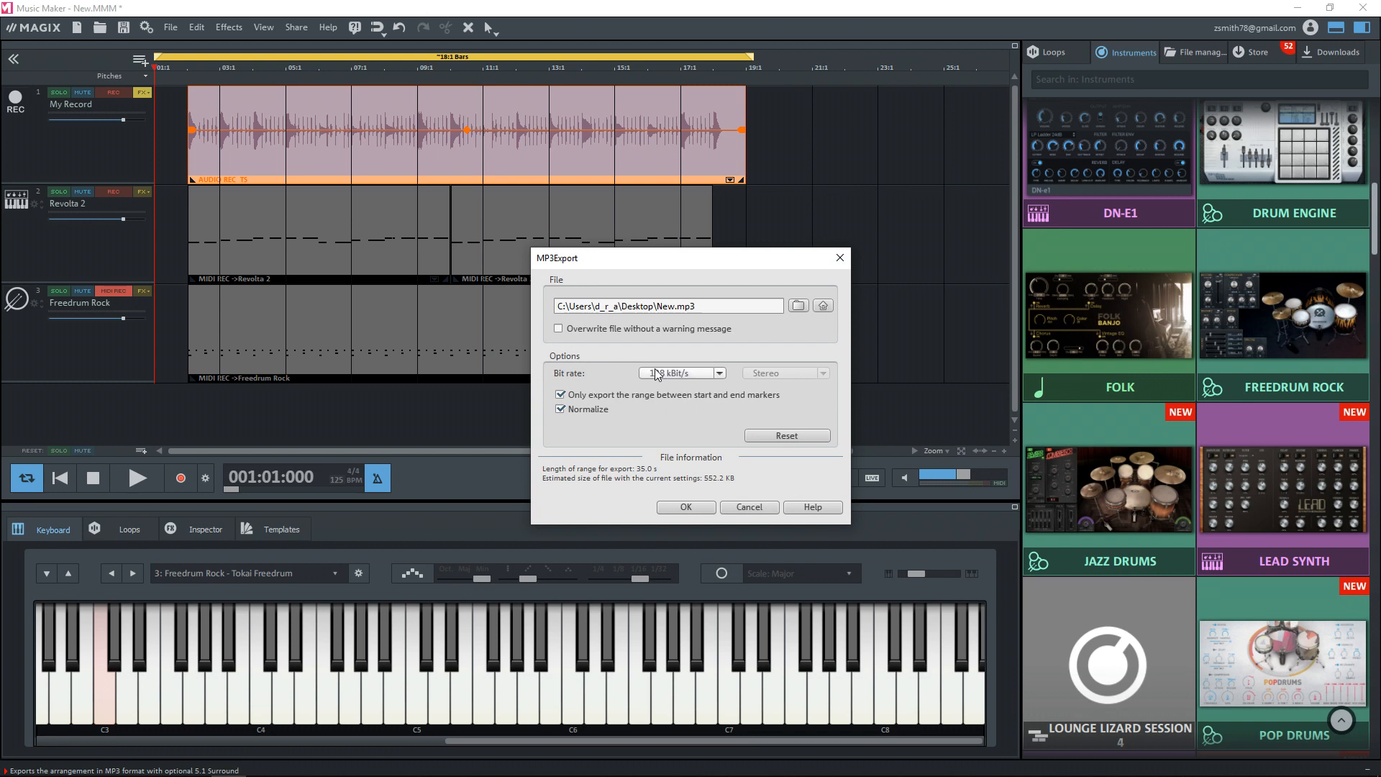
Pick 192 kBit/s from the MP3Export Bit rate dropdown
click(719, 372)
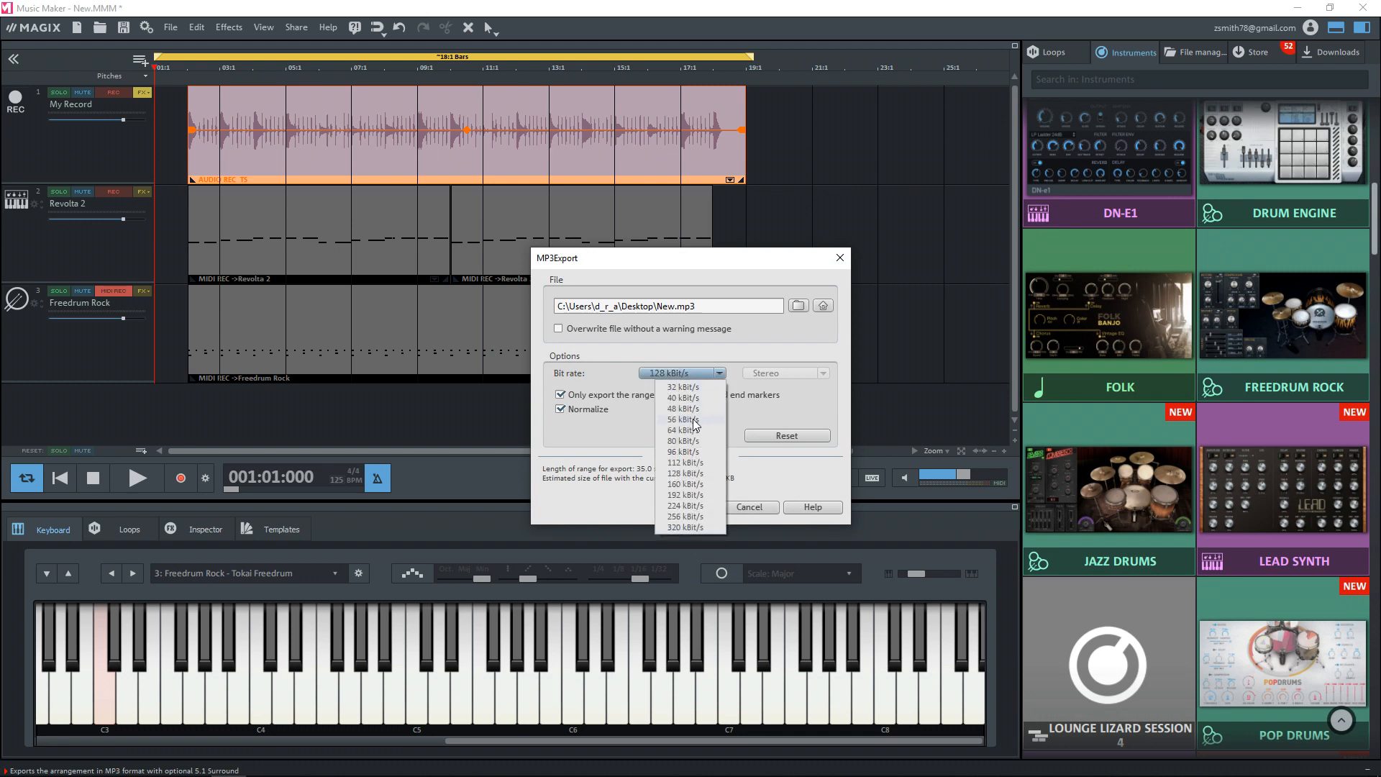
click(685, 483)
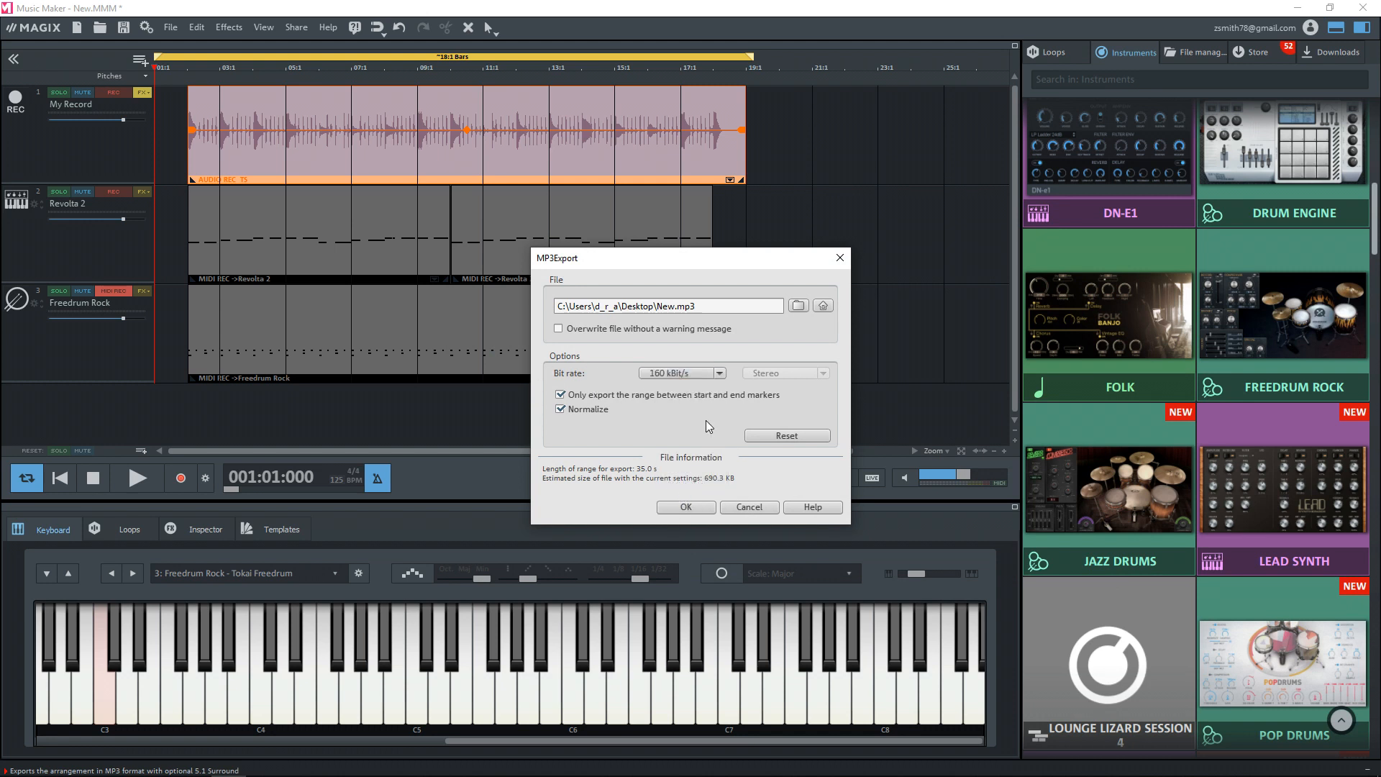
click(717, 373)
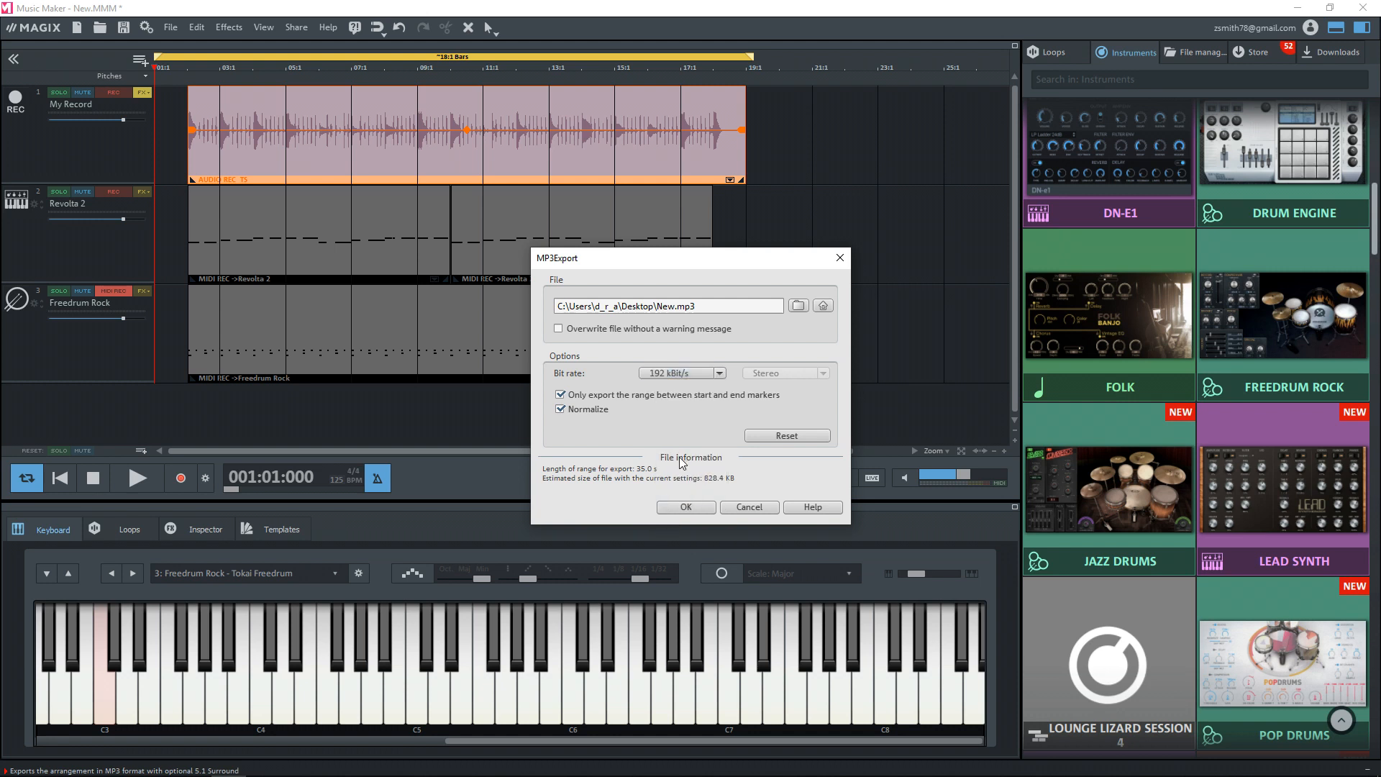
mouse_move(658, 405)
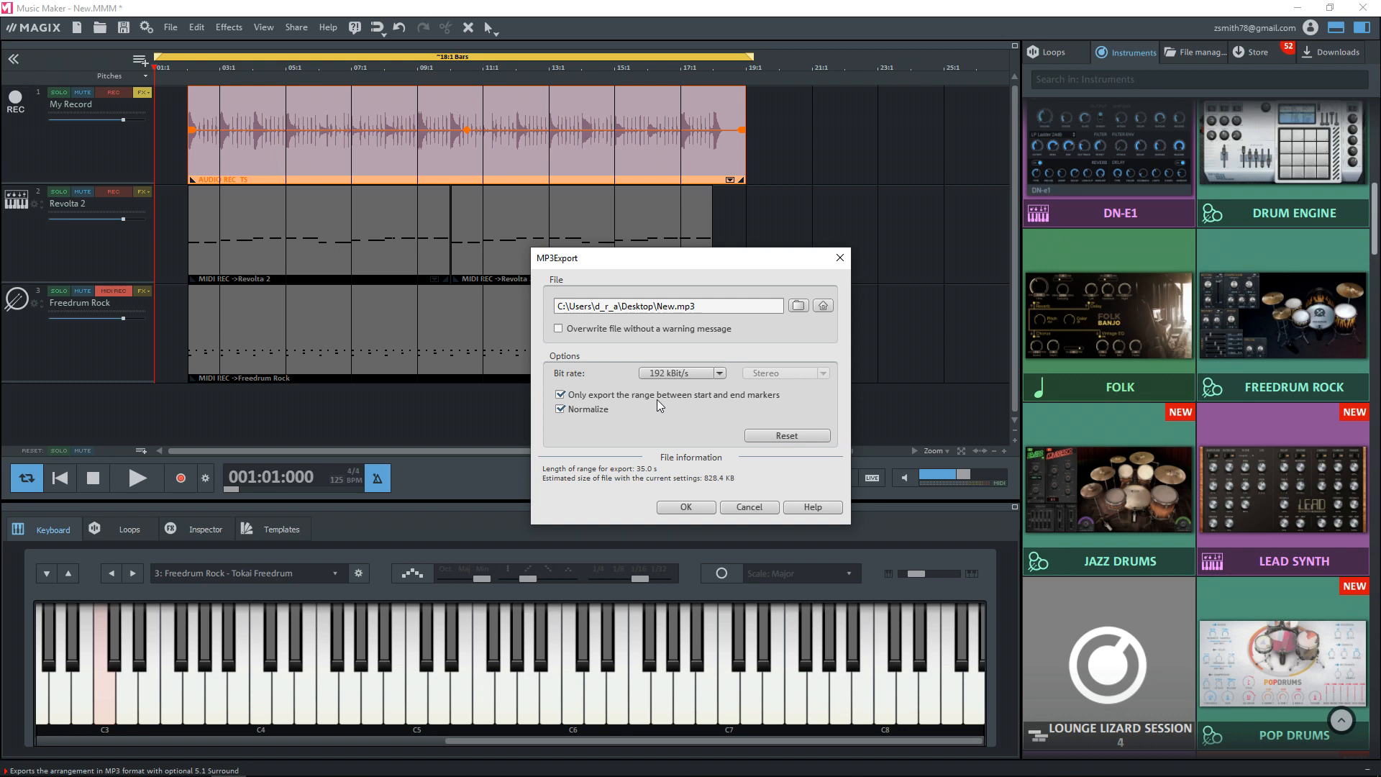
mouse_move(659, 404)
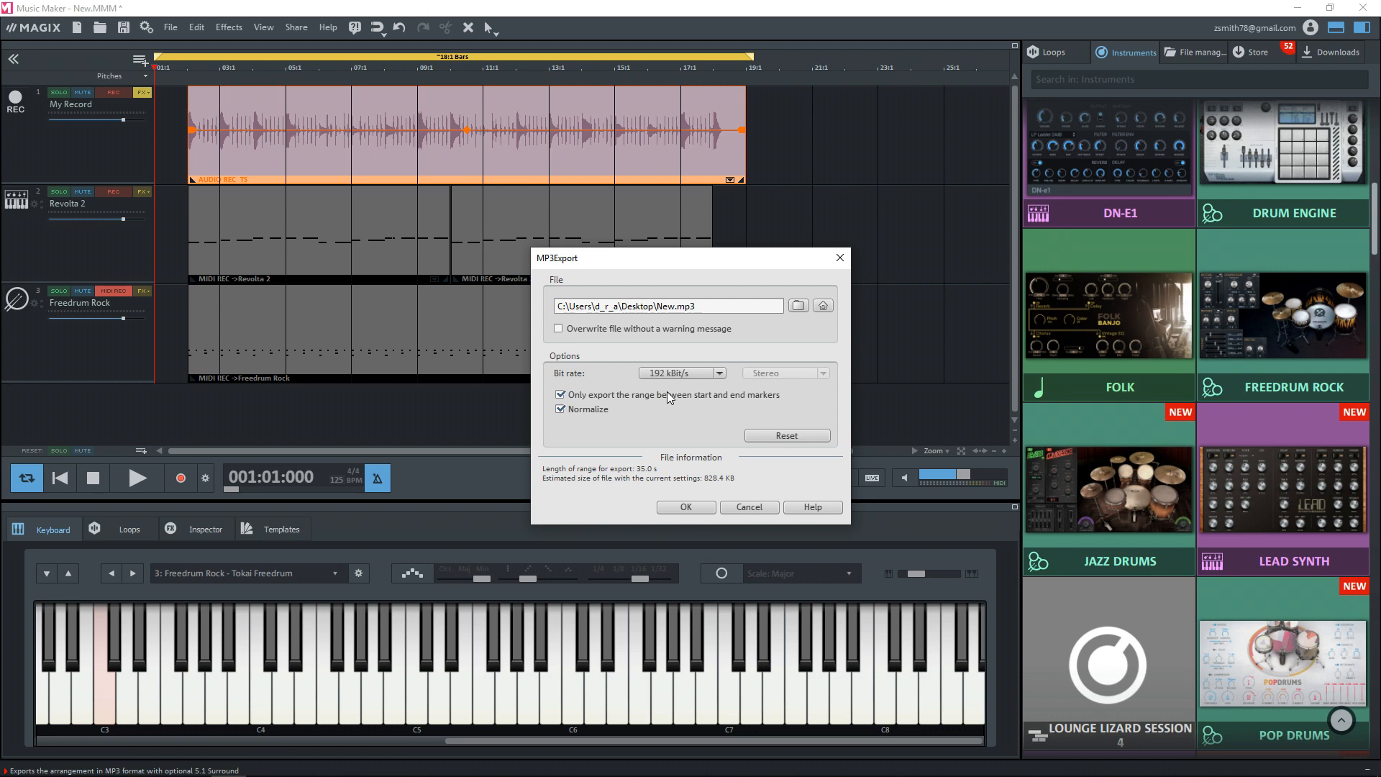
mouse_move(747, 482)
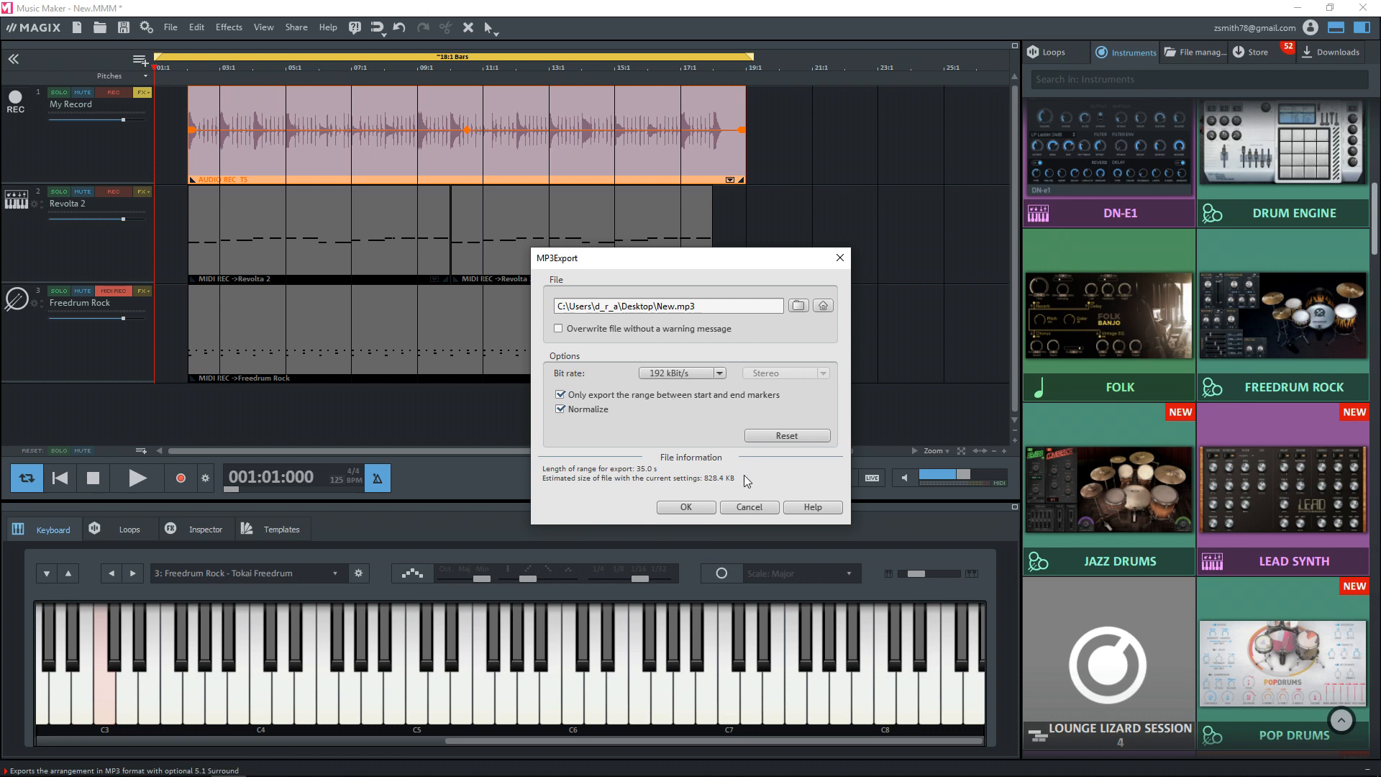
mouse_move(371, 82)
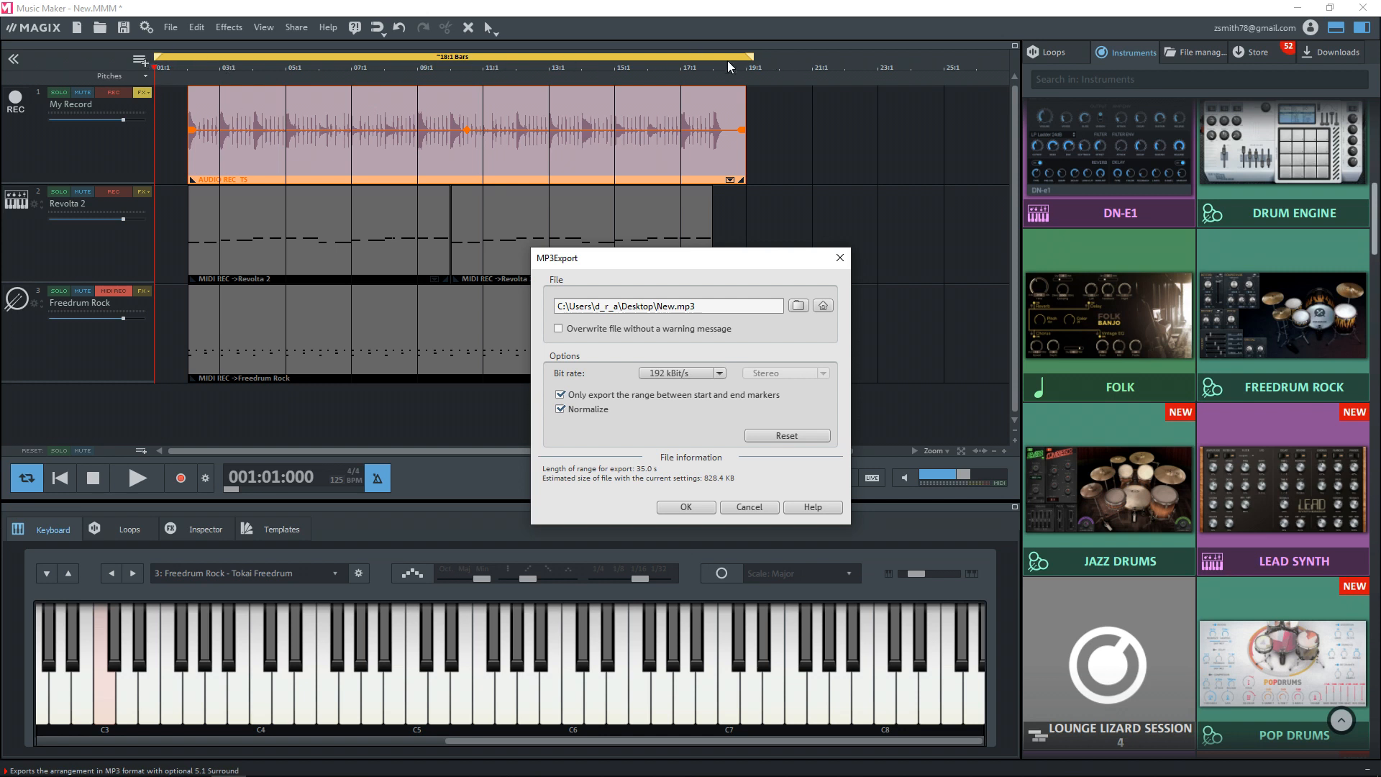
mouse_move(702, 69)
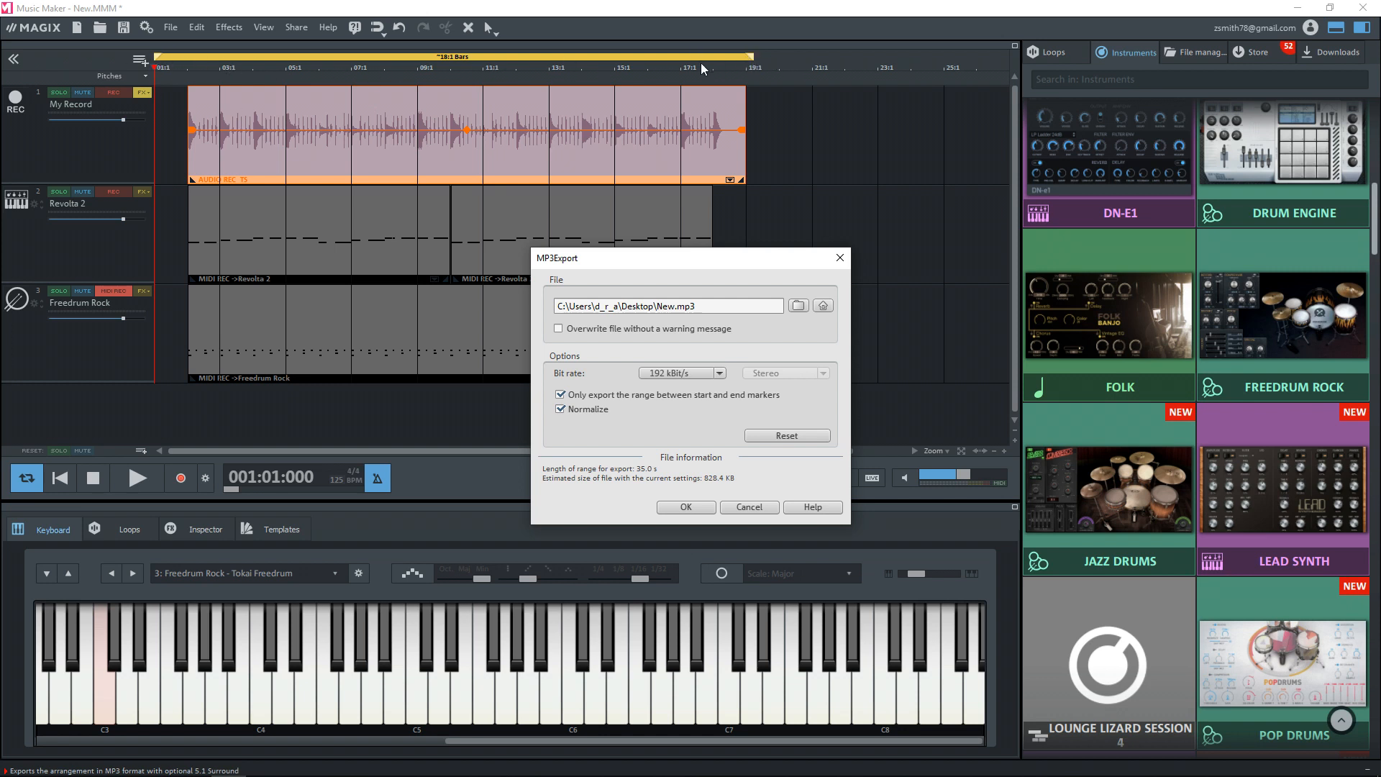
mouse_move(748, 52)
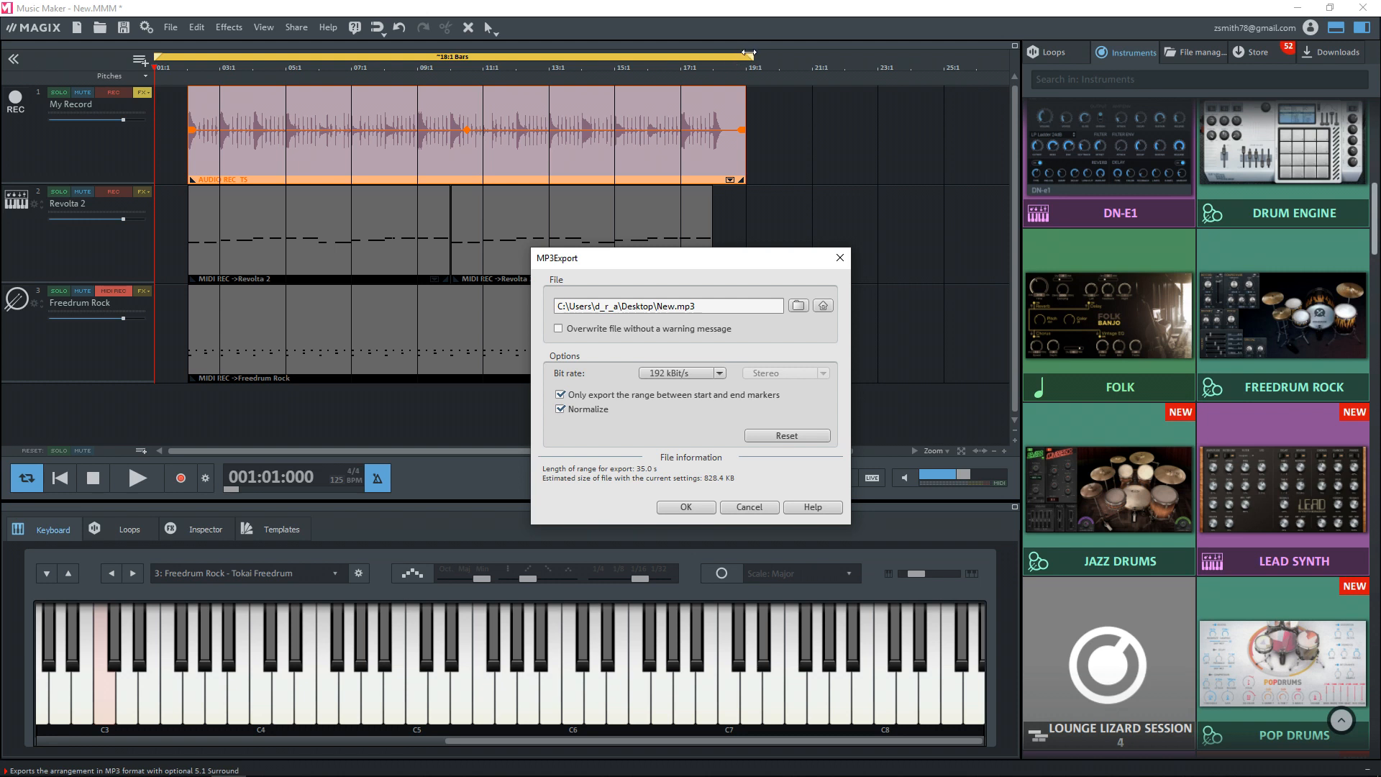
mouse_move(438, 89)
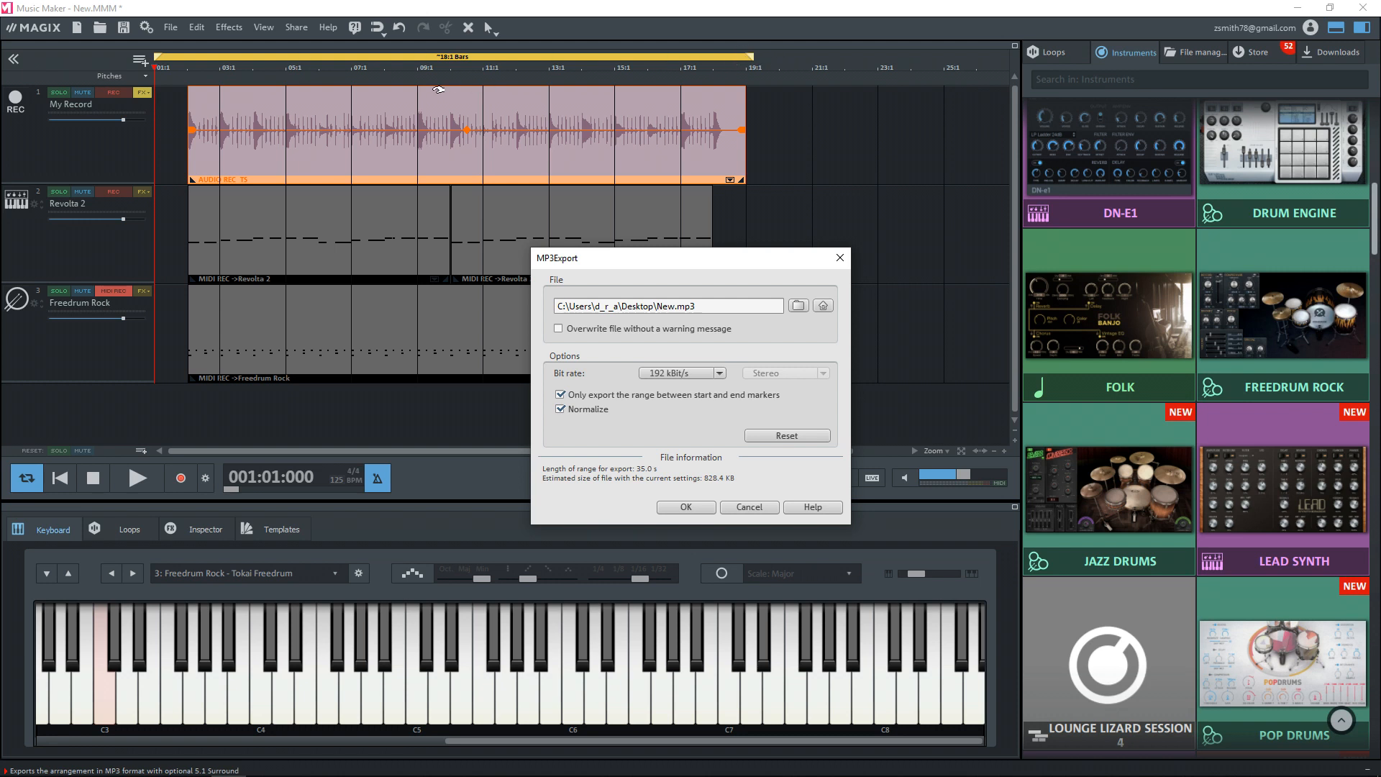
mouse_move(691, 136)
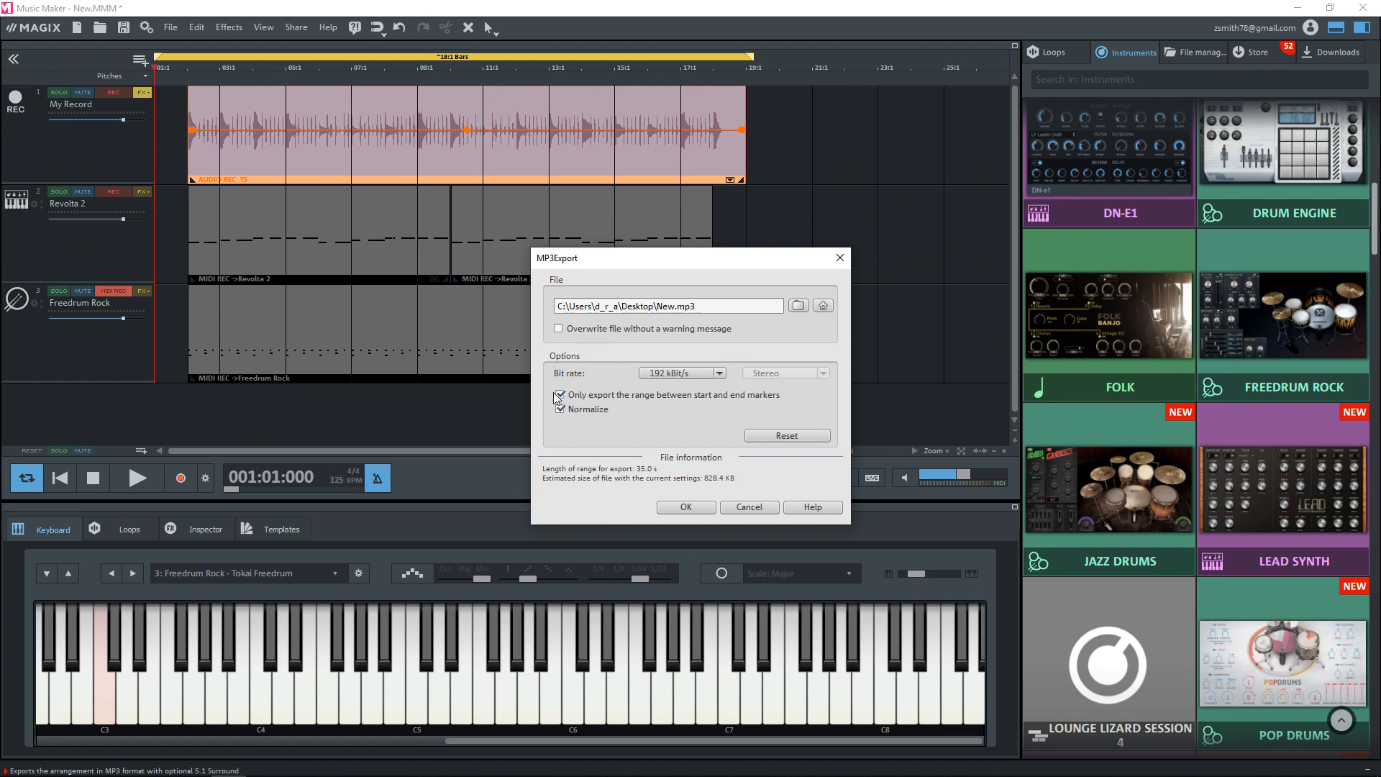
Turn off range-only export and Normalize, then start the New.mp3 mixdown
click(558, 395)
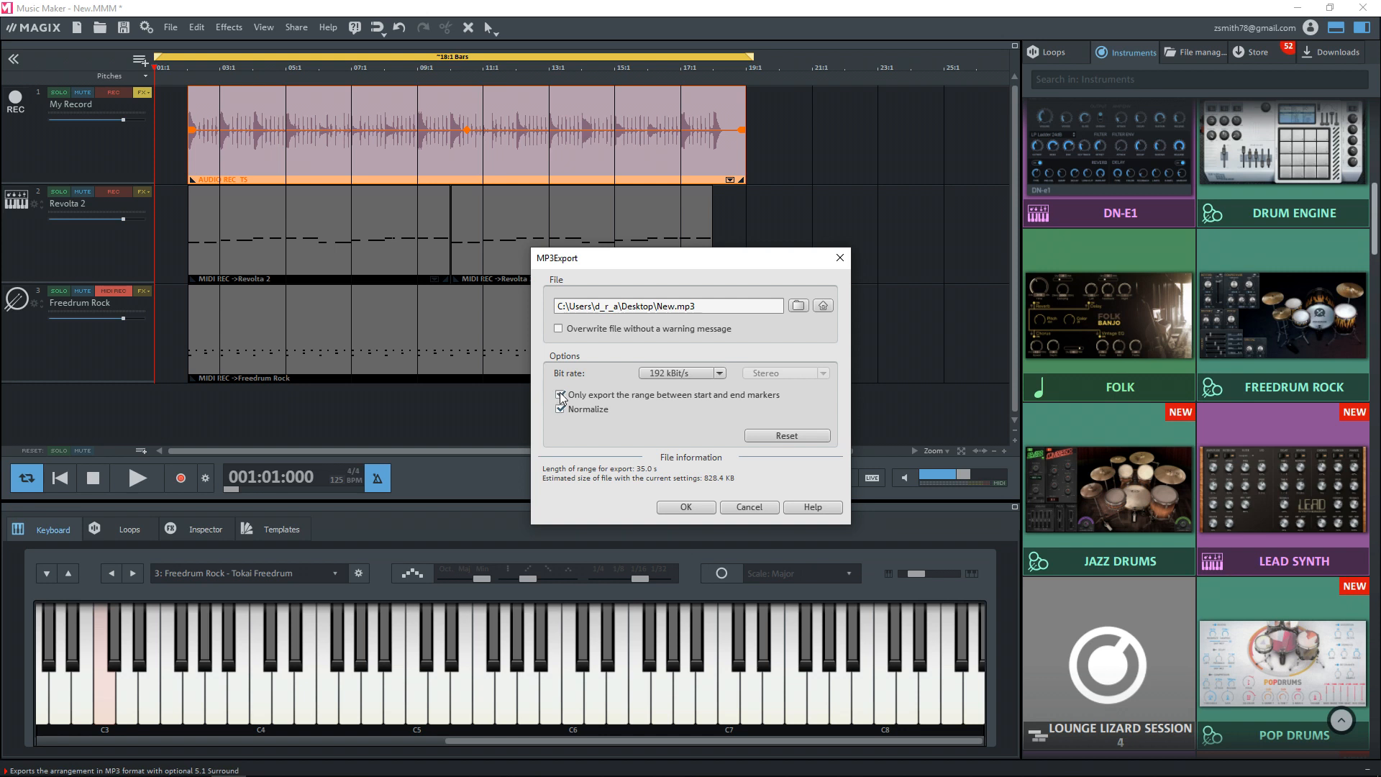
click(558, 395)
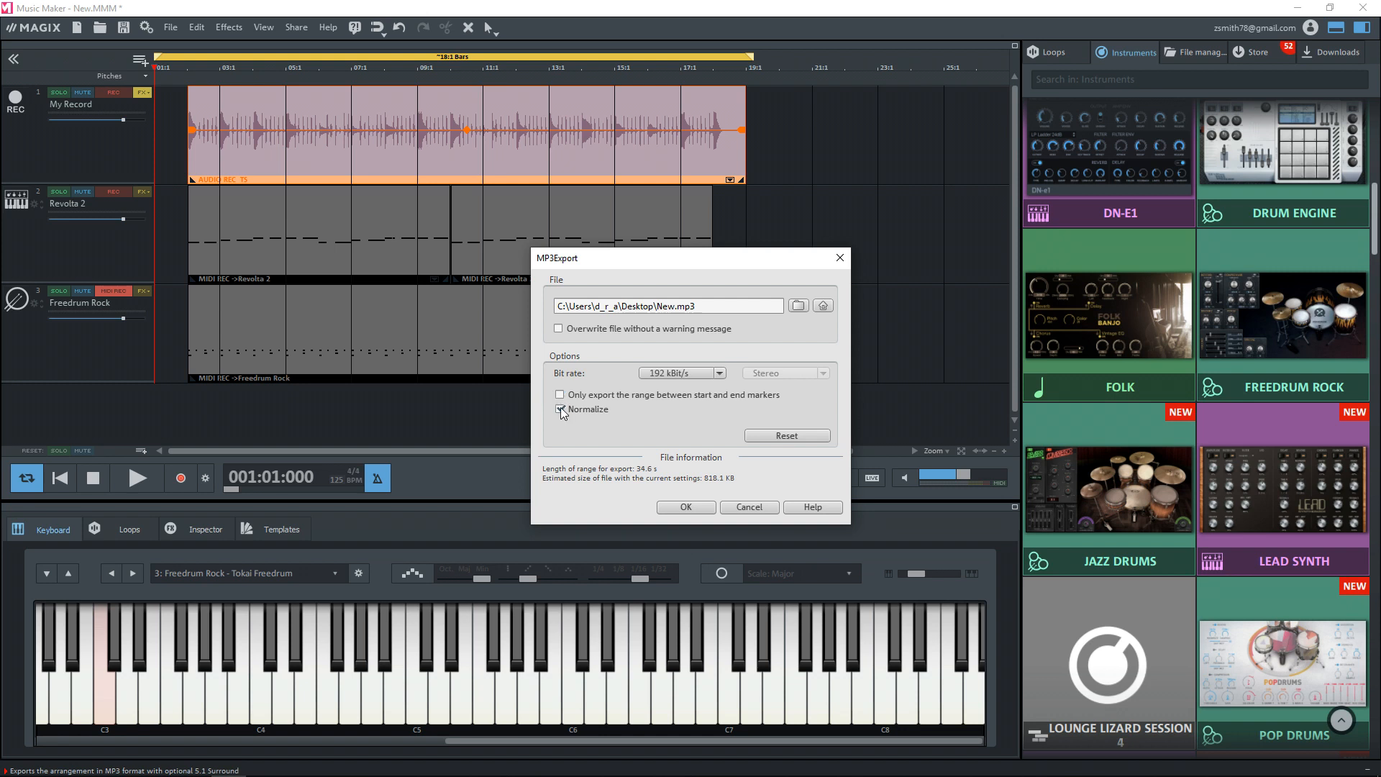
click(559, 410)
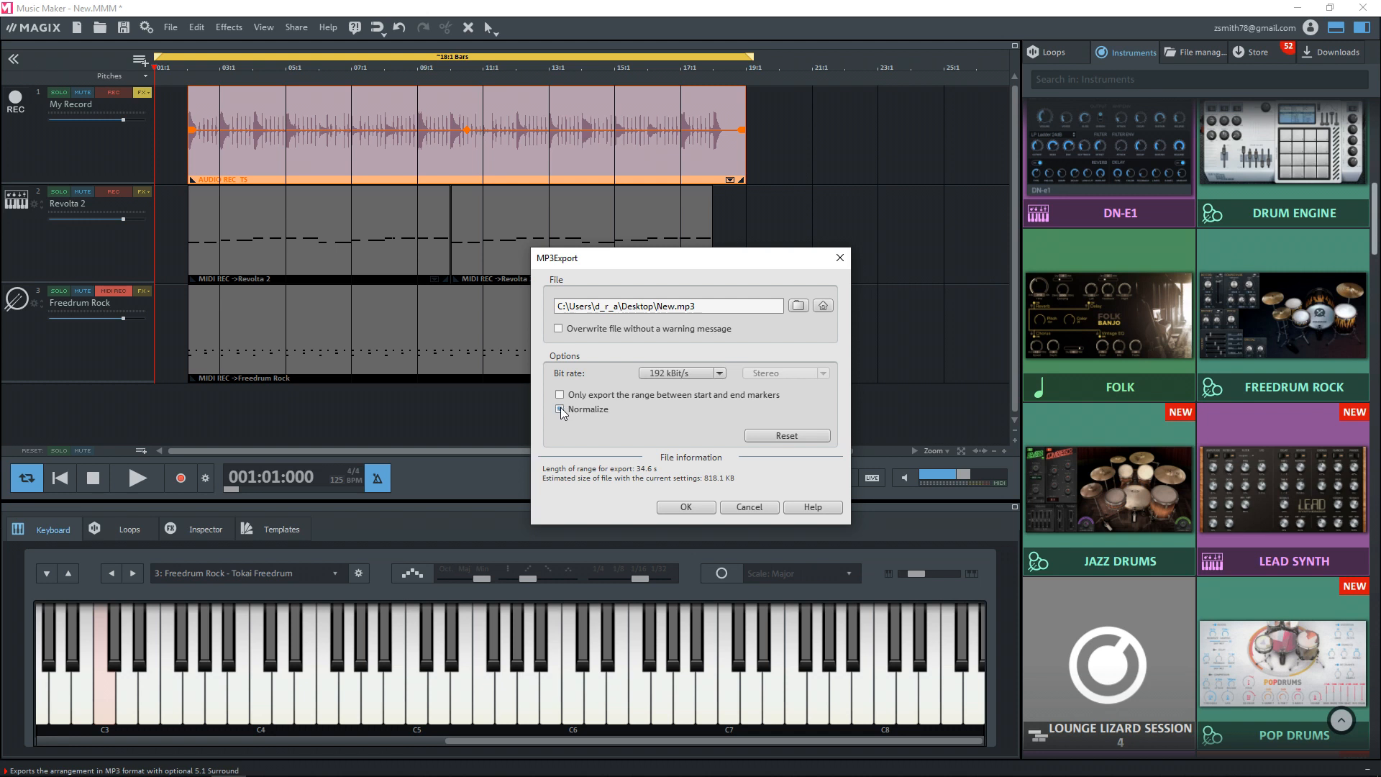
click(559, 408)
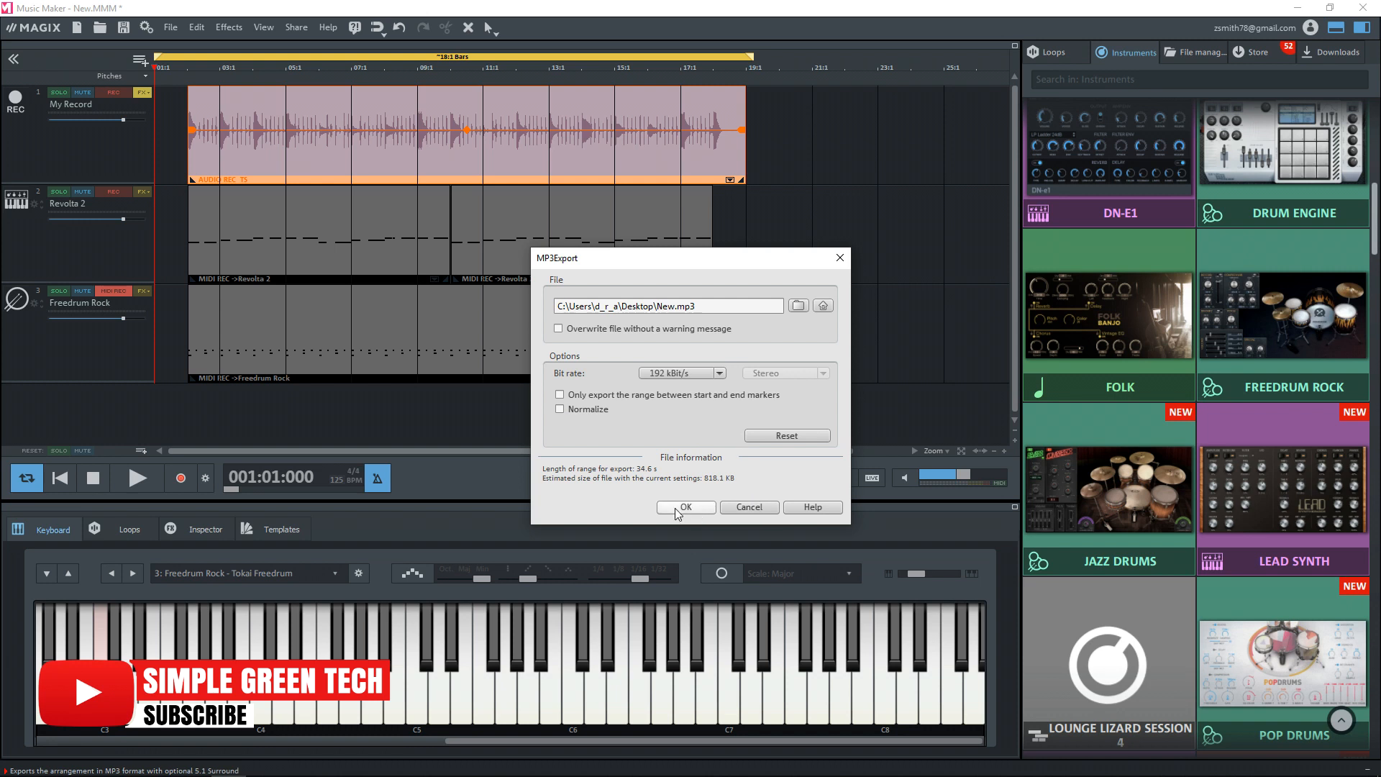
click(686, 506)
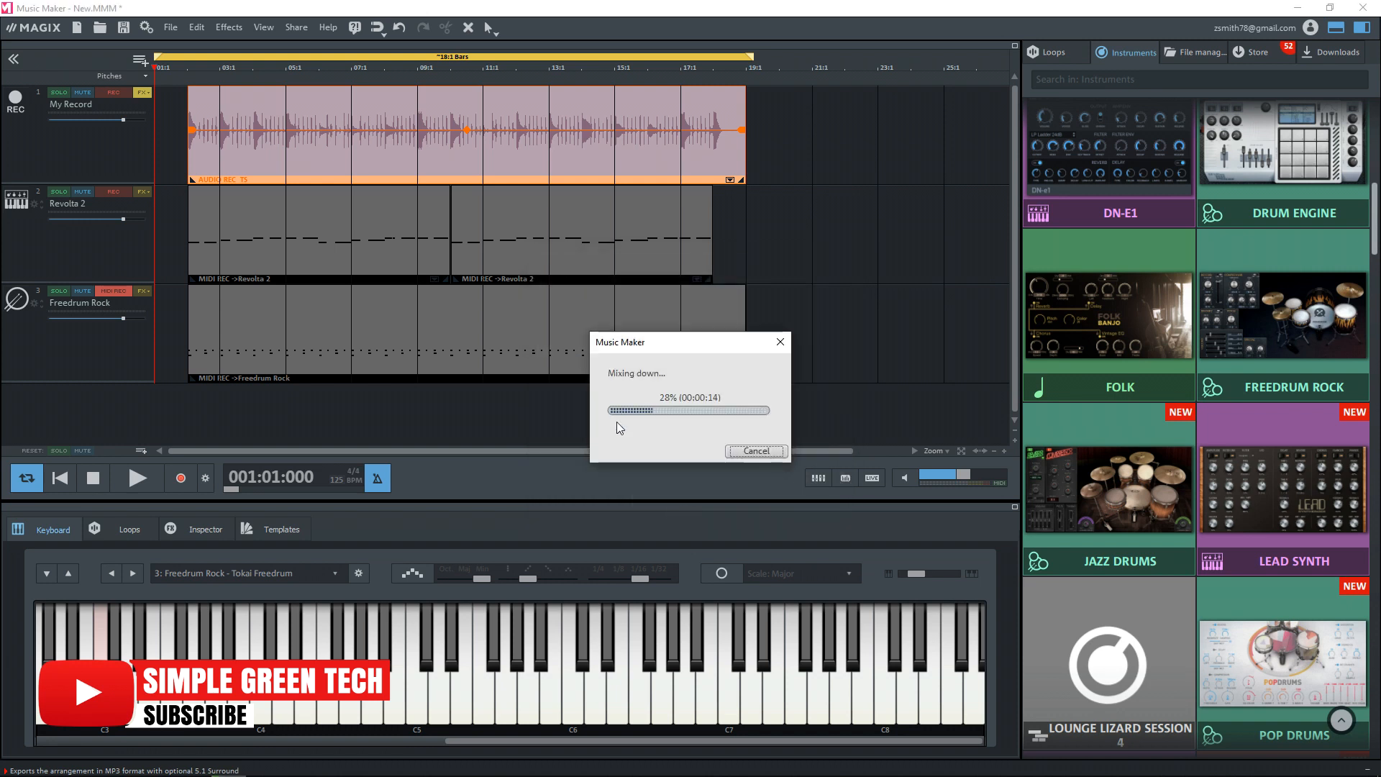